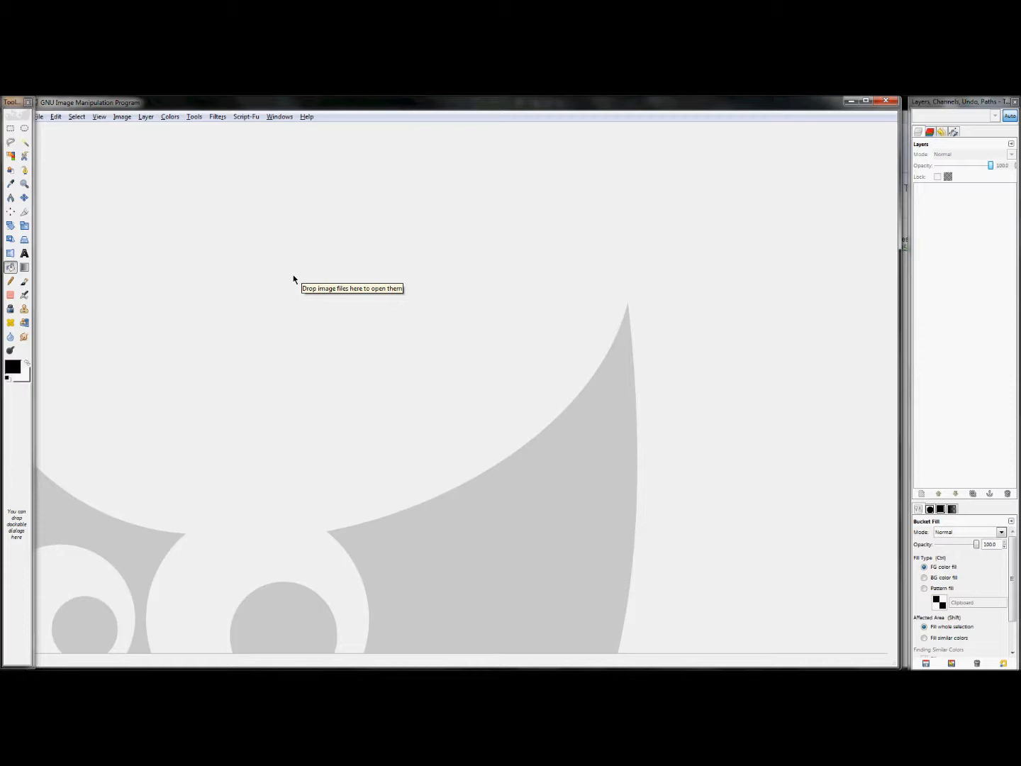
{"action": "mouse_move", "coordinate": [885, 517]}
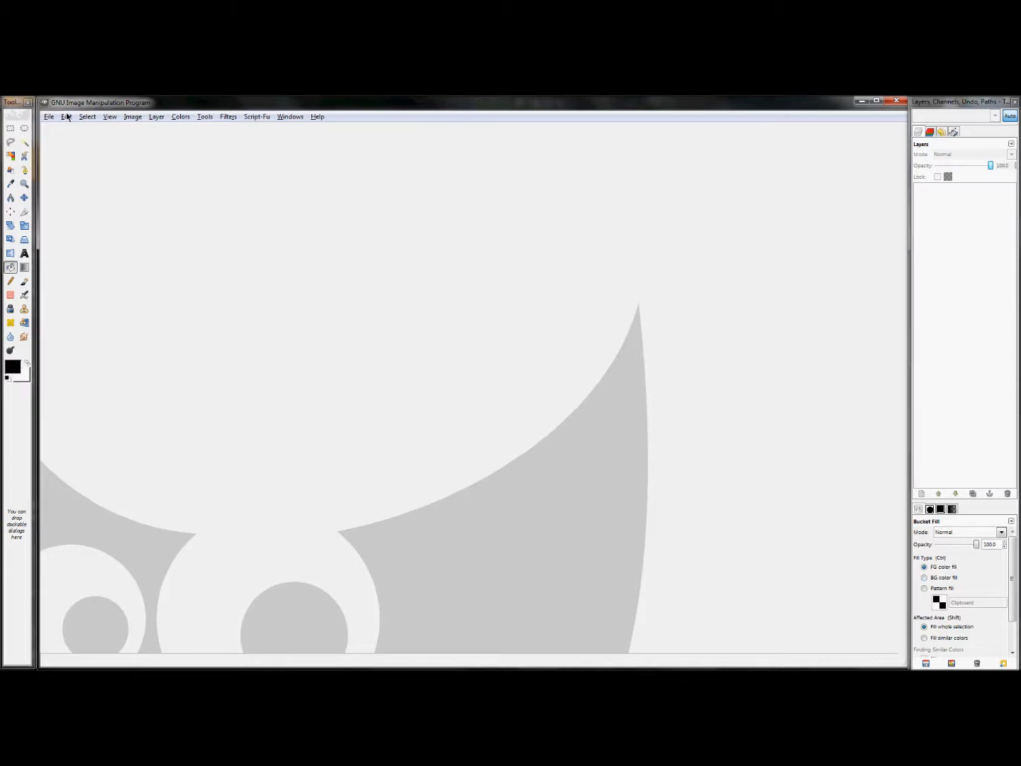
Start a new GIMP image with a 25 × 25 pixel canvas.
{"action": "left_click", "coordinate": [49, 117]}
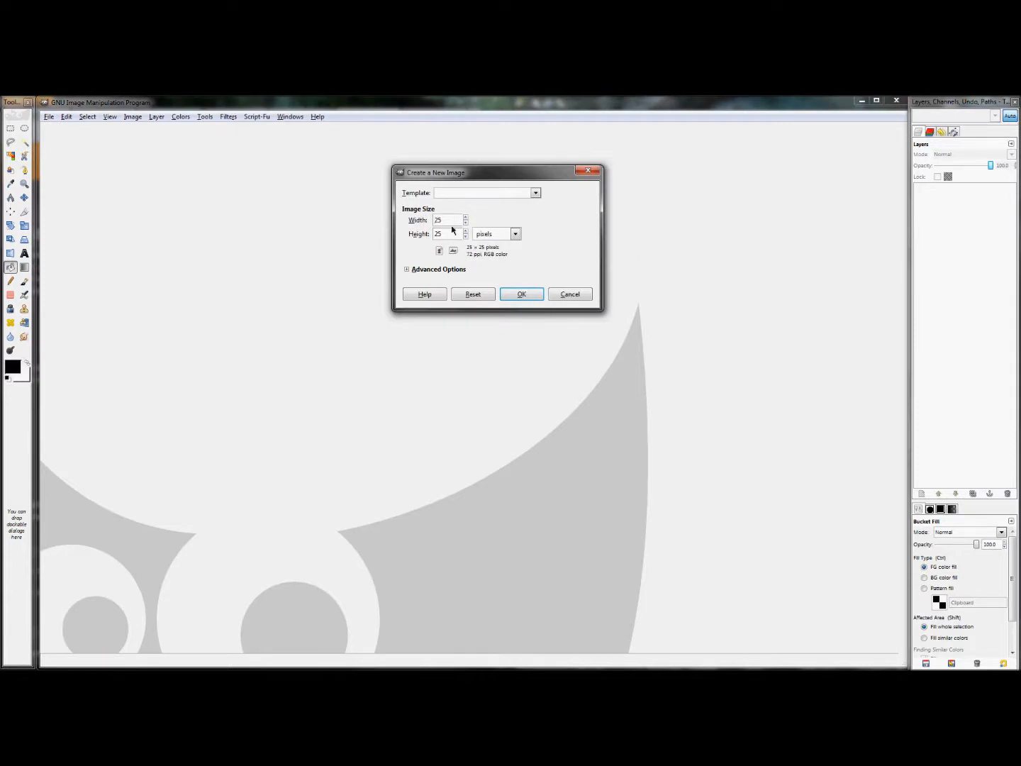
{"action": "mouse_move", "coordinate": [521, 294]}
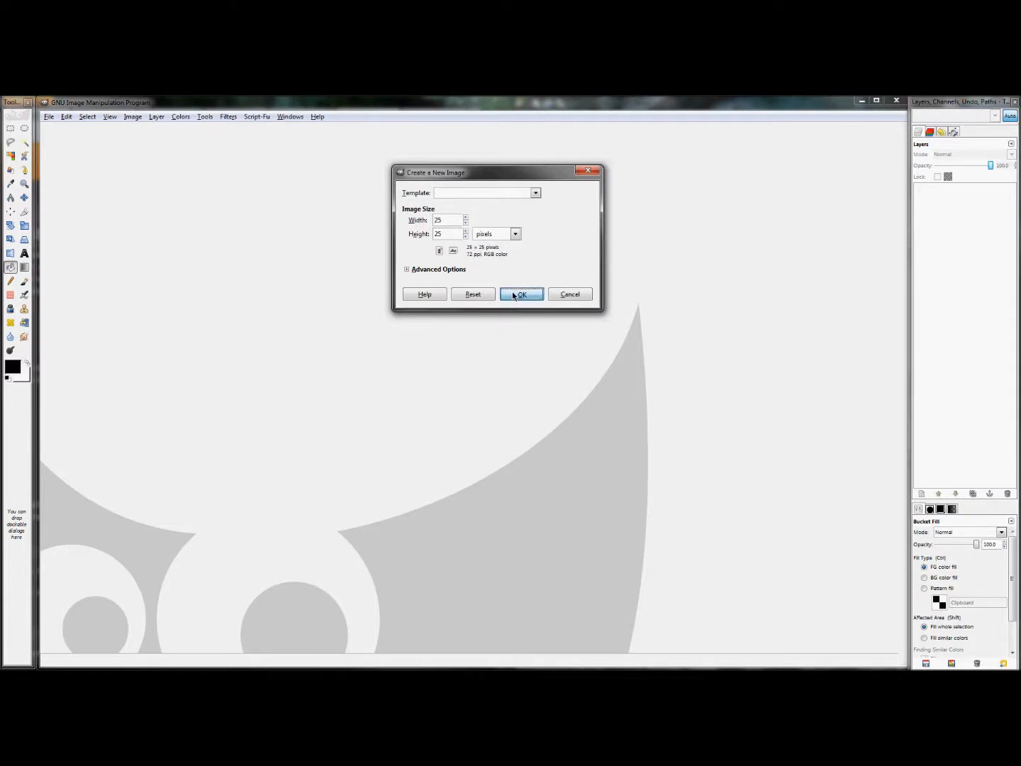
Create the blank 25 × 25 image and pick the Rectangle Select tool.
{"action": "left_click", "coordinate": [522, 293]}
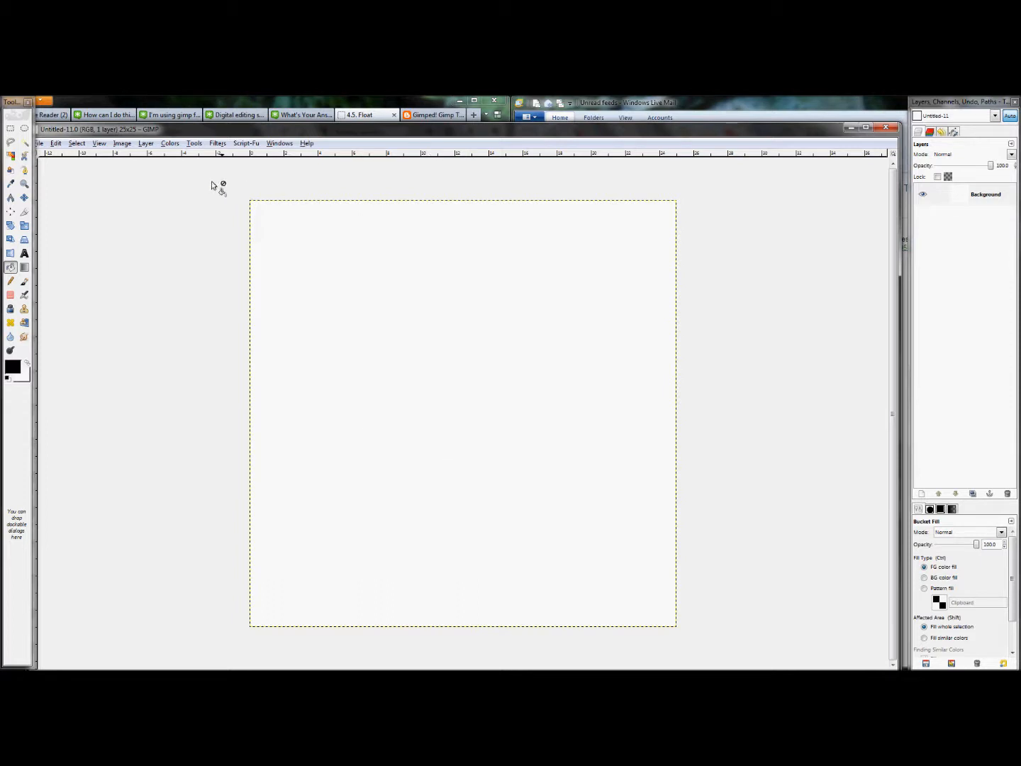
{"action": "mouse_move", "coordinate": [448, 175]}
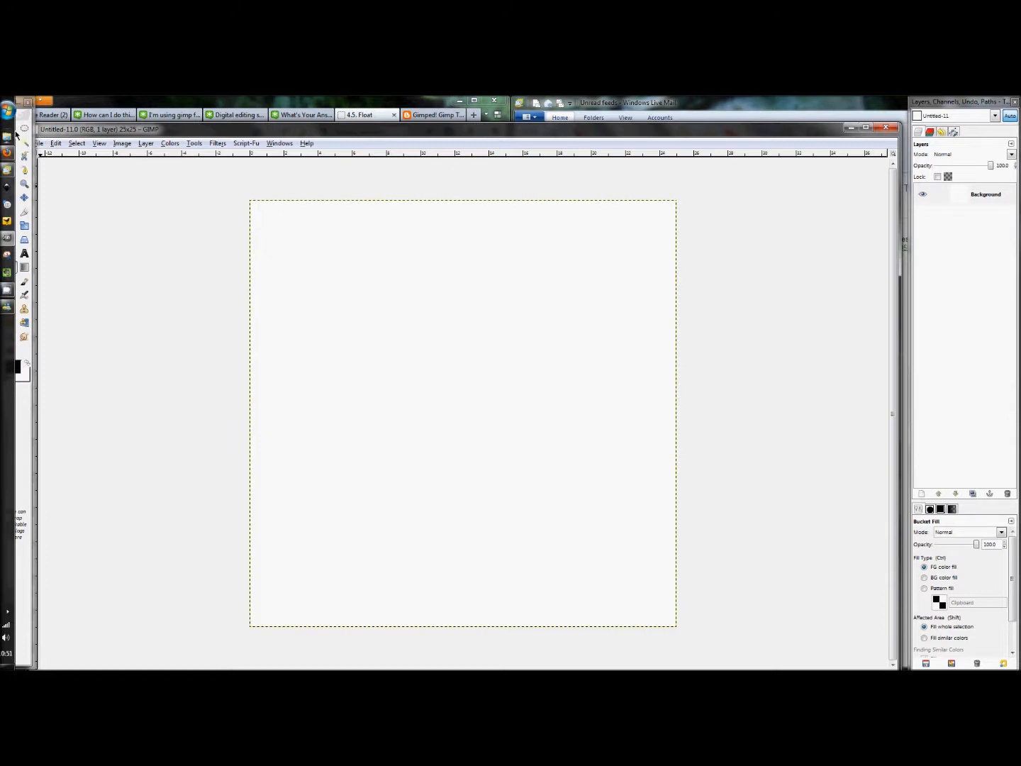
{"action": "left_click", "coordinate": [10, 129]}
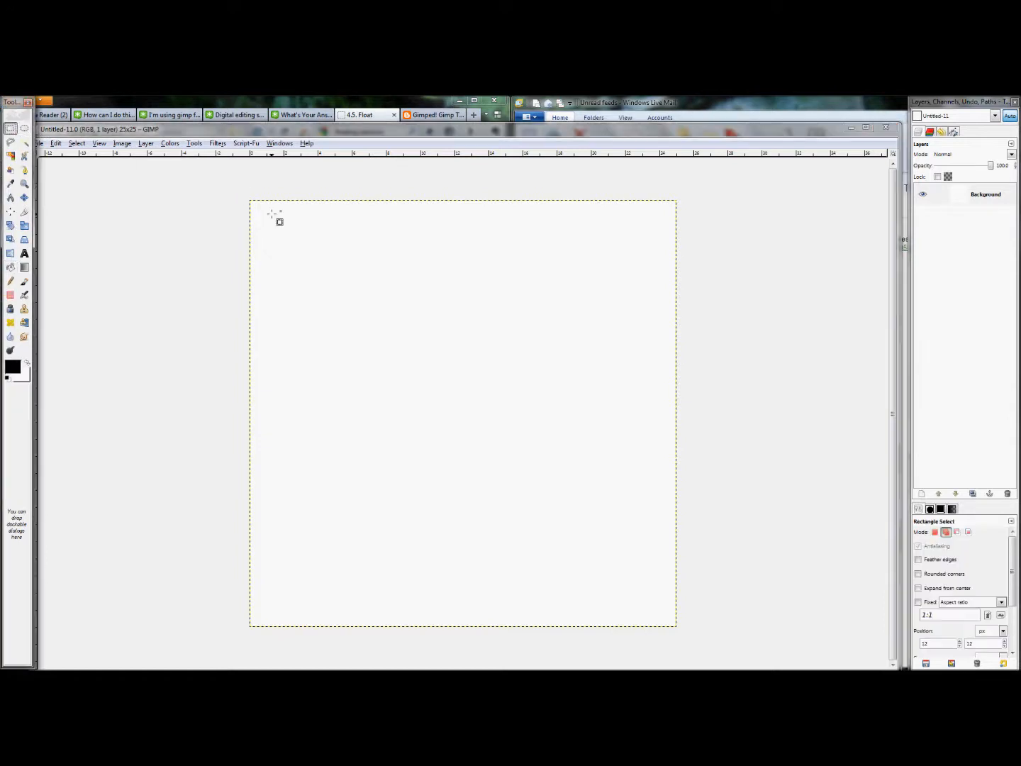
{"action": "mouse_move", "coordinate": [475, 409]}
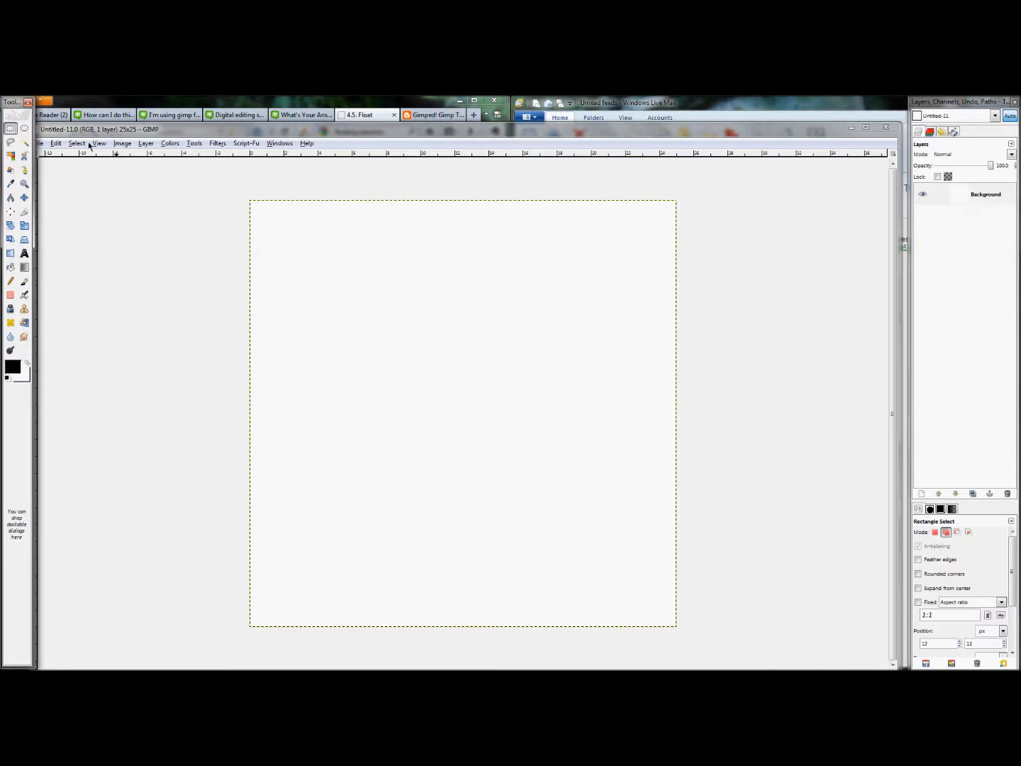
Add a vertical guide at 50 percent with New Guide (by Percent).
{"action": "left_click", "coordinate": [122, 142]}
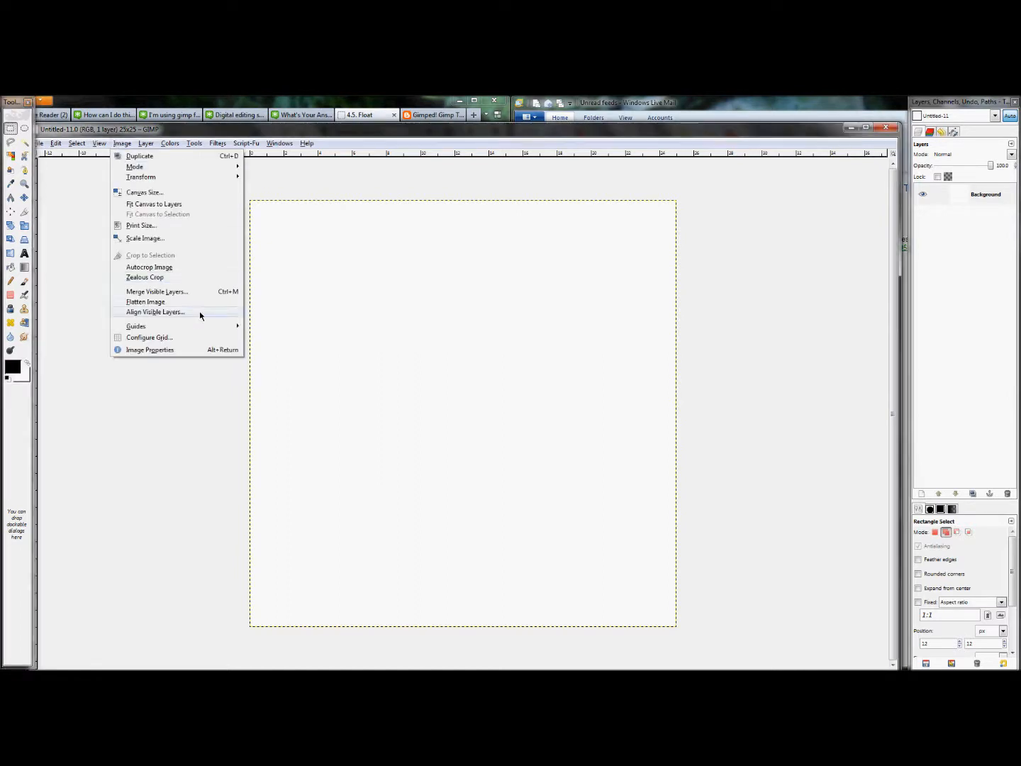
{"action": "left_click", "coordinate": [136, 326]}
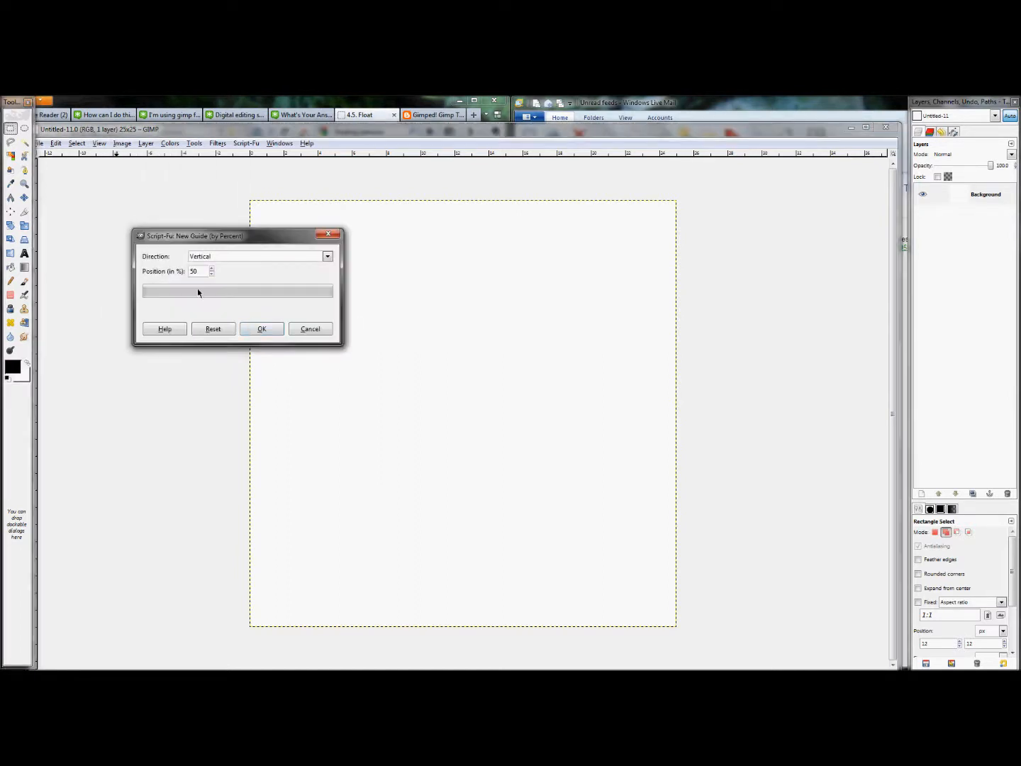
{"action": "mouse_move", "coordinate": [244, 314]}
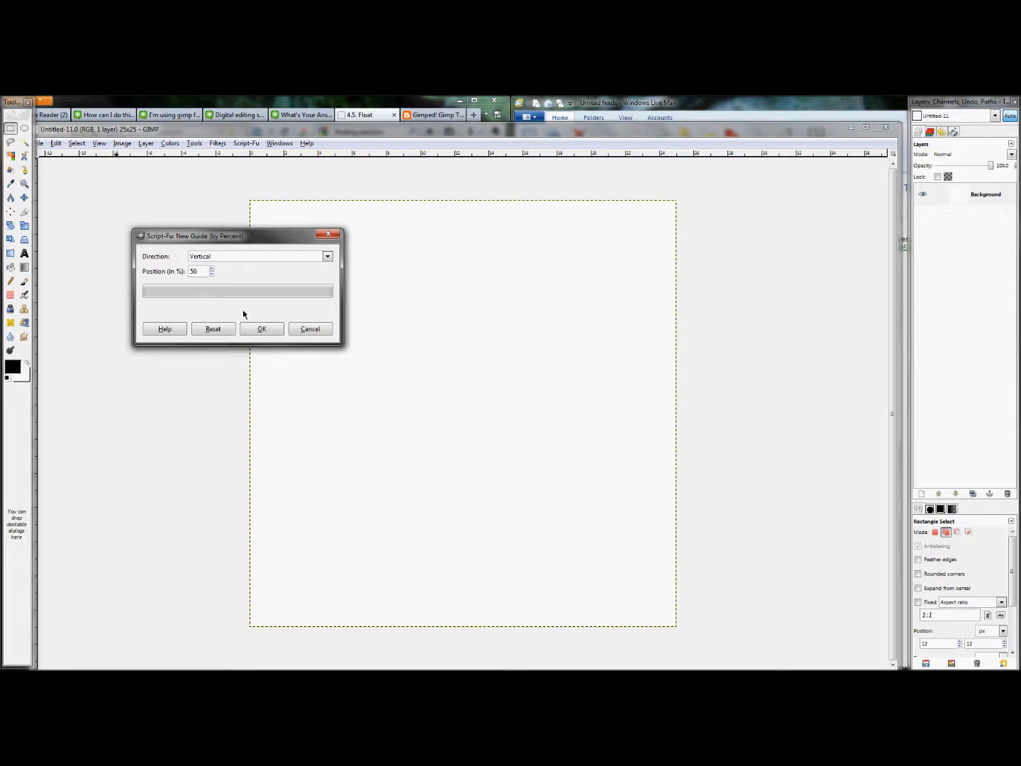
{"action": "left_click", "coordinate": [262, 329]}
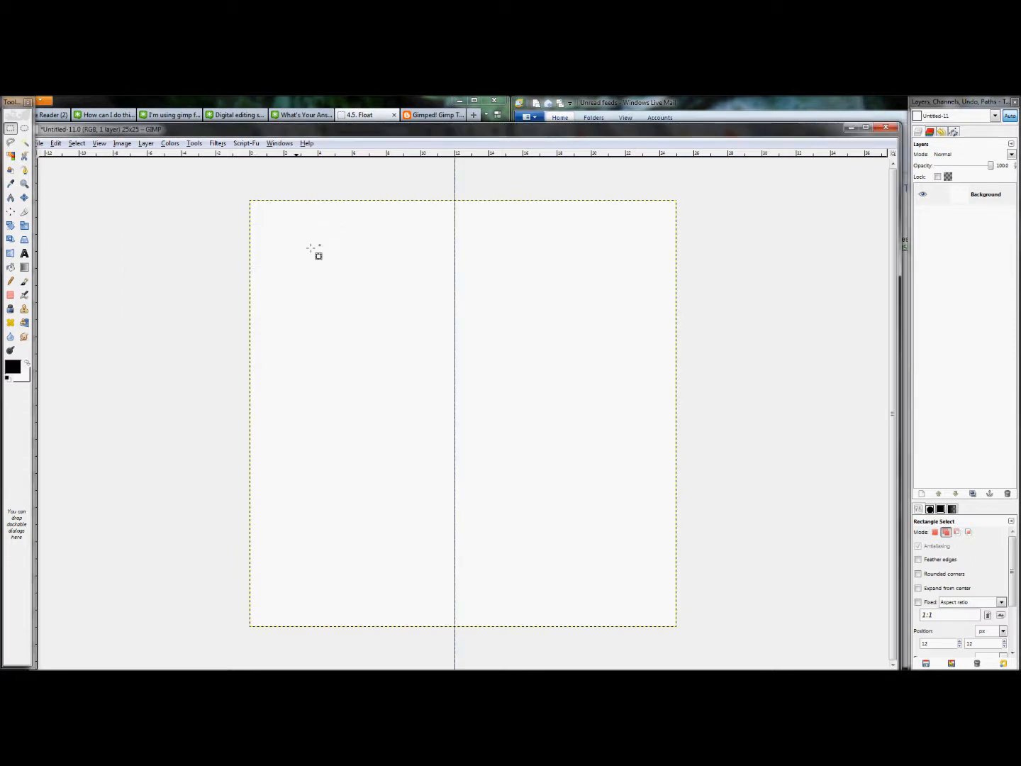
{"action": "mouse_move", "coordinate": [287, 189]}
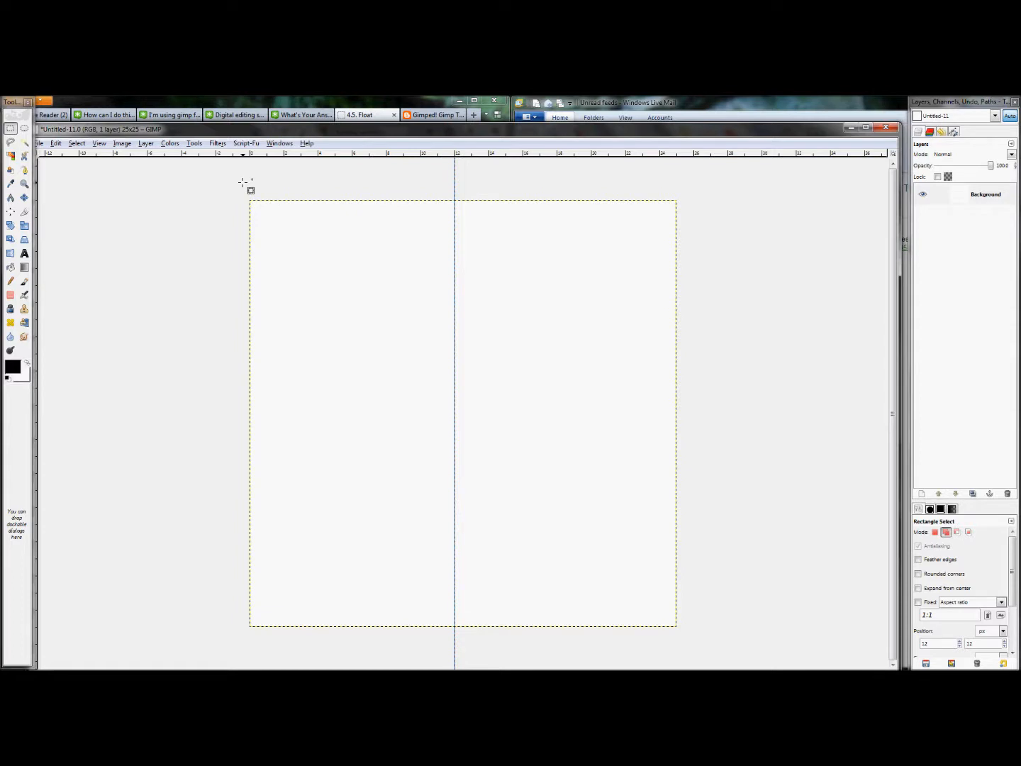
{"action": "mouse_move", "coordinate": [271, 260]}
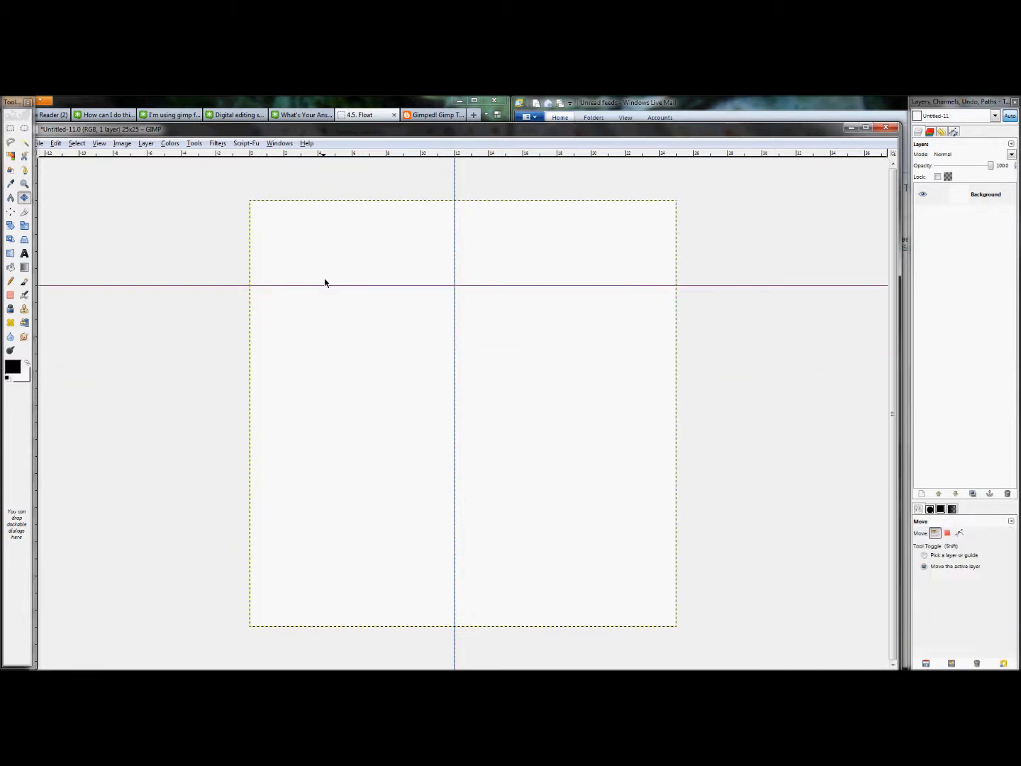
Drag out a temporary horizontal guide and toggle the Move tool between guide and layer modes.
{"action": "left_click_drag", "start_coordinate": [324, 283], "coordinate": [352, 507]}
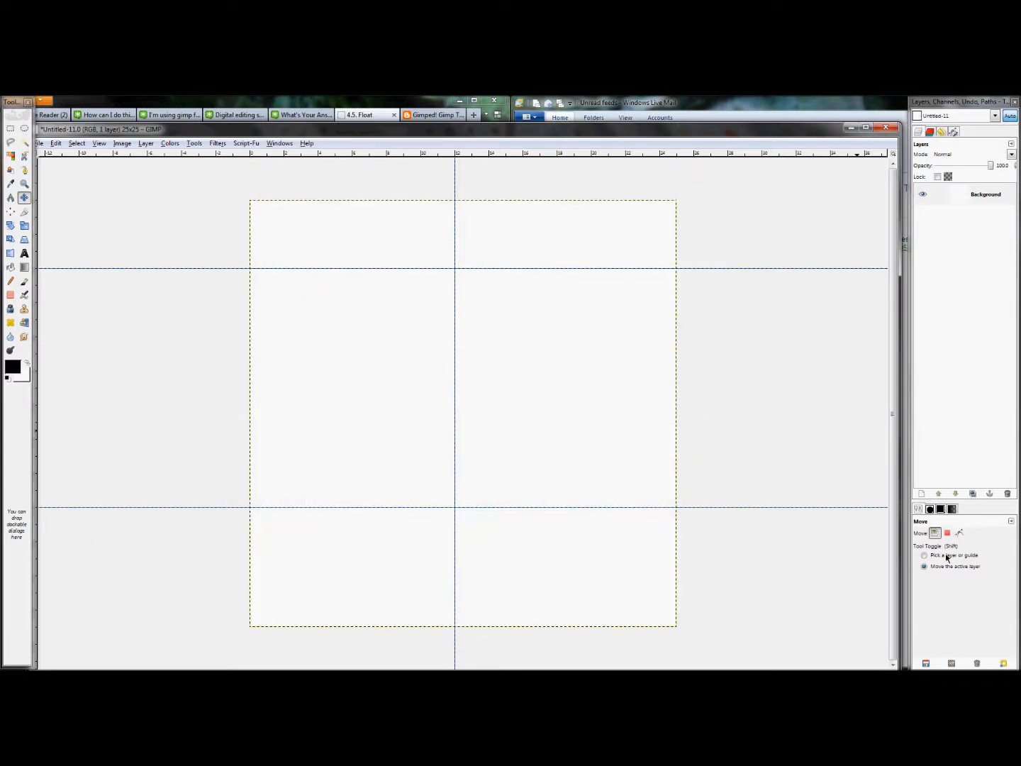
{"action": "left_click", "coordinate": [924, 555]}
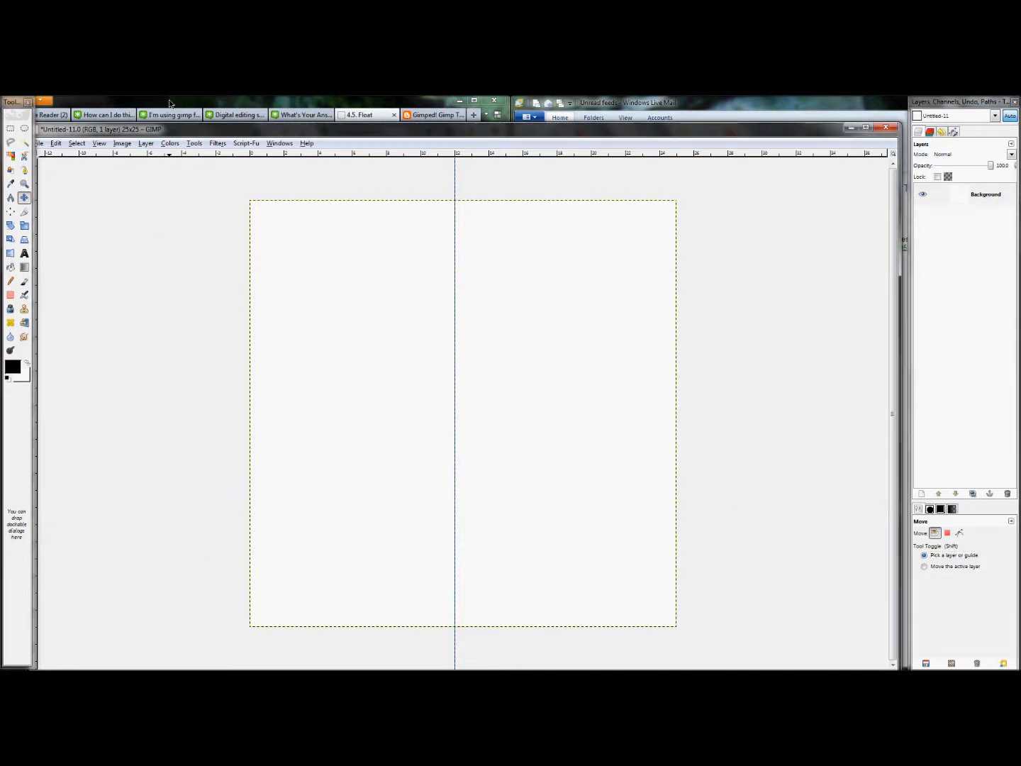
{"action": "left_click", "coordinate": [924, 566]}
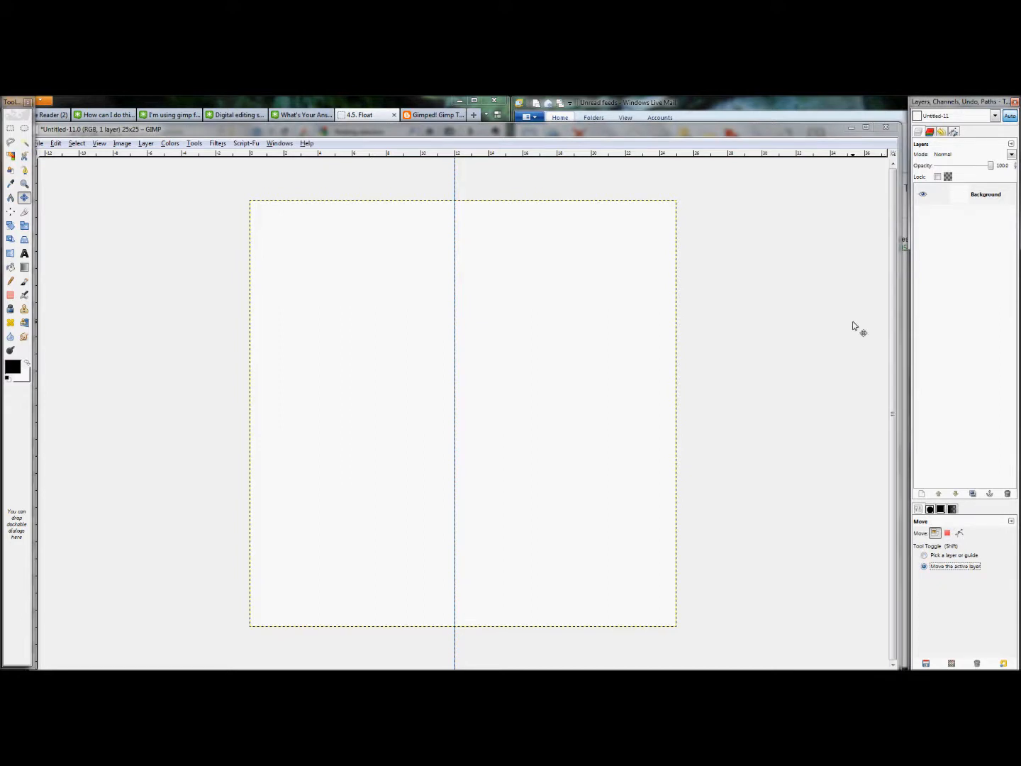
{"action": "left_click", "coordinate": [122, 143]}
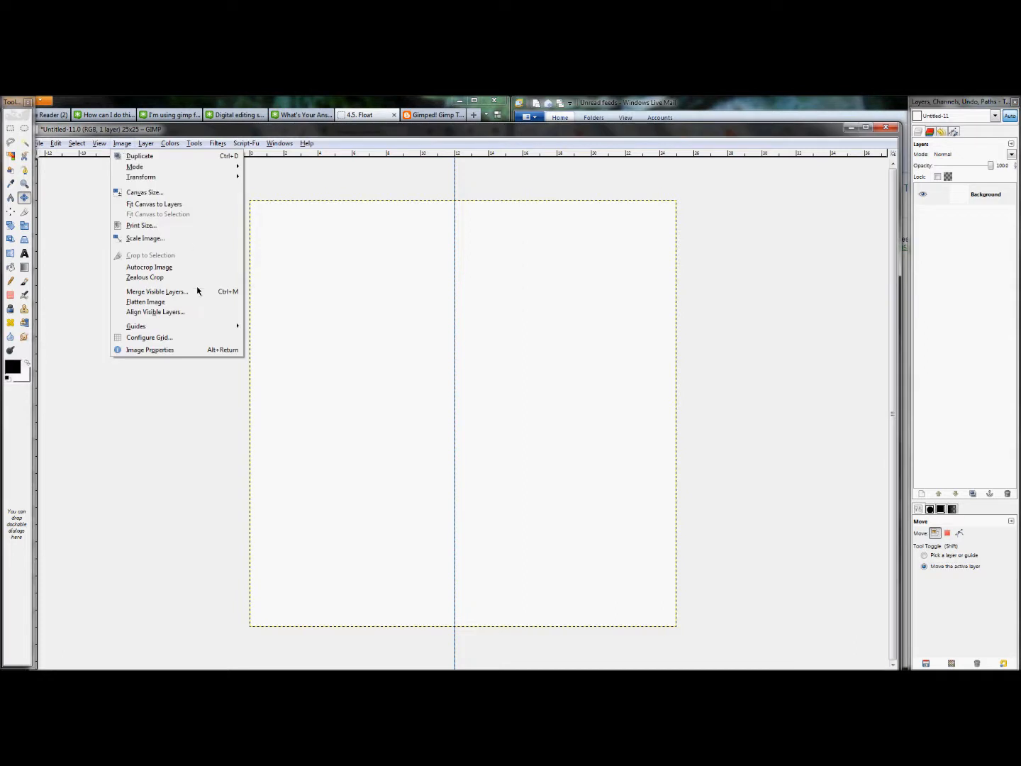
Add a horizontal guide at 50 percent so the guides form four quarters.
{"action": "left_click", "coordinate": [136, 326]}
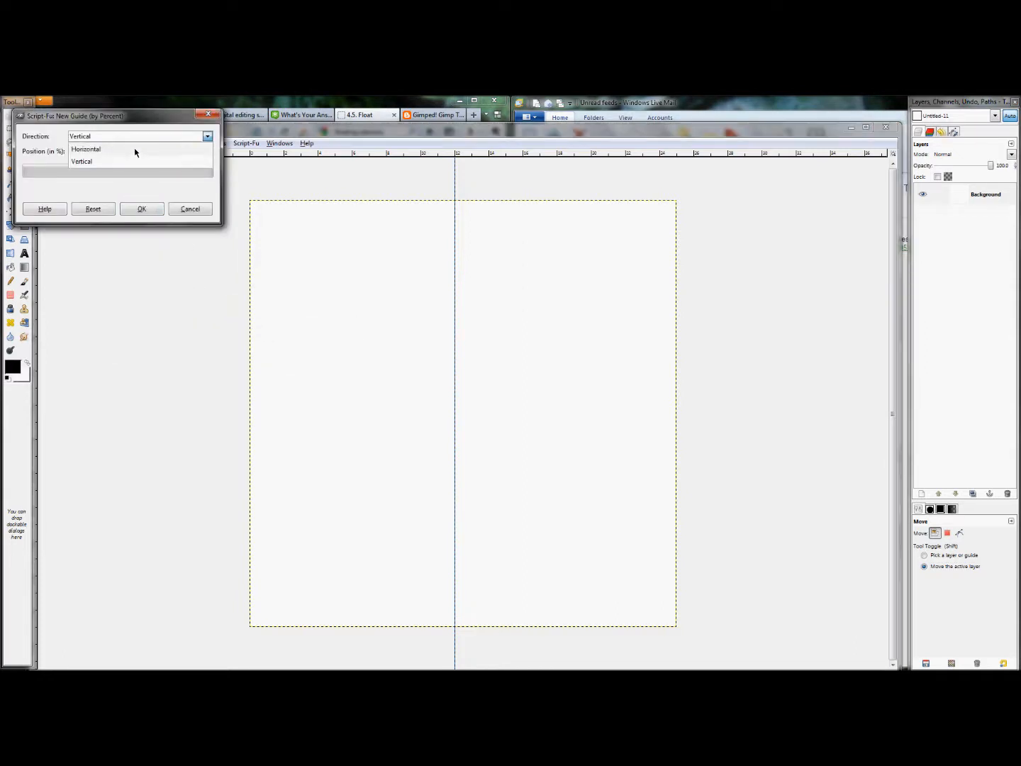
{"action": "left_click", "coordinate": [142, 209]}
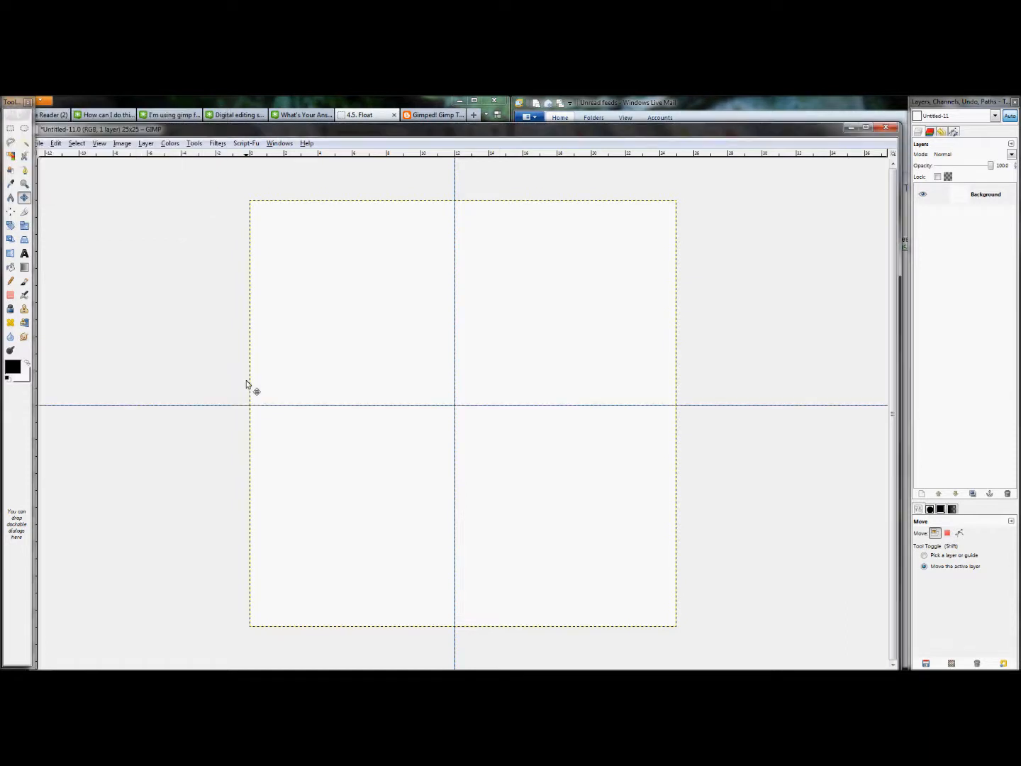
{"action": "left_click", "coordinate": [923, 555]}
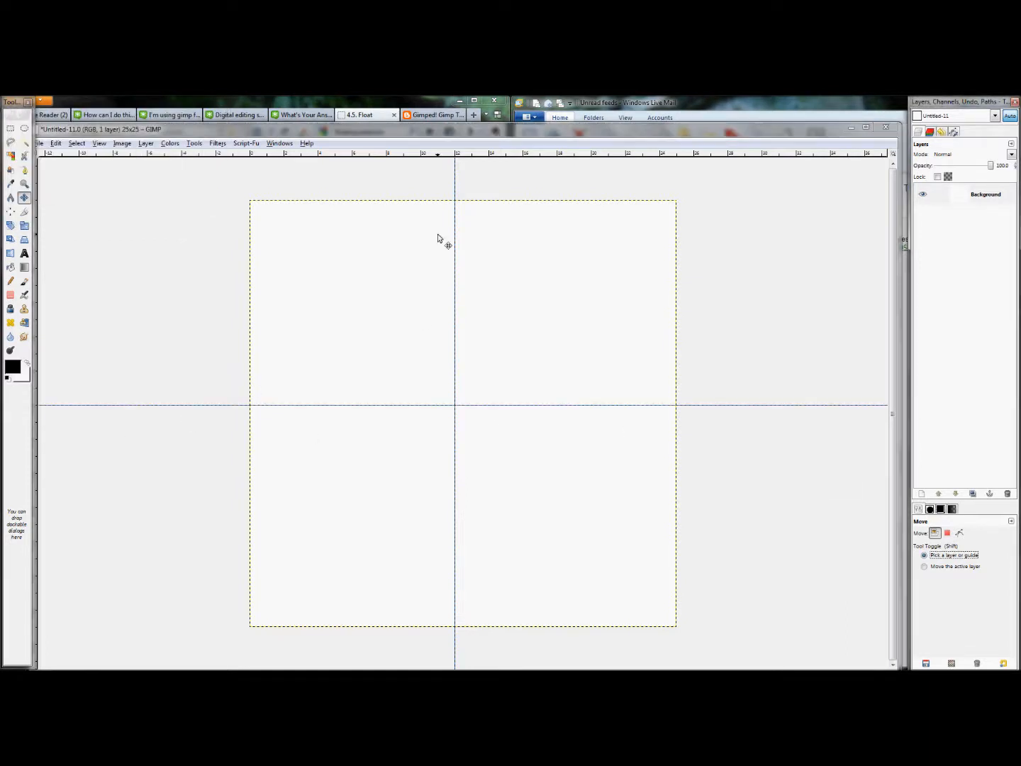
{"action": "mouse_move", "coordinate": [606, 504]}
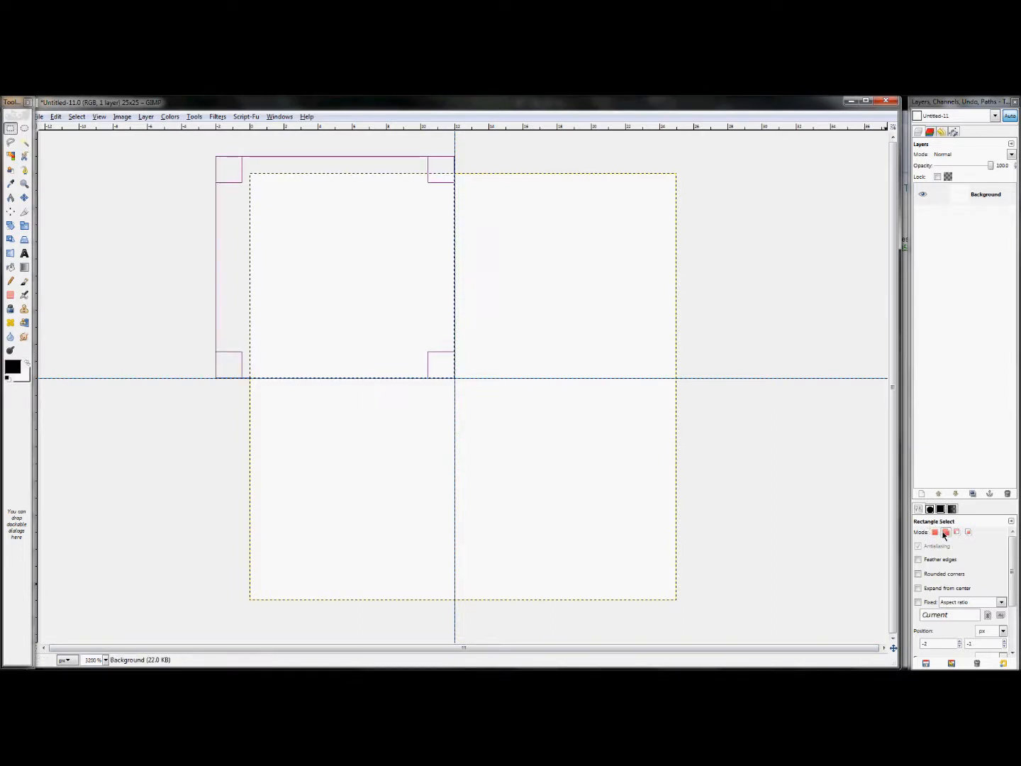
{"action": "mouse_move", "coordinate": [945, 532]}
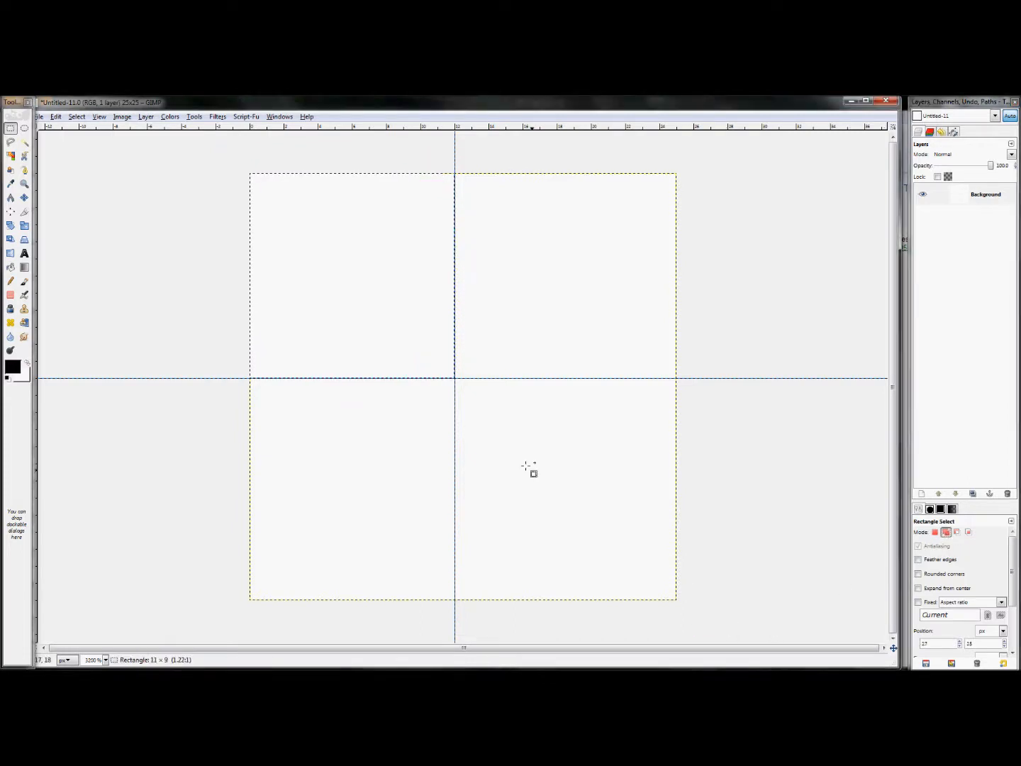
Add the bottom-right quarter to the top-left selection, snapped to the guides.
{"action": "left_click_drag", "start_coordinate": [468, 393], "coordinate": [716, 624]}
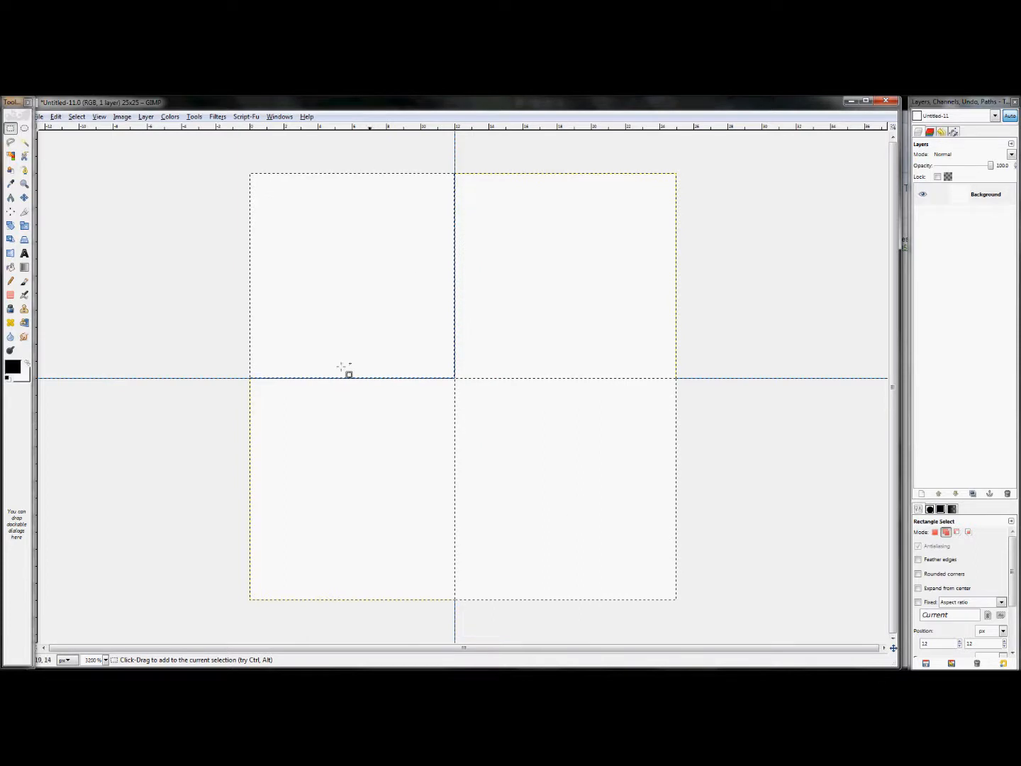
{"action": "mouse_move", "coordinate": [709, 468]}
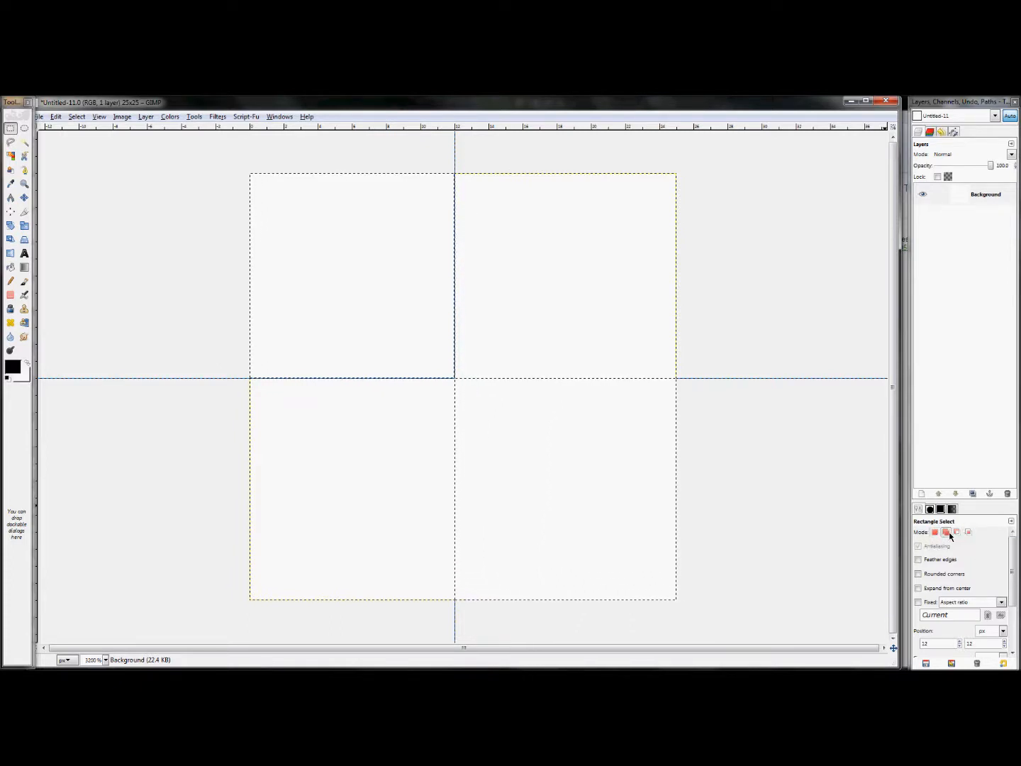
{"action": "mouse_move", "coordinate": [957, 532]}
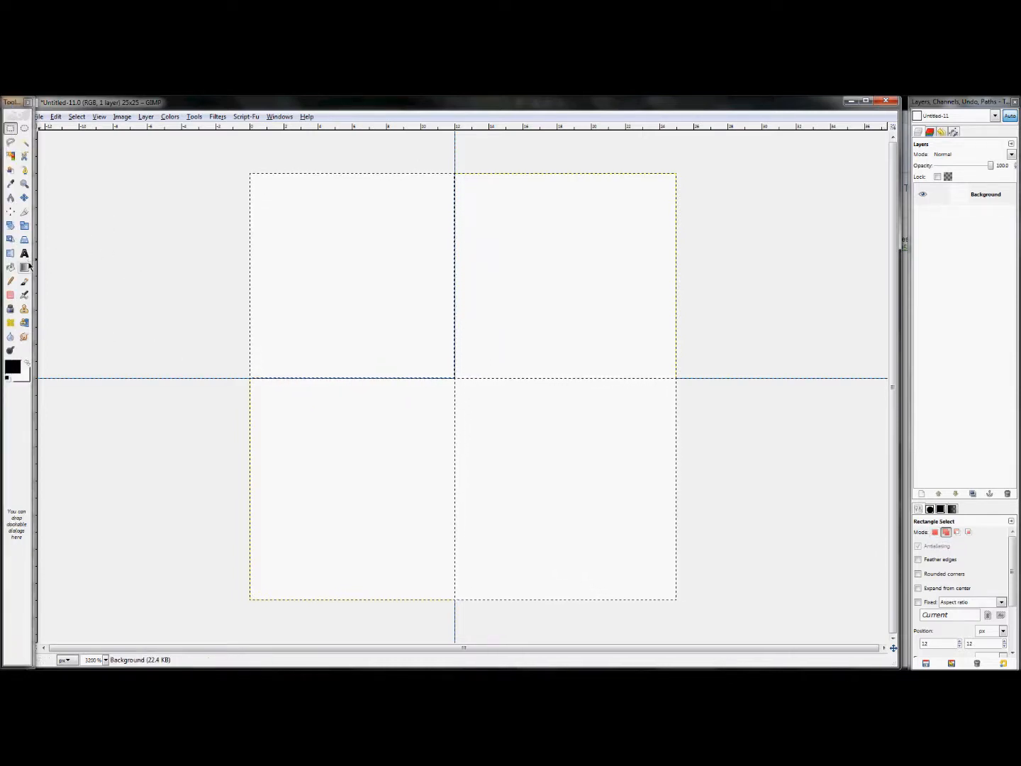
{"action": "mouse_move", "coordinate": [11, 268]}
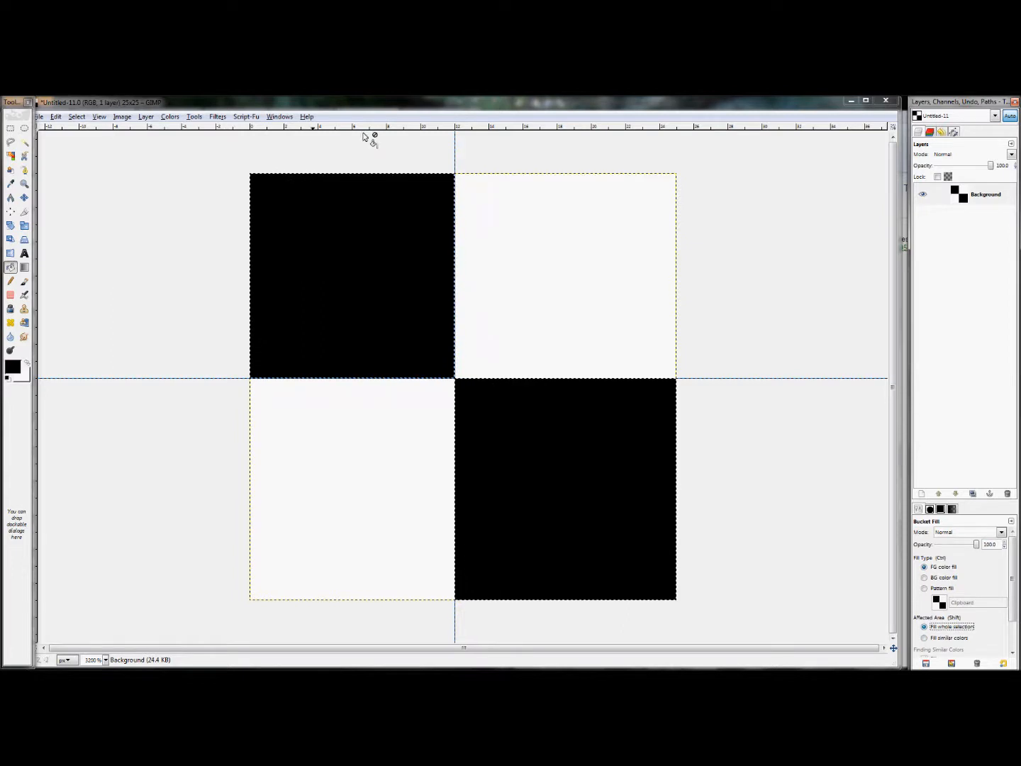
Fill the two selected quarters black, then browse and close the Select menu.
{"action": "left_click", "coordinate": [76, 116]}
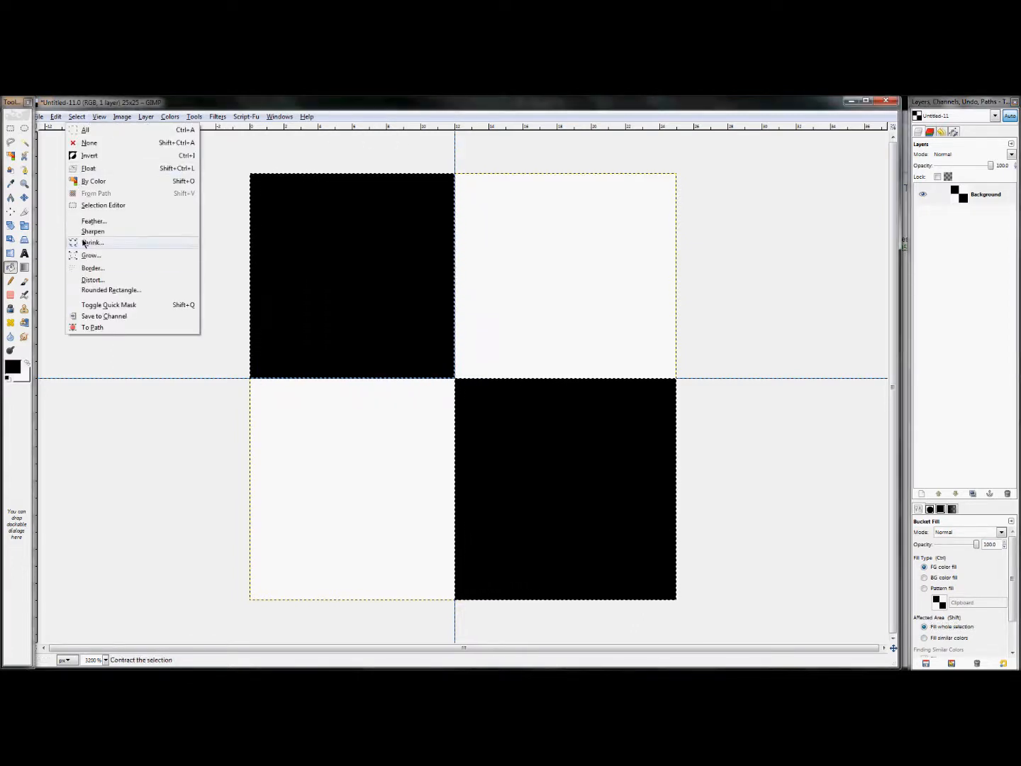
{"action": "left_click", "coordinate": [77, 117]}
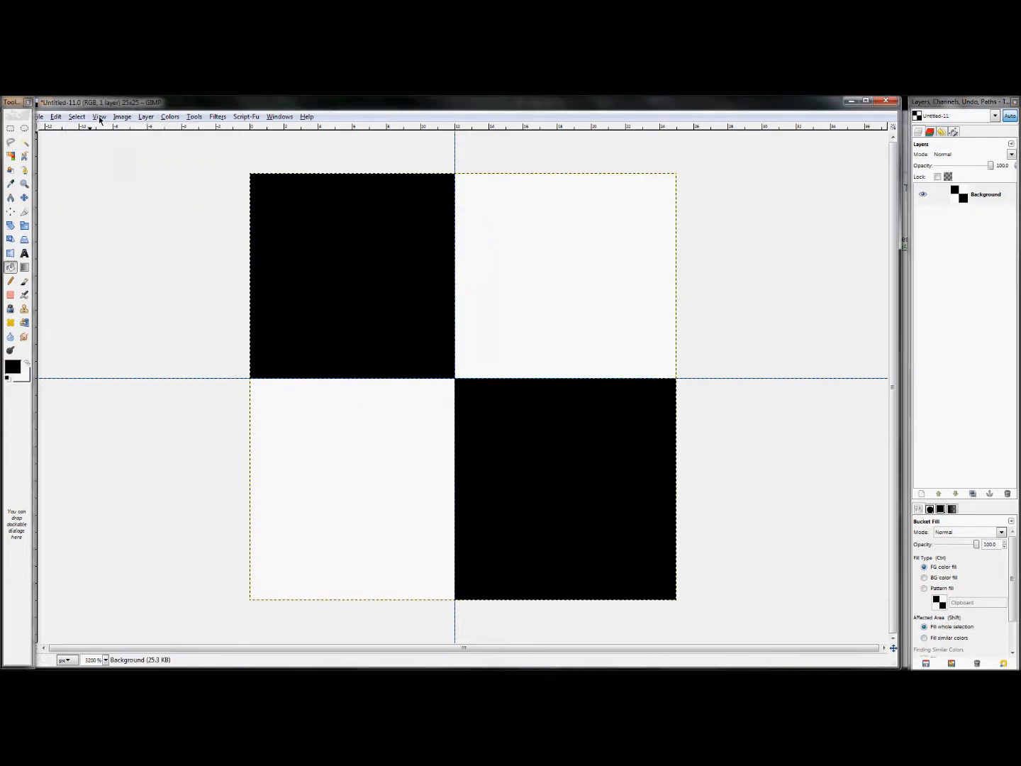
{"action": "left_click", "coordinate": [99, 117]}
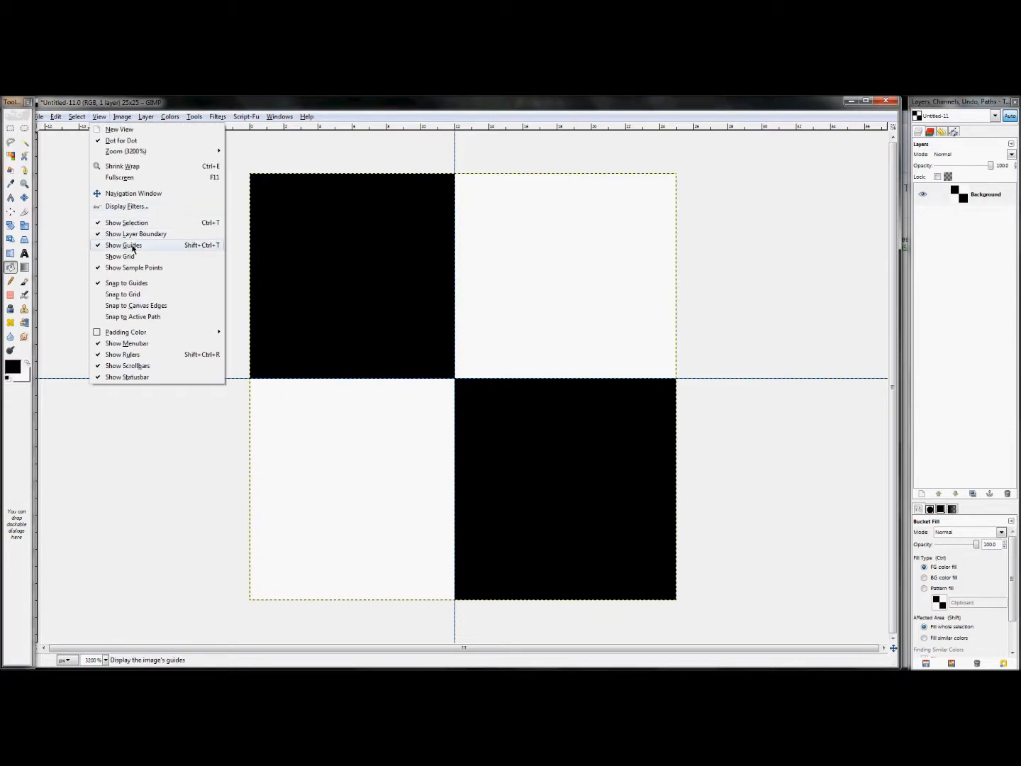
{"action": "left_click", "coordinate": [124, 245]}
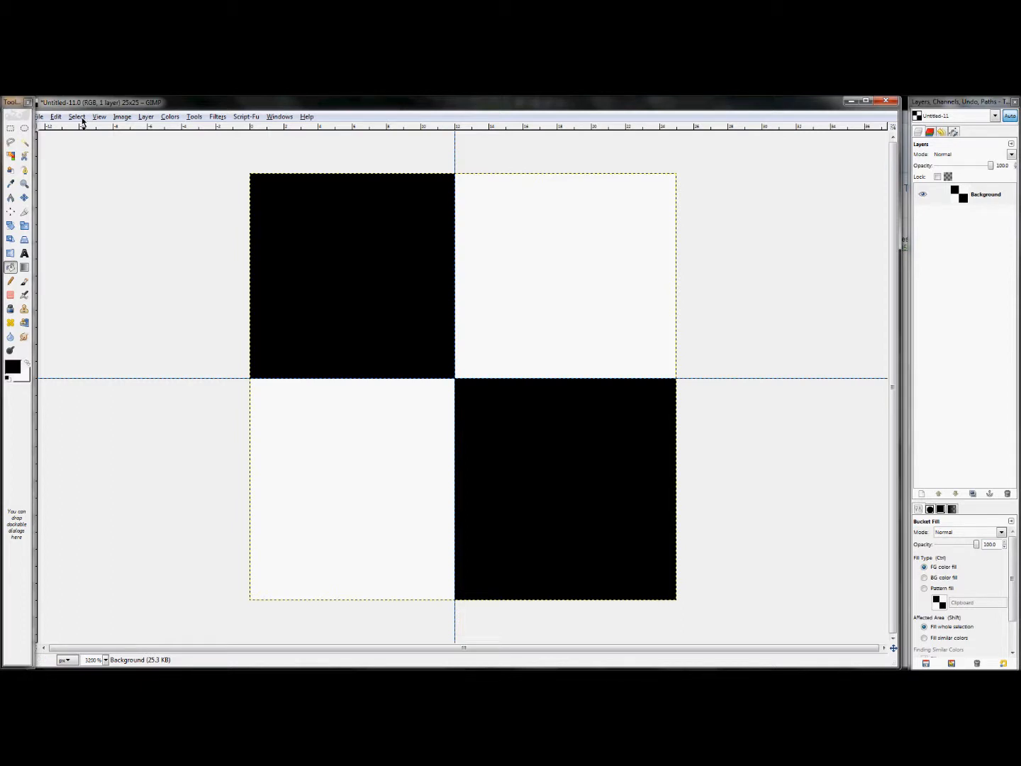
Copy the visible black-and-white checker pattern using Edit > Copy Visible.
{"action": "left_click", "coordinate": [55, 116]}
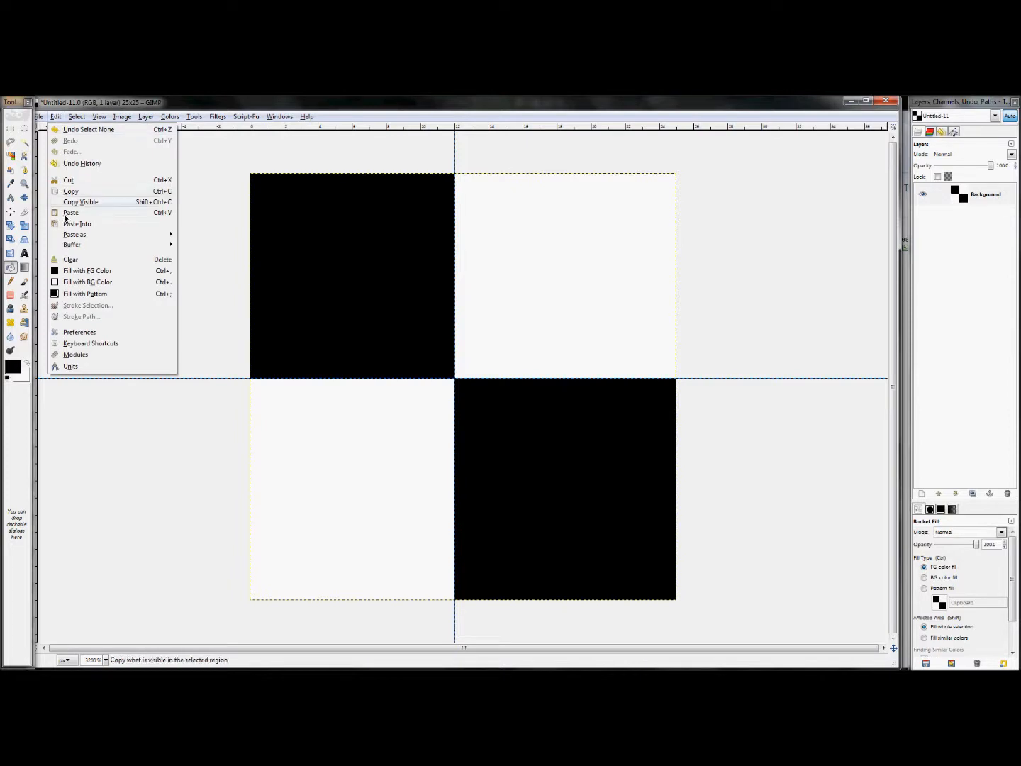
{"action": "mouse_move", "coordinate": [78, 223]}
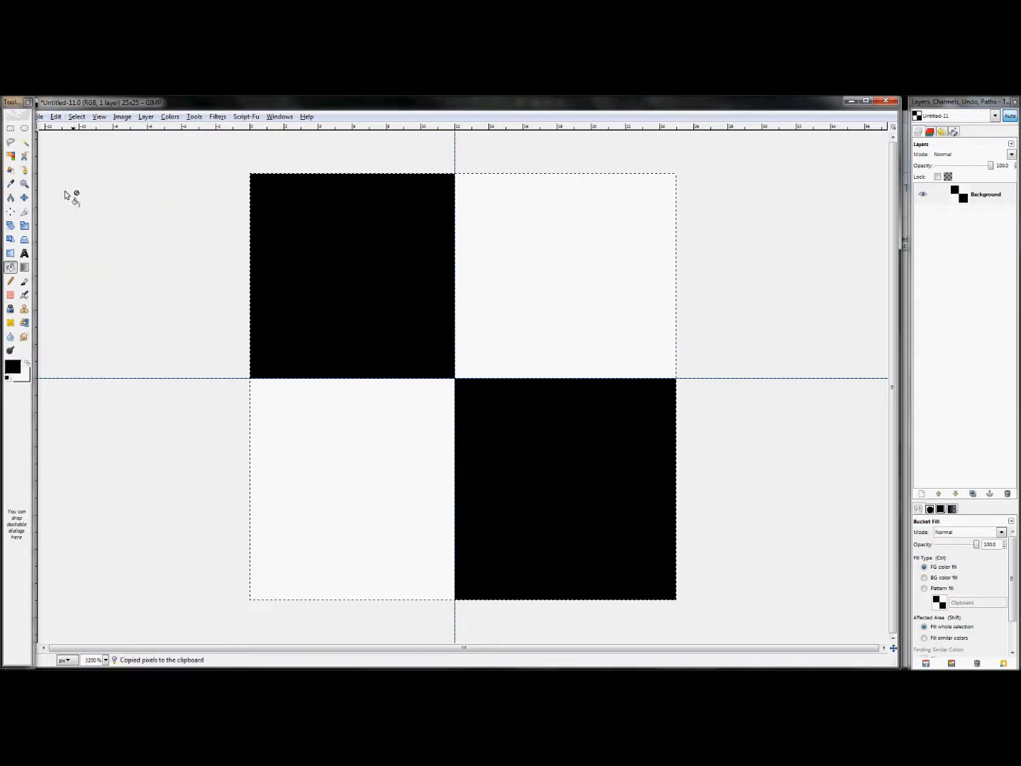
{"action": "mouse_move", "coordinate": [521, 305]}
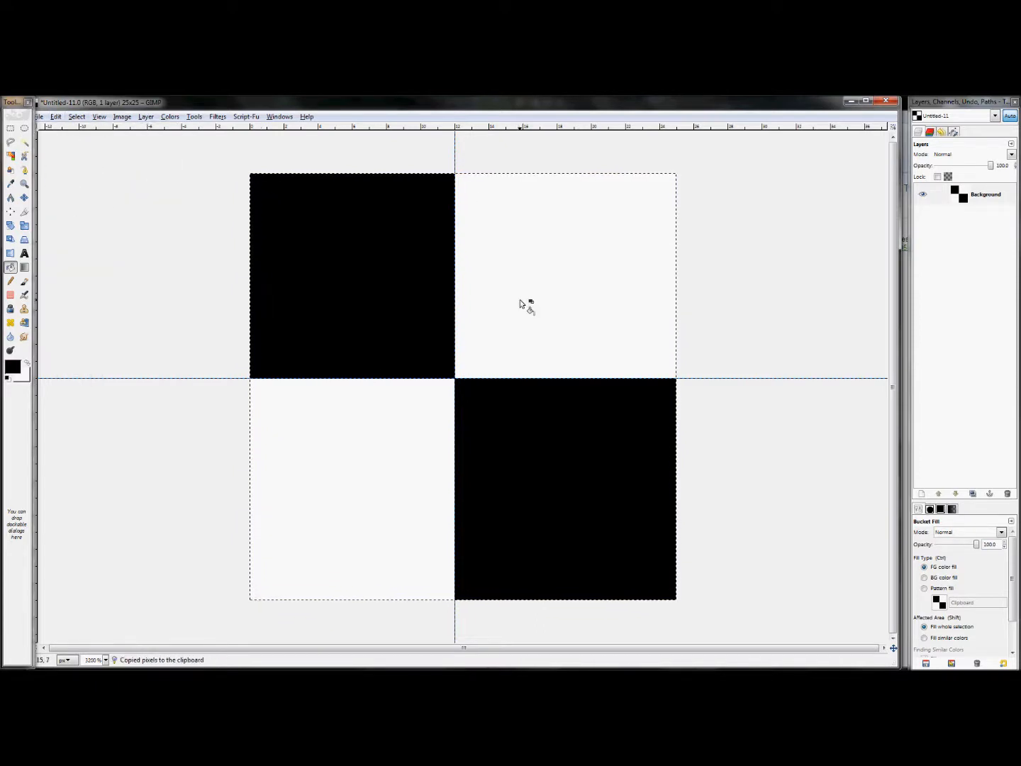
{"action": "mouse_move", "coordinate": [368, 232]}
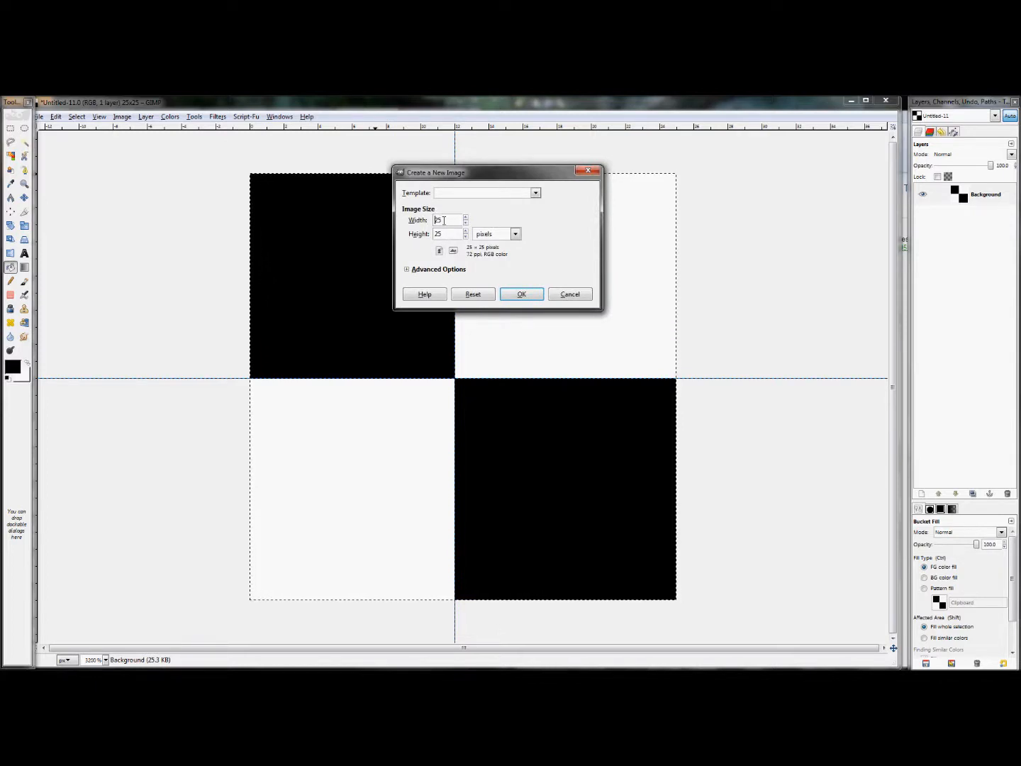
Create a new image 2000 pixels wide and 1000 pixels high.
{"action": "triple_click", "coordinate": [446, 220]}
{"action": "type", "text": "2000"}
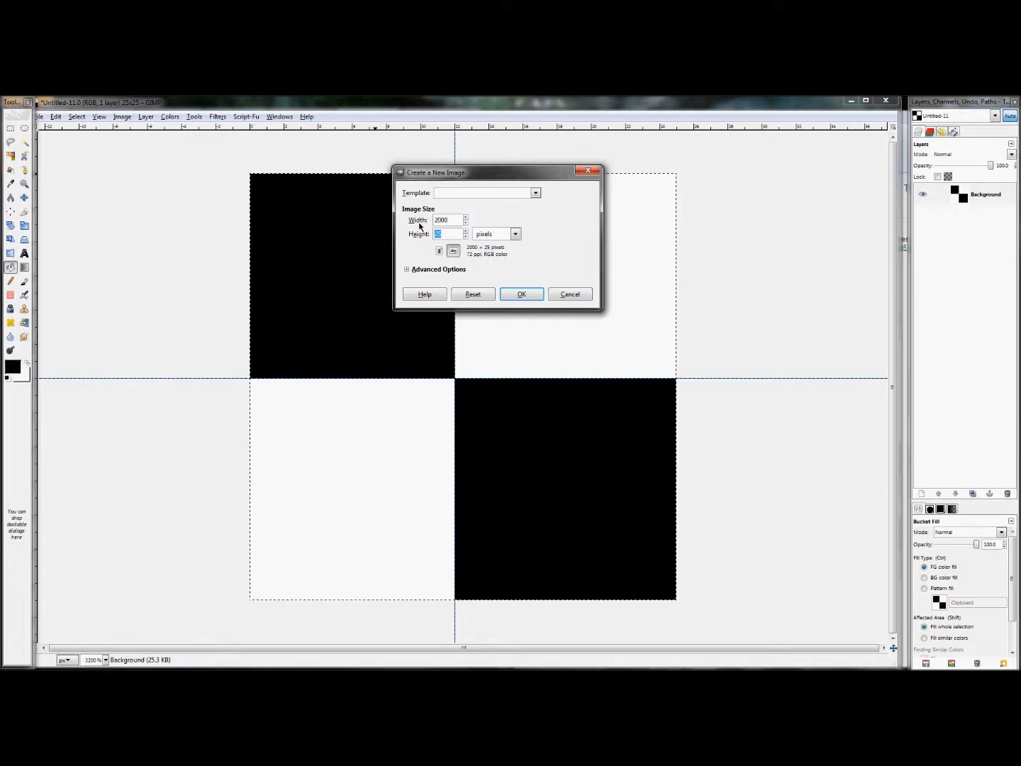
{"action": "type", "text": "1000"}
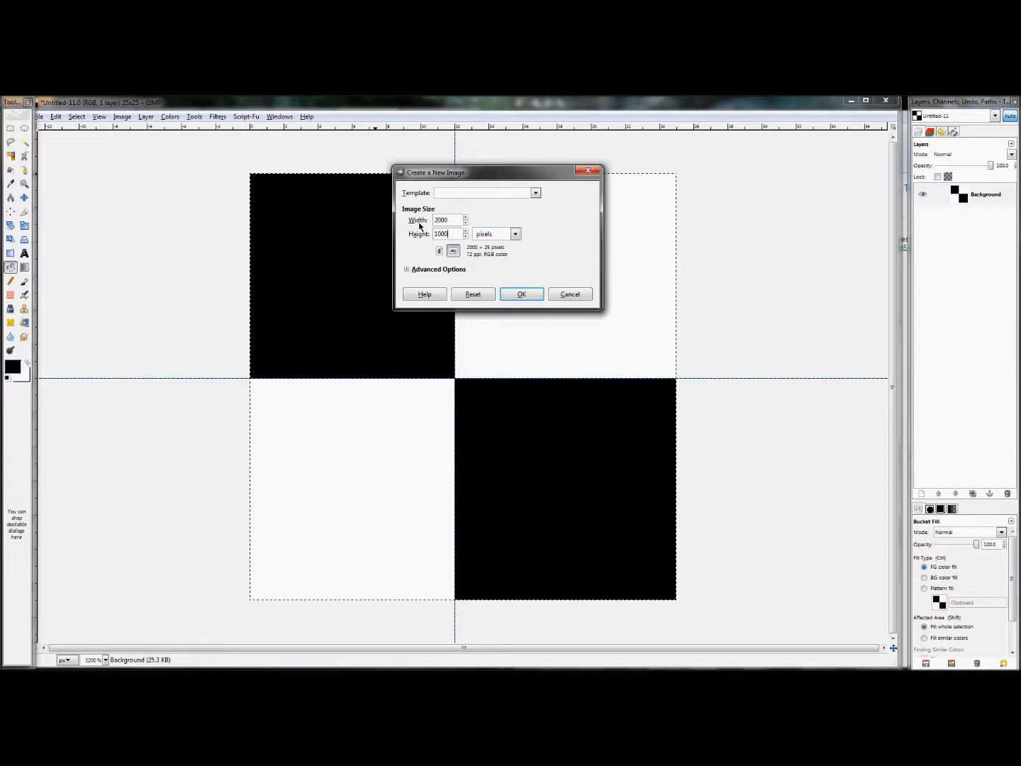
{"action": "left_click", "coordinate": [520, 294]}
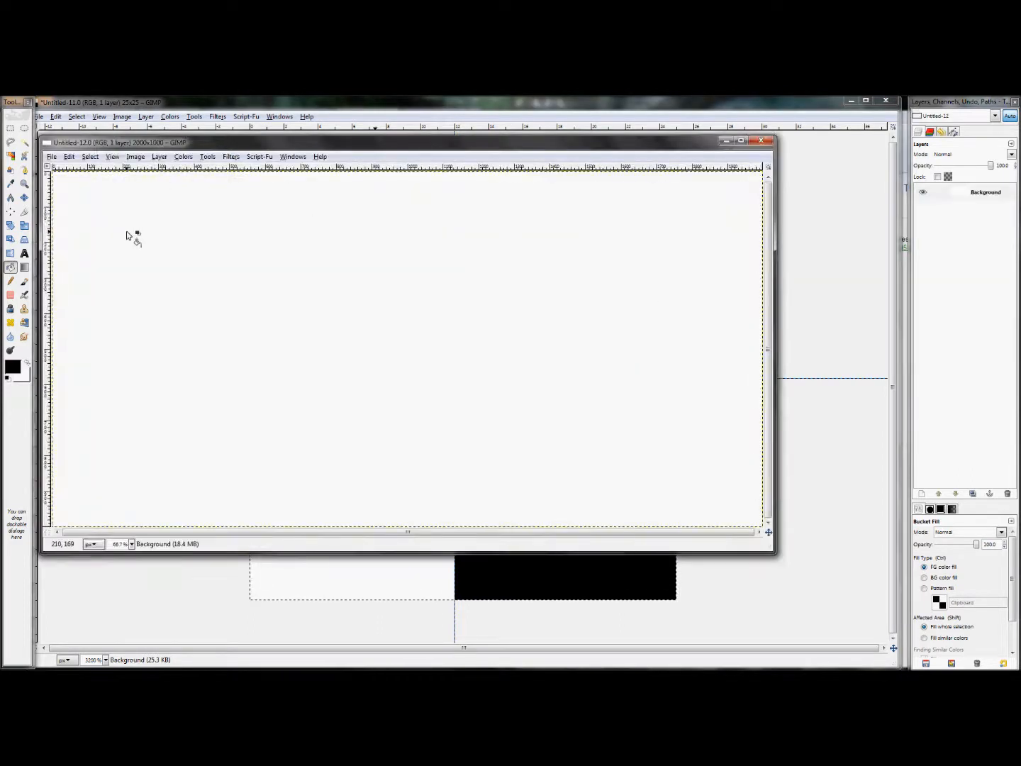
Type 'Gimped! Gimp Tutorials' as large black text on the 2000 × 1000 canvas.
{"action": "left_click", "coordinate": [23, 253]}
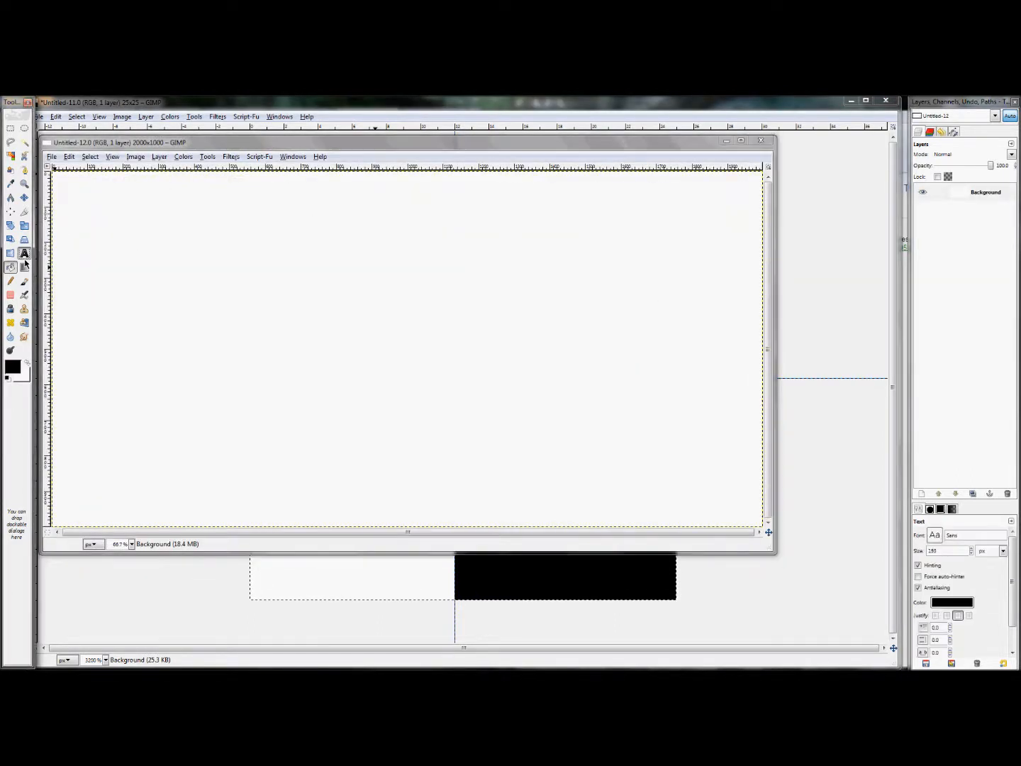
{"action": "mouse_move", "coordinate": [97, 326]}
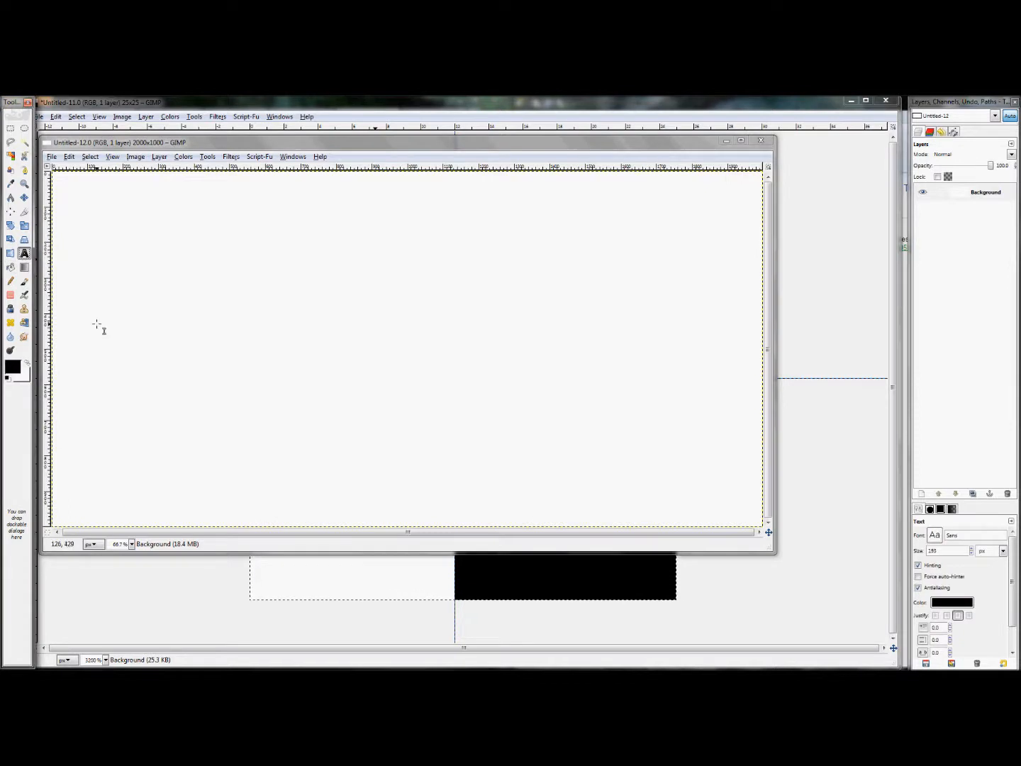
{"action": "left_click", "coordinate": [96, 323]}
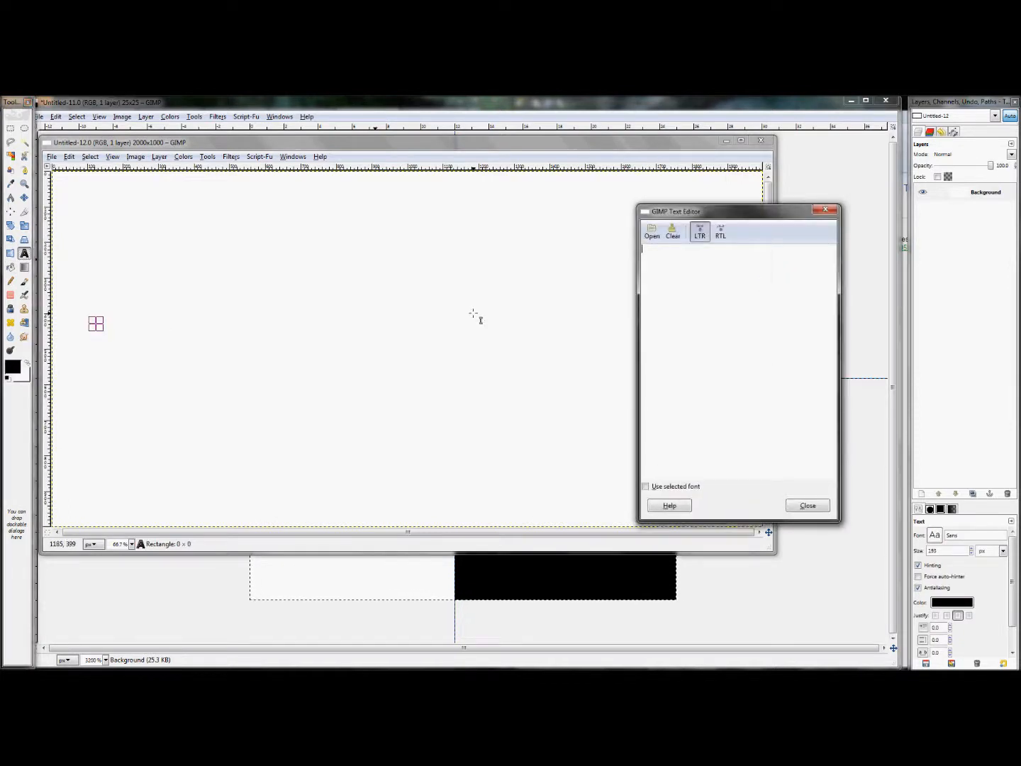
{"action": "type", "text": "Chec"}
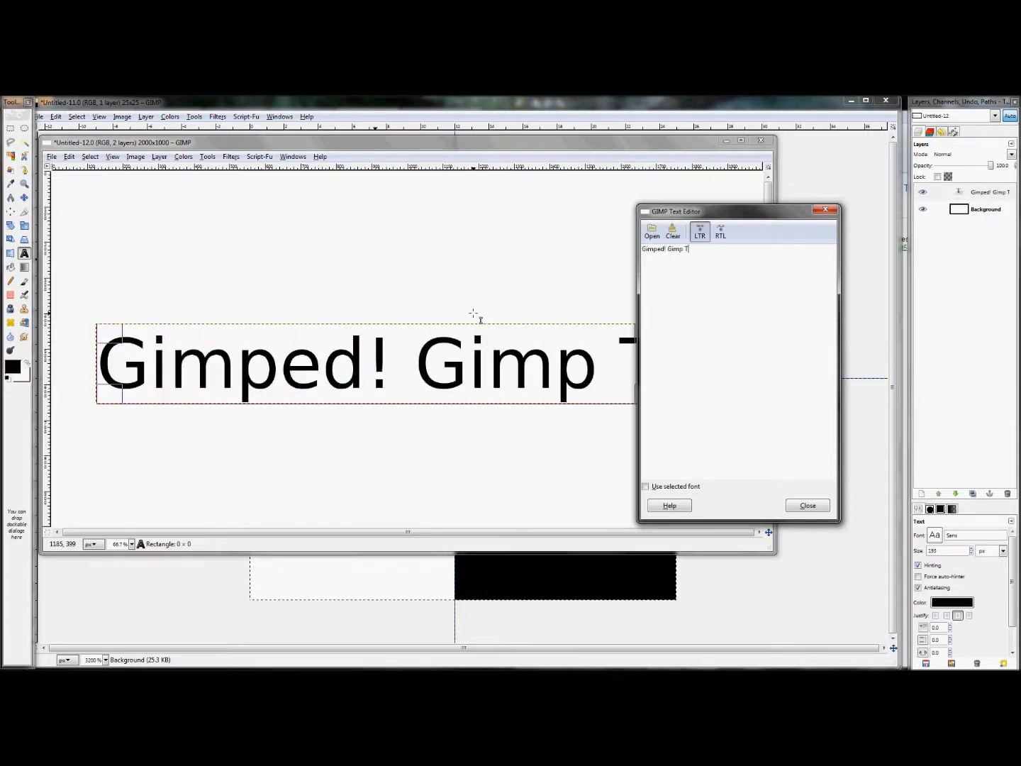
{"action": "type", "text": "utorials"}
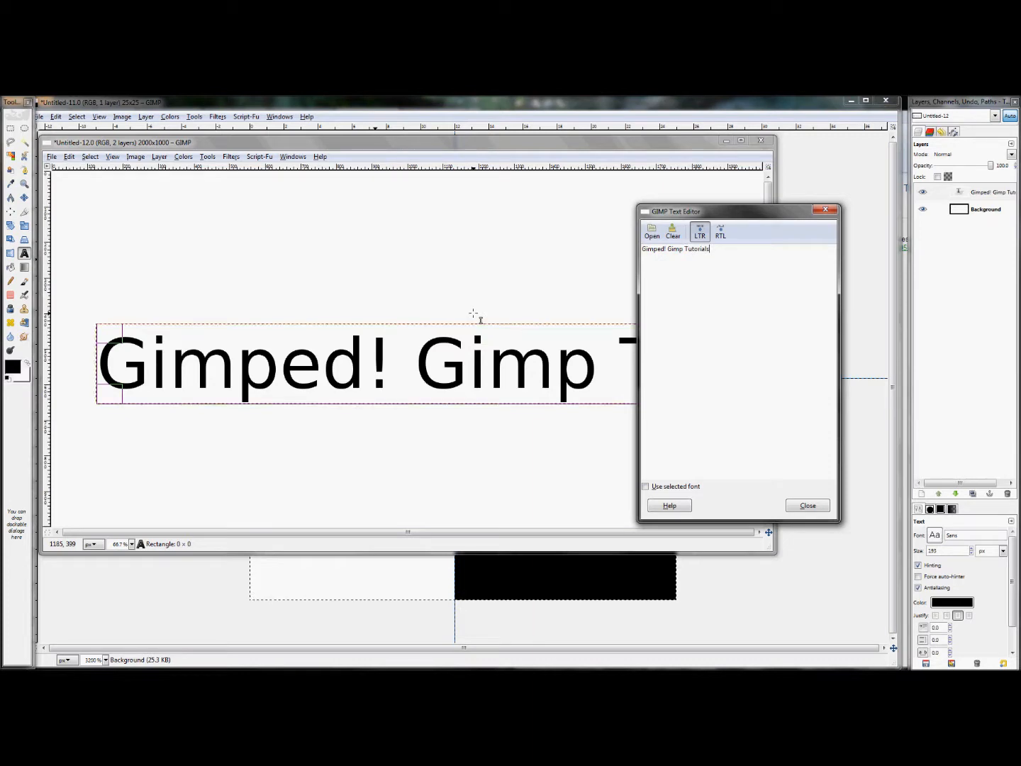
{"action": "left_click", "coordinate": [806, 505]}
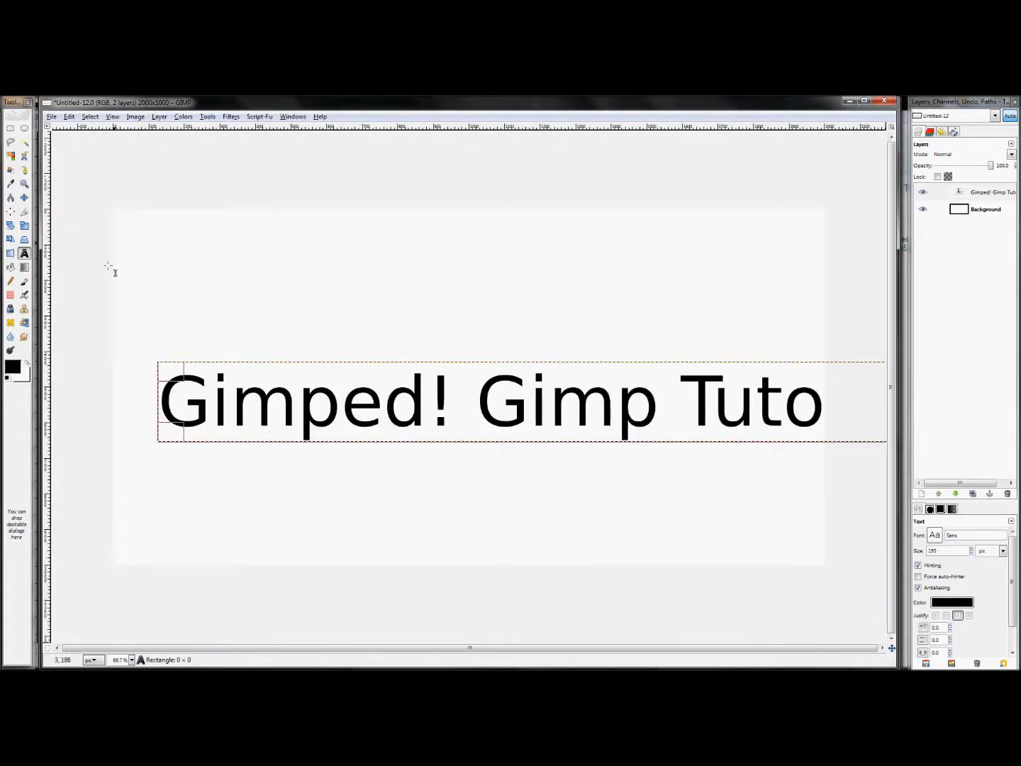
Drag the text layer with the Move tool so the line extends past both edges.
{"action": "left_click", "coordinate": [23, 197]}
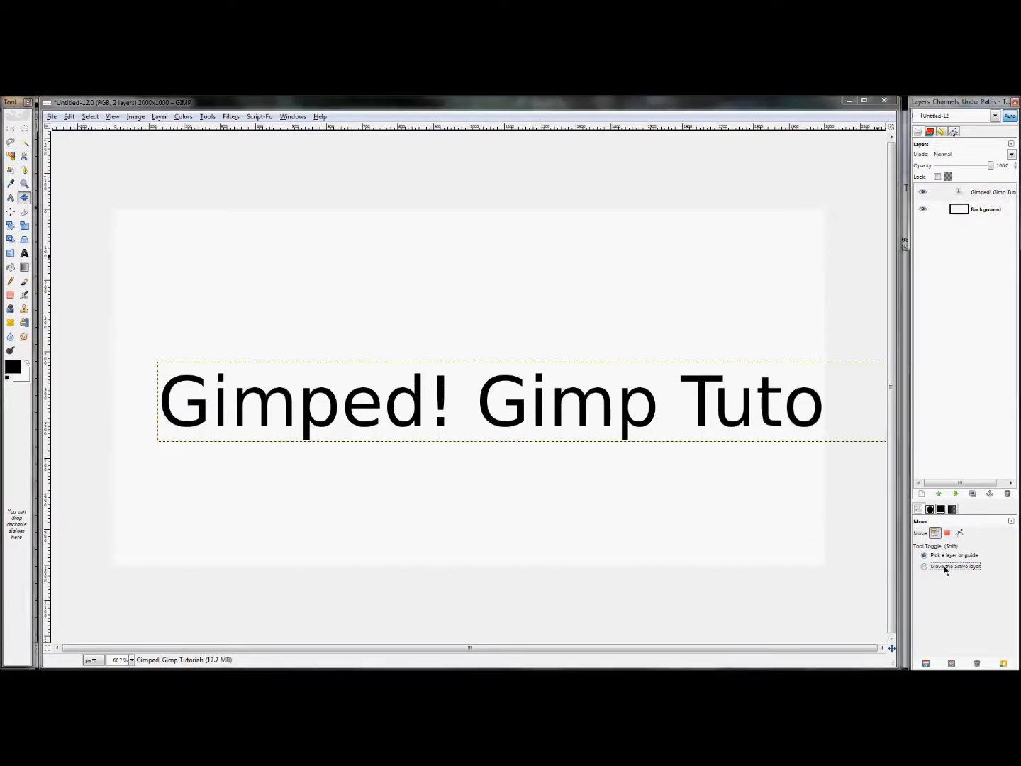
{"action": "left_click", "coordinate": [924, 566]}
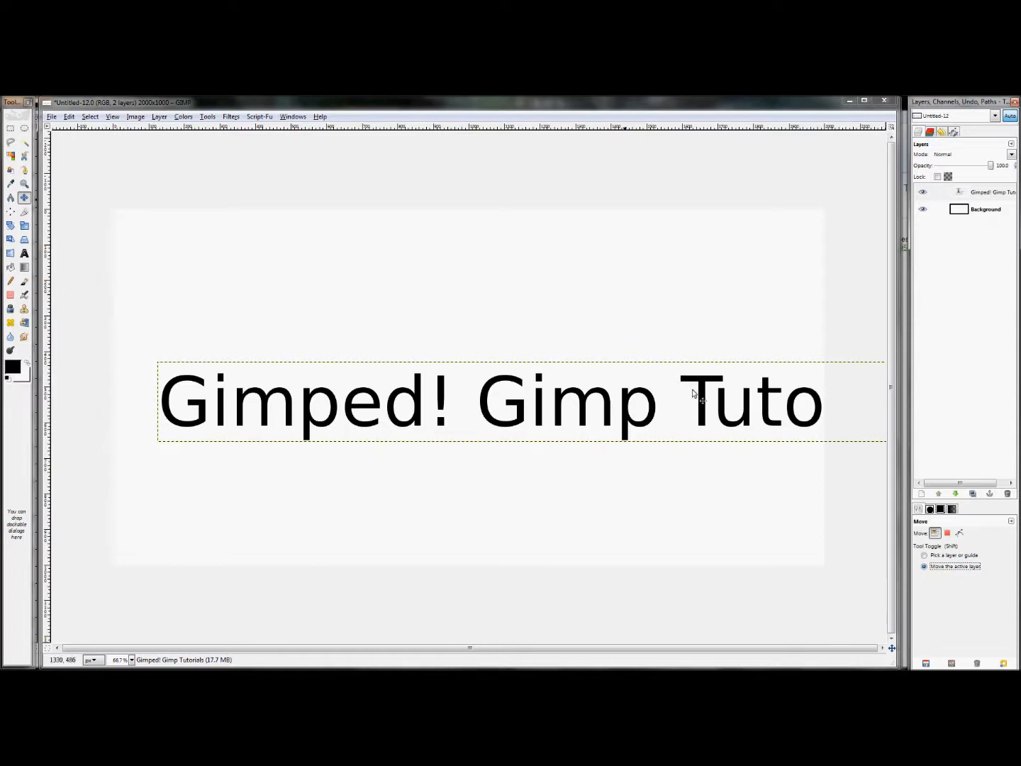
{"action": "mouse_move", "coordinate": [149, 407]}
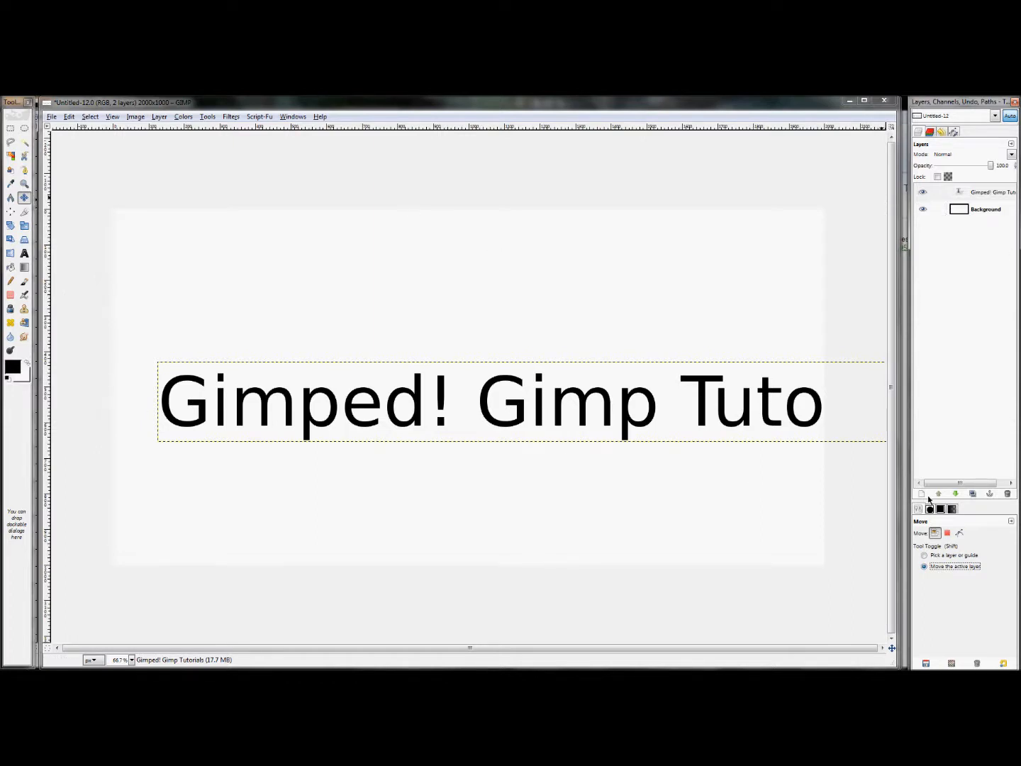
{"action": "left_click", "coordinate": [984, 209]}
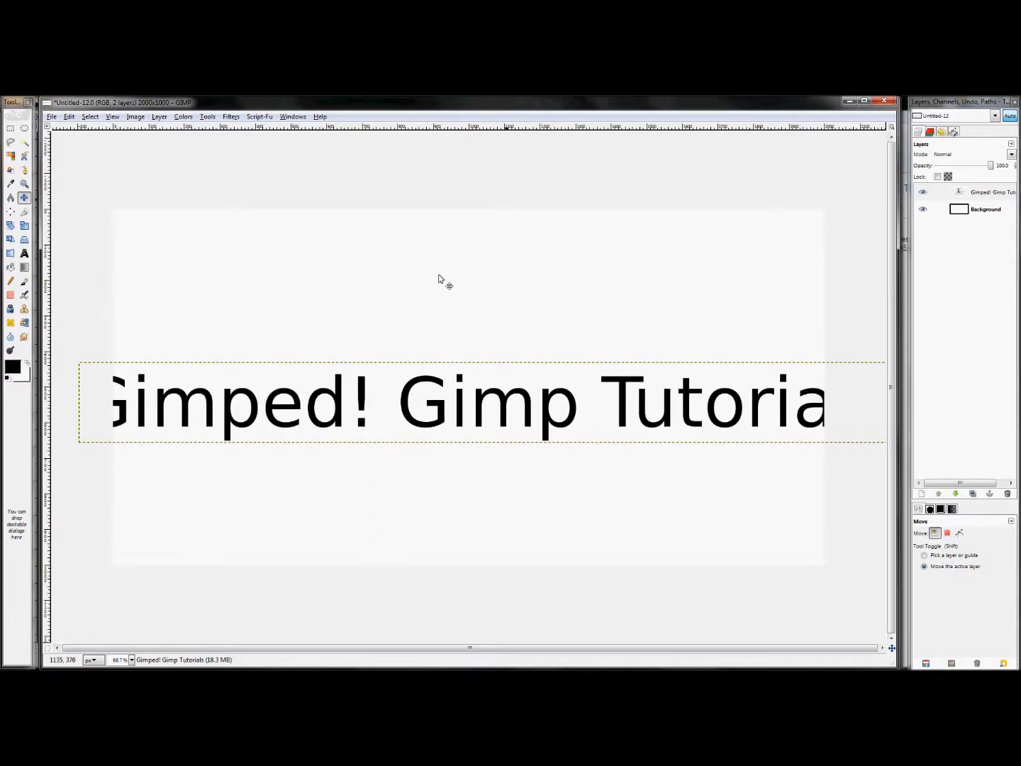
{"action": "left_click_drag", "start_coordinate": [440, 278], "coordinate": [480, 277]}
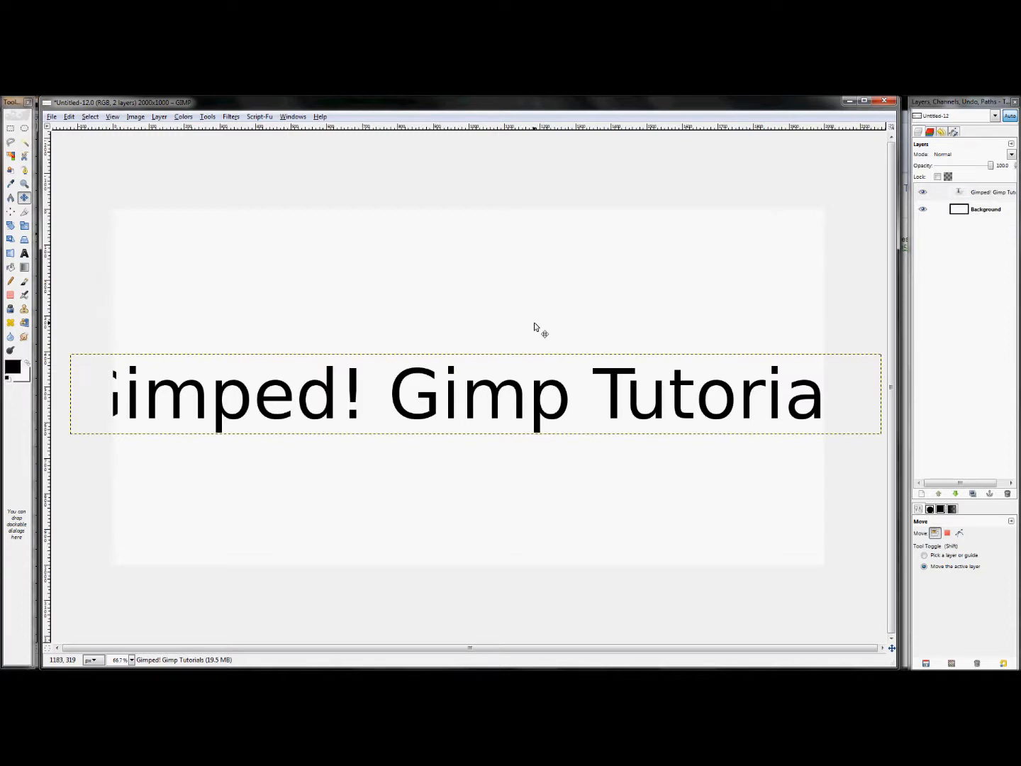
{"action": "left_click", "coordinate": [135, 116]}
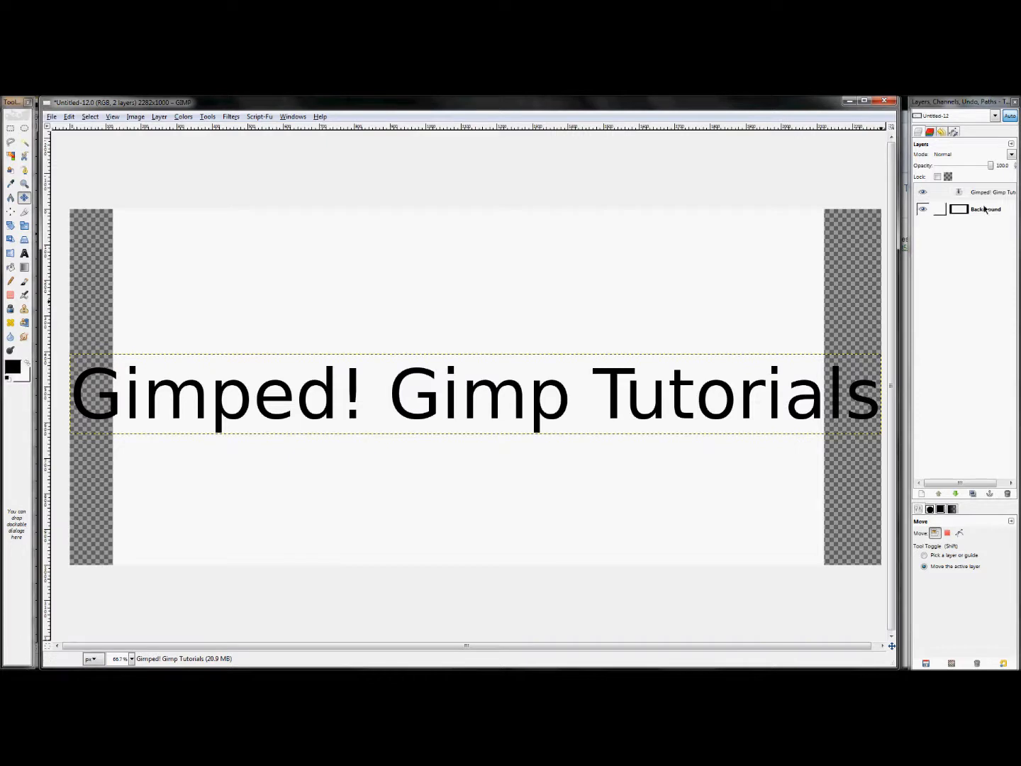
Stretch the Background layer to the full 2282 × 1000 canvas with Layer to Image Size.
{"action": "left_click", "coordinate": [985, 208]}
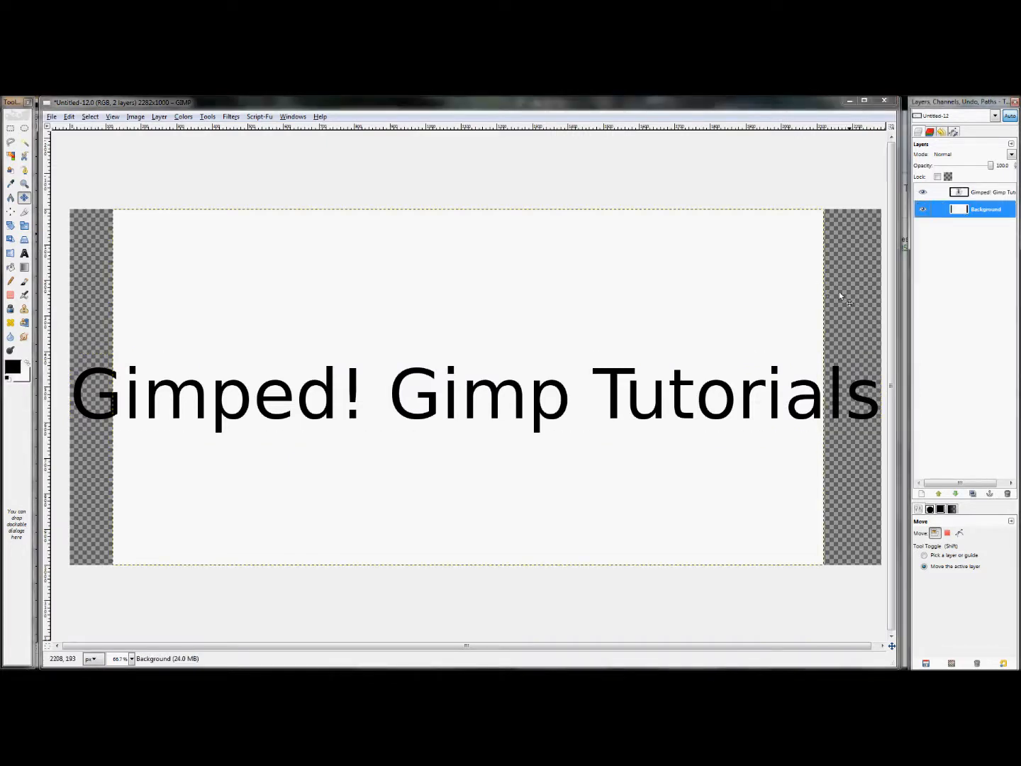
{"action": "mouse_move", "coordinate": [91, 270]}
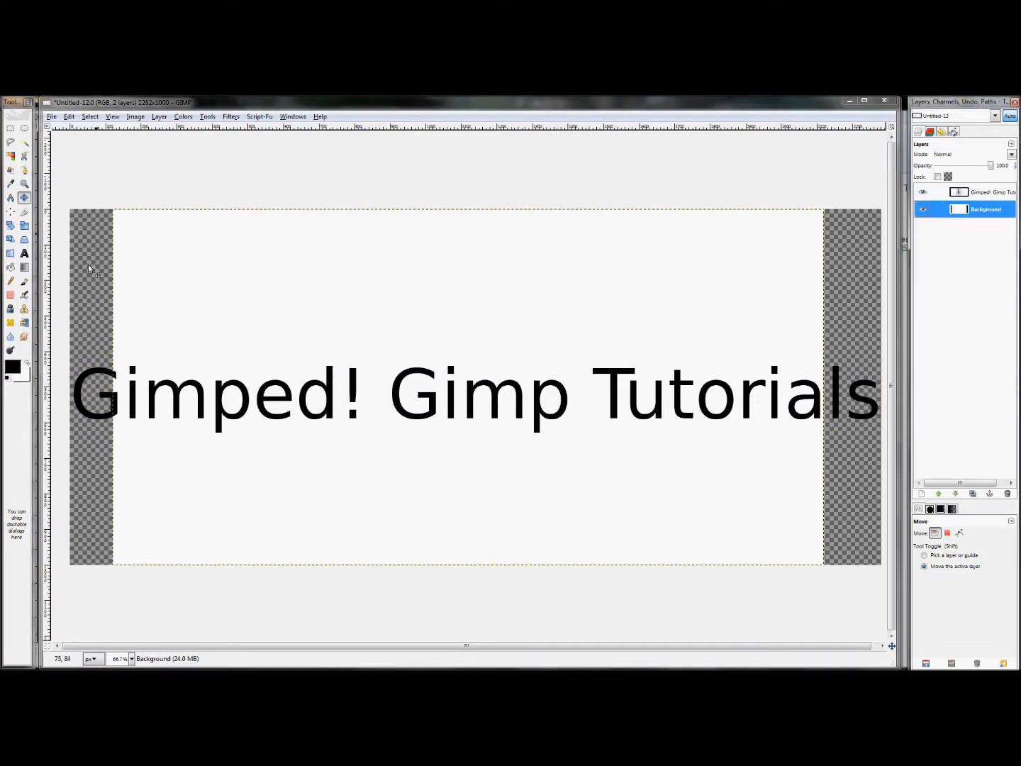
{"action": "left_click", "coordinate": [923, 208]}
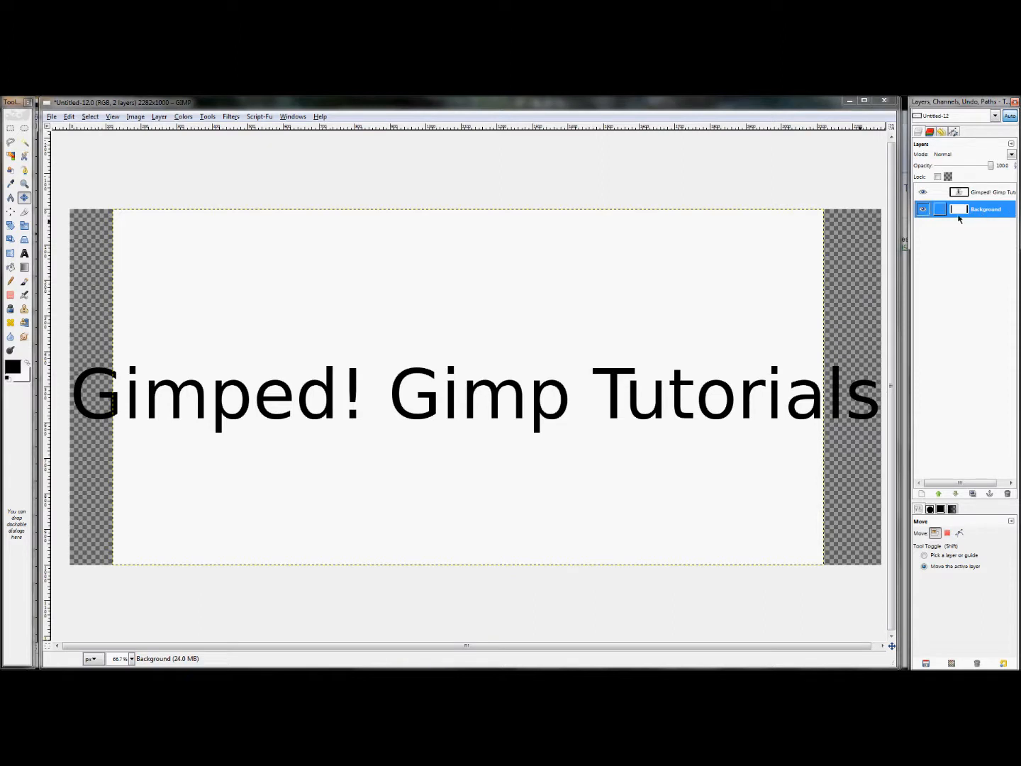
{"action": "right_click", "coordinate": [986, 209]}
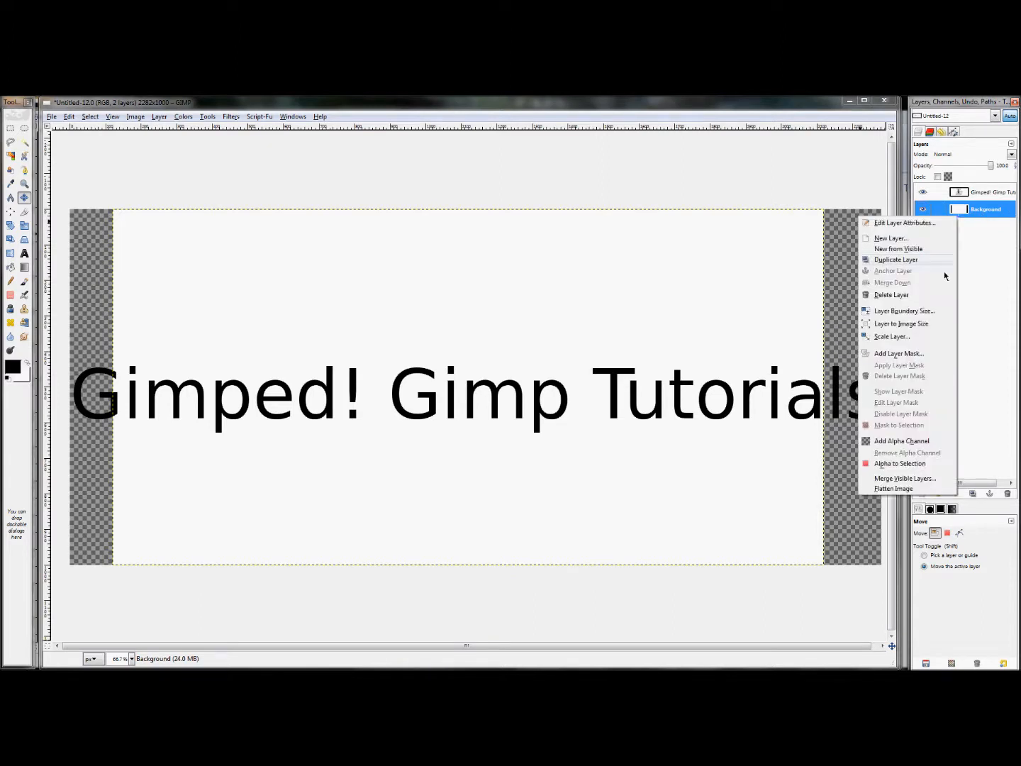
{"action": "mouse_move", "coordinate": [904, 310]}
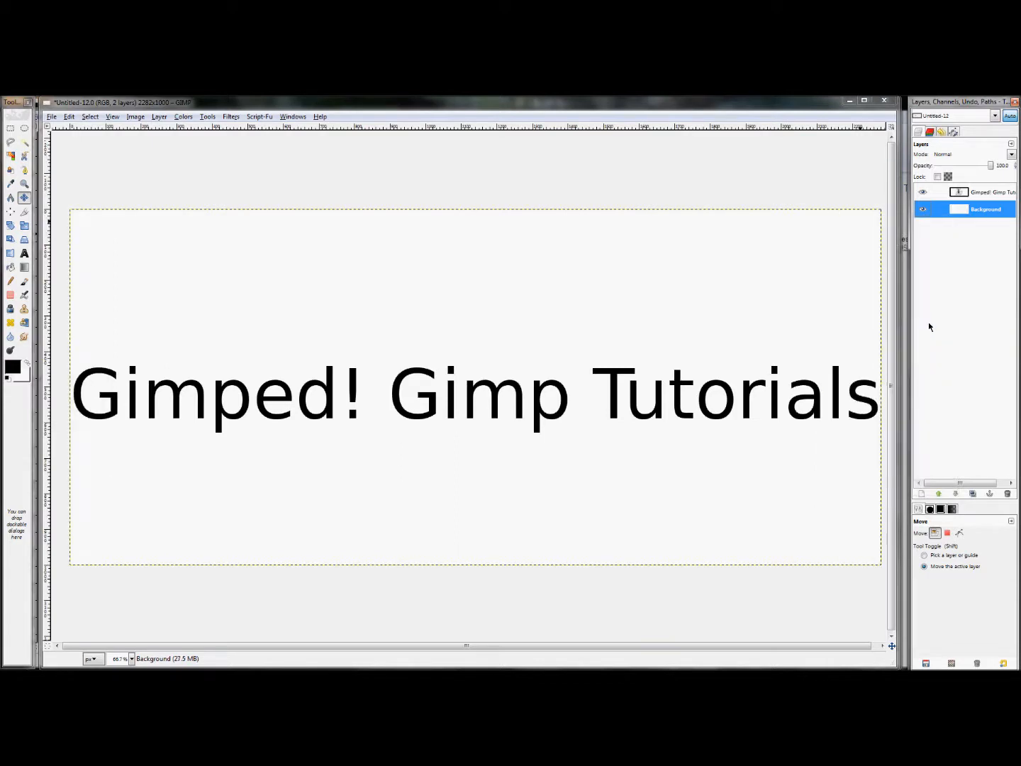
{"action": "mouse_move", "coordinate": [537, 373]}
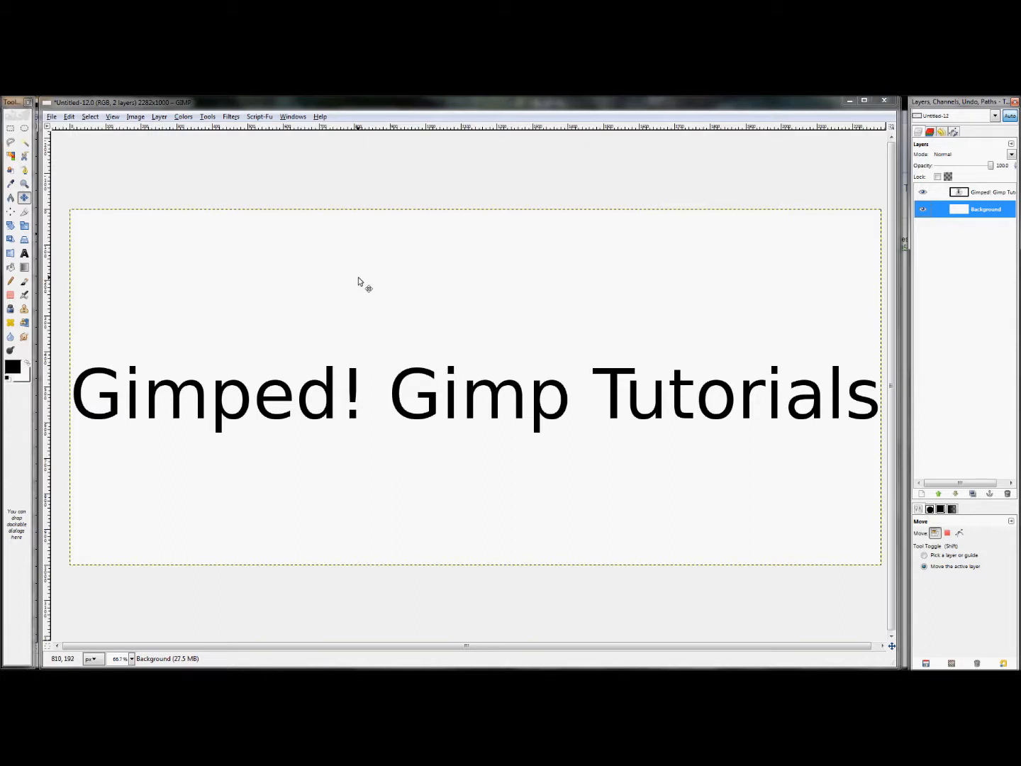
{"action": "right_click", "coordinate": [360, 282]}
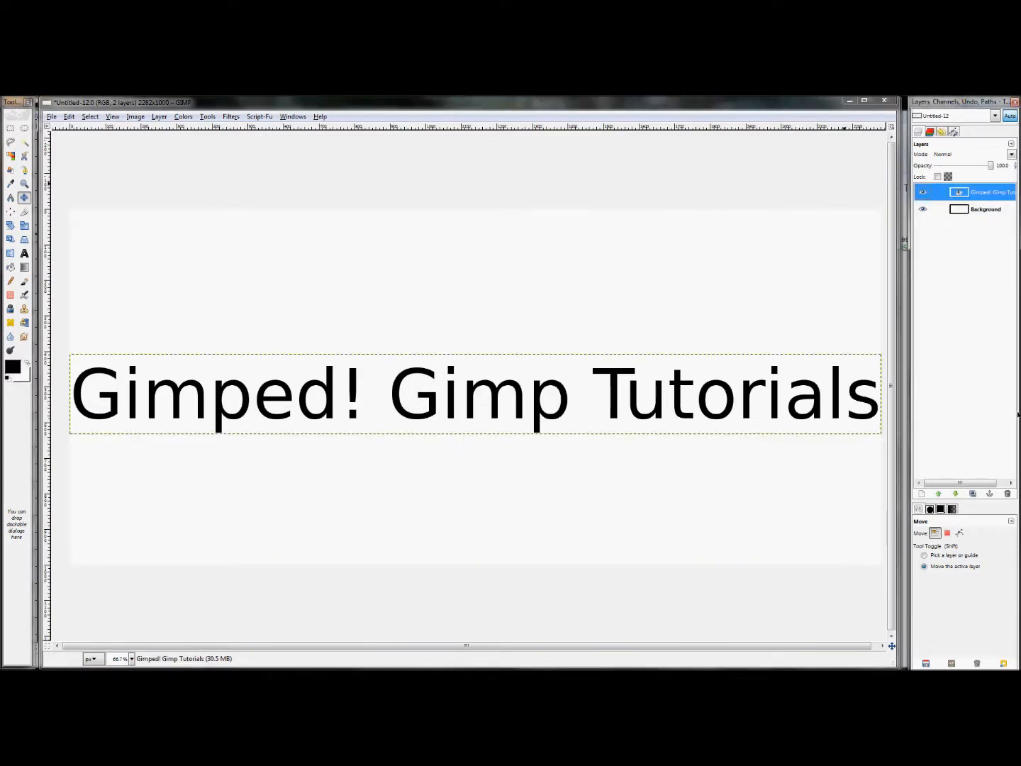
Duplicate the Gimped! Gimp Tutorials text layer and hide the original text layer.
{"action": "right_click", "coordinate": [991, 192]}
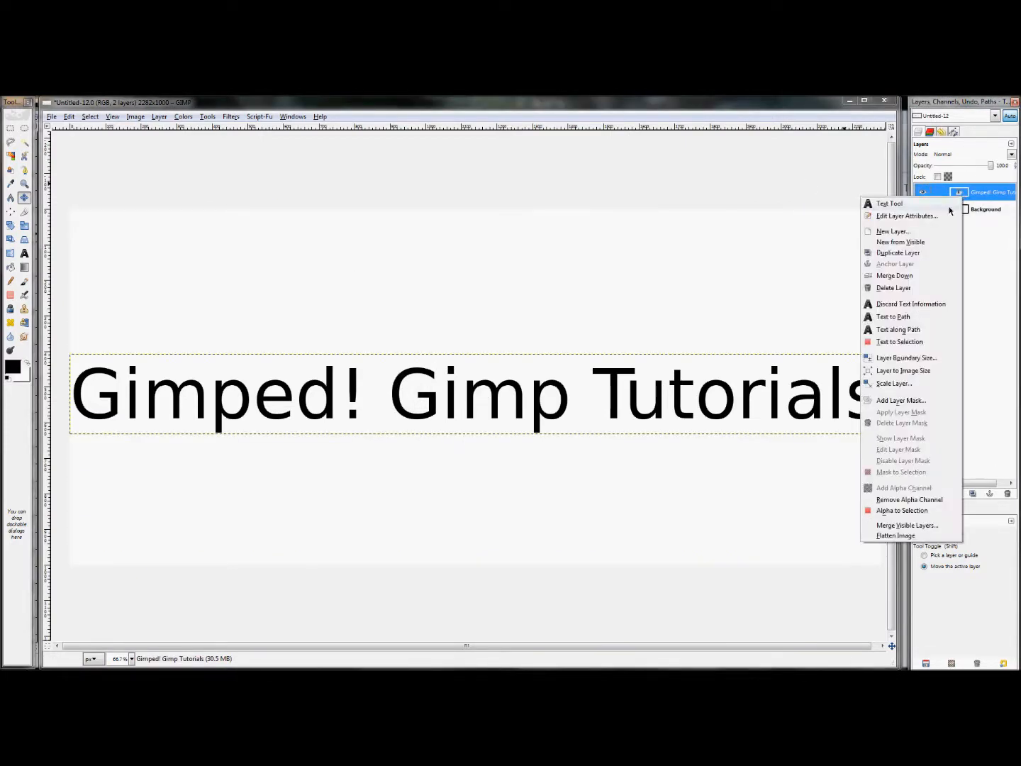
{"action": "left_click", "coordinate": [898, 253]}
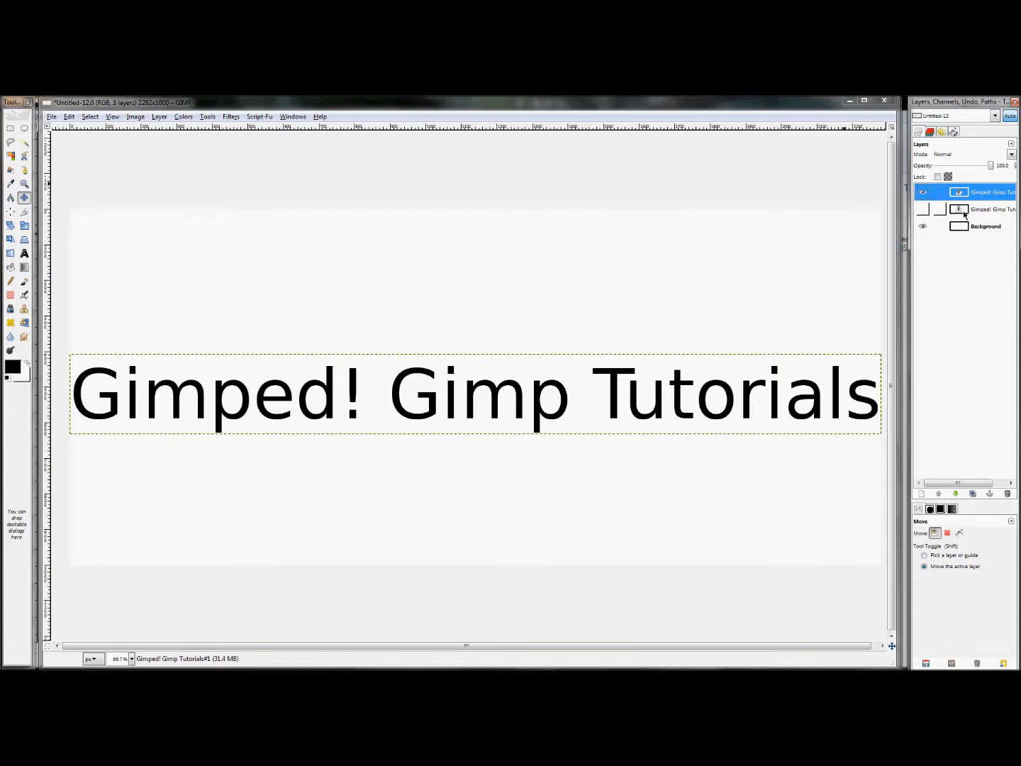
{"action": "left_click", "coordinate": [985, 208]}
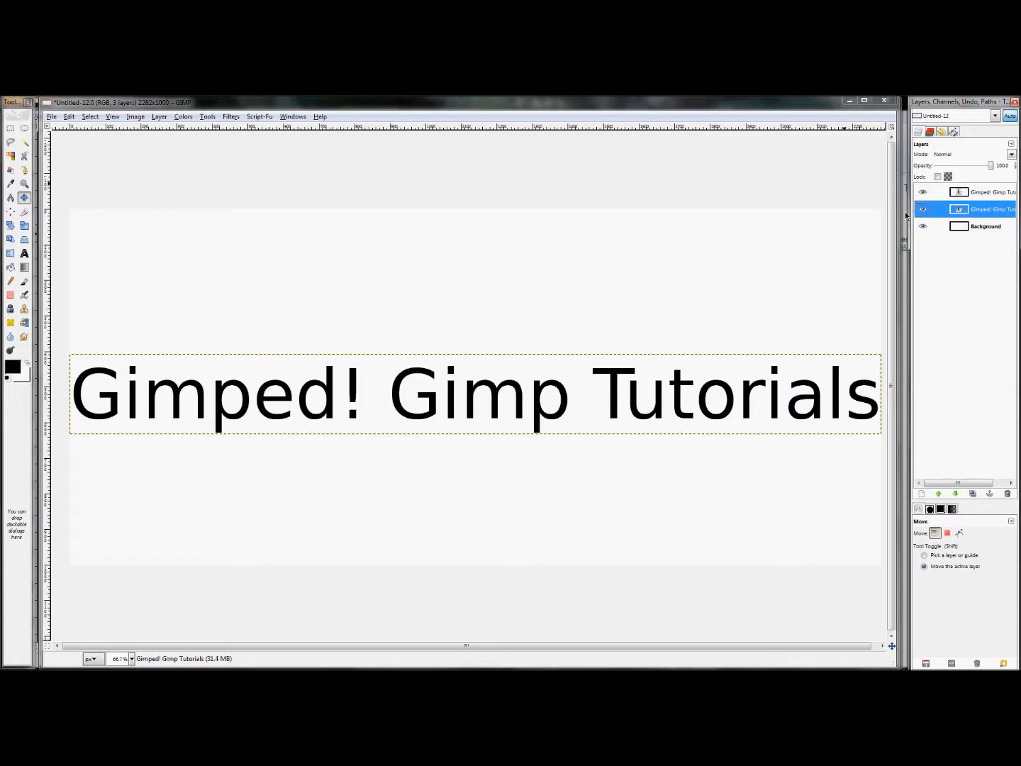
{"action": "left_click", "coordinate": [923, 209]}
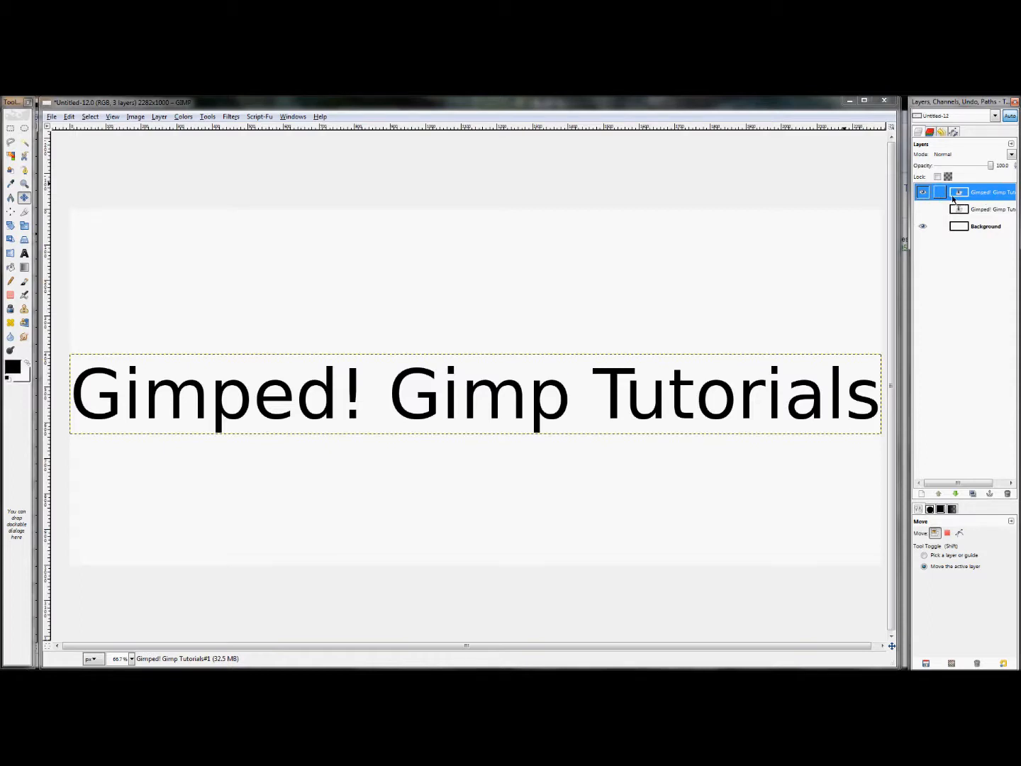
Discard the text information from the copied text layer so it becomes ordinary pixels.
{"action": "right_click", "coordinate": [985, 192]}
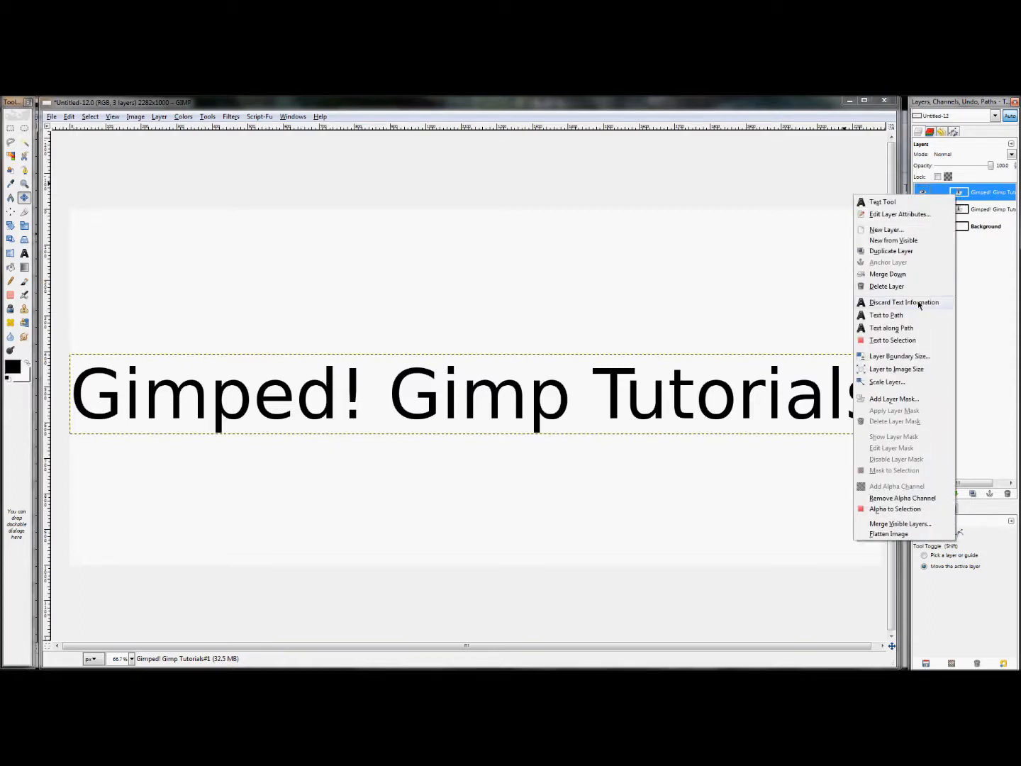
{"action": "left_click", "coordinate": [903, 302]}
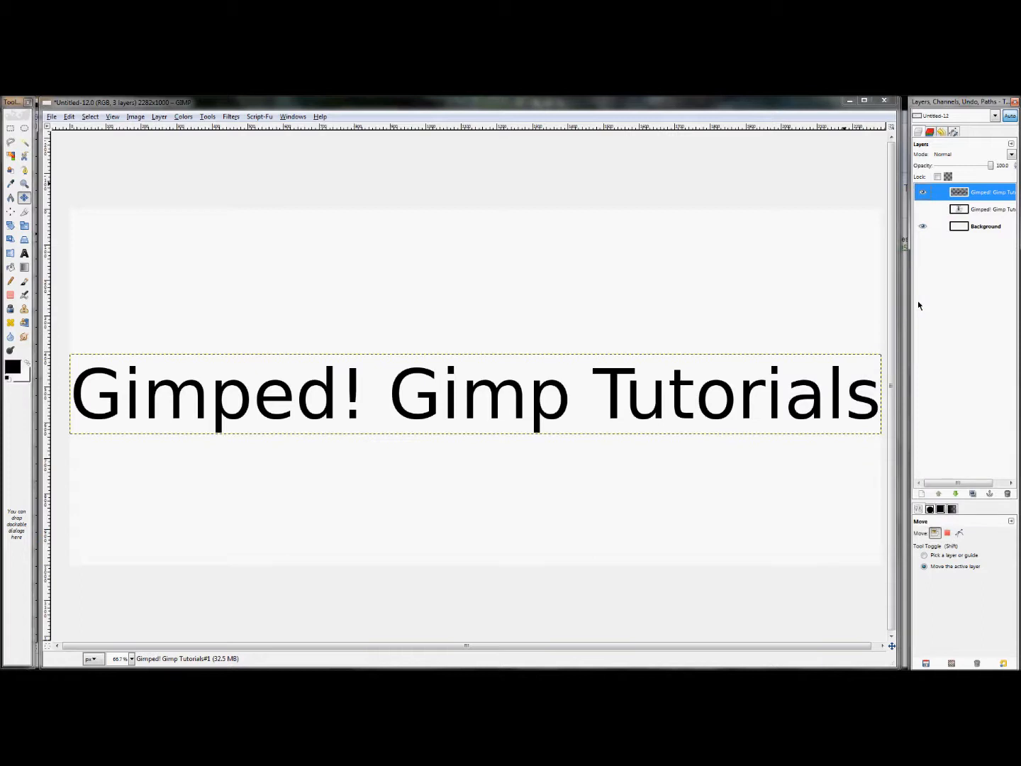
{"action": "right_click", "coordinate": [989, 191]}
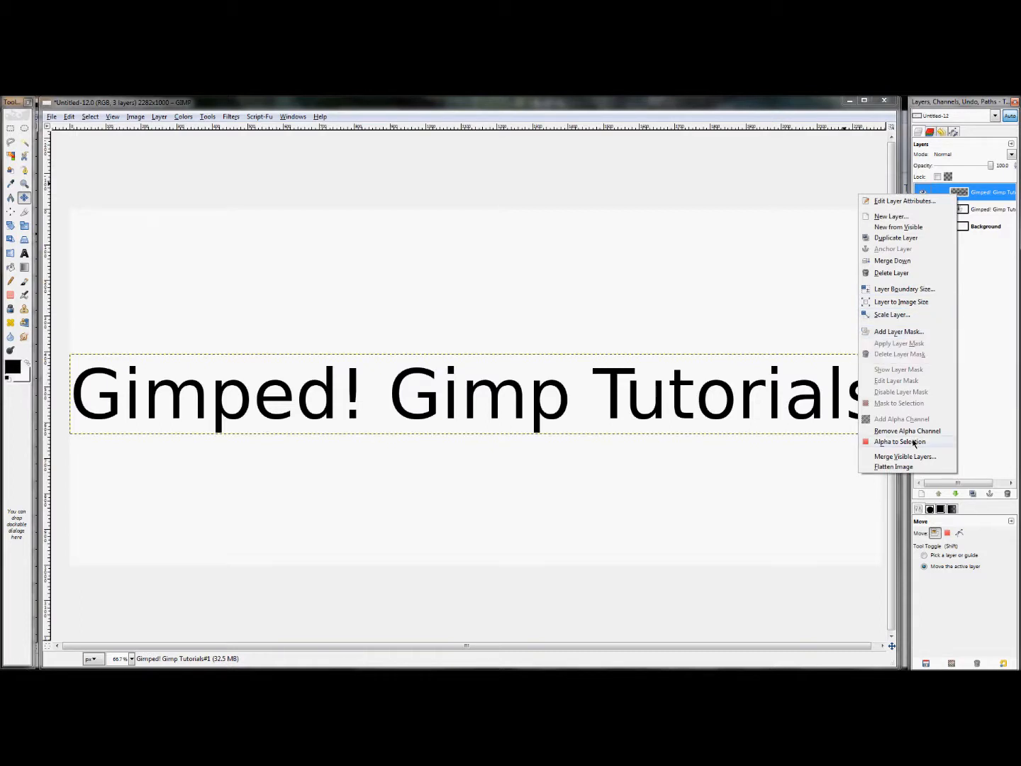
Select the lettering's shape and add a transparent New Layer masked from that selection.
{"action": "left_click", "coordinate": [899, 441]}
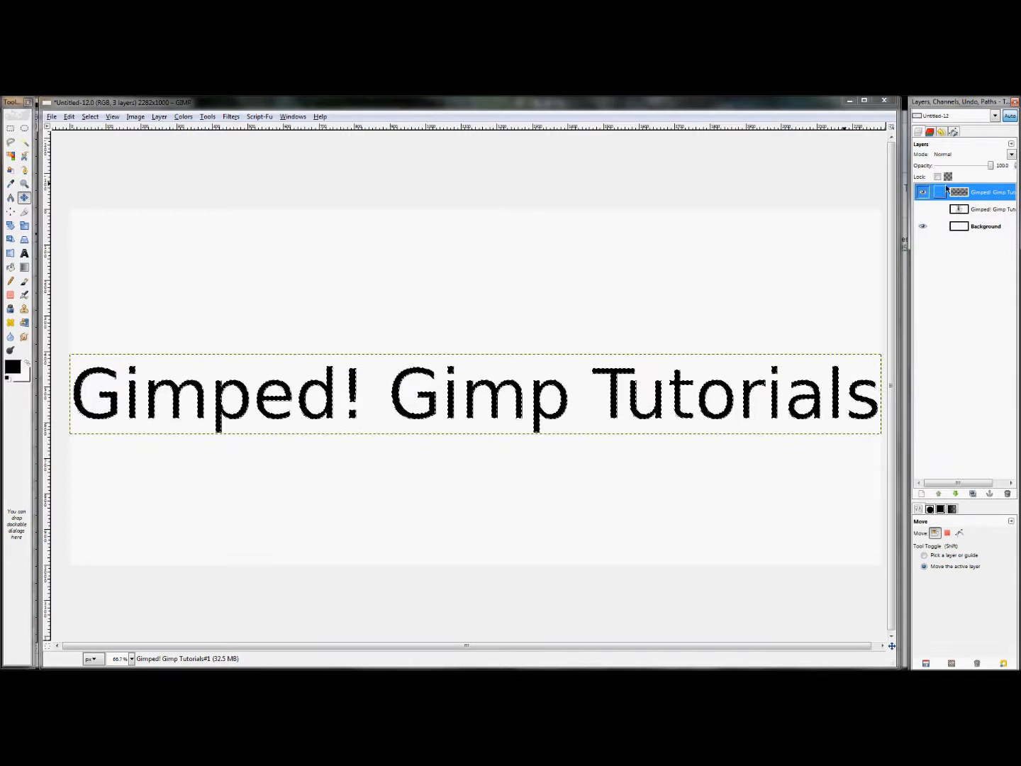
{"action": "right_click", "coordinate": [964, 191]}
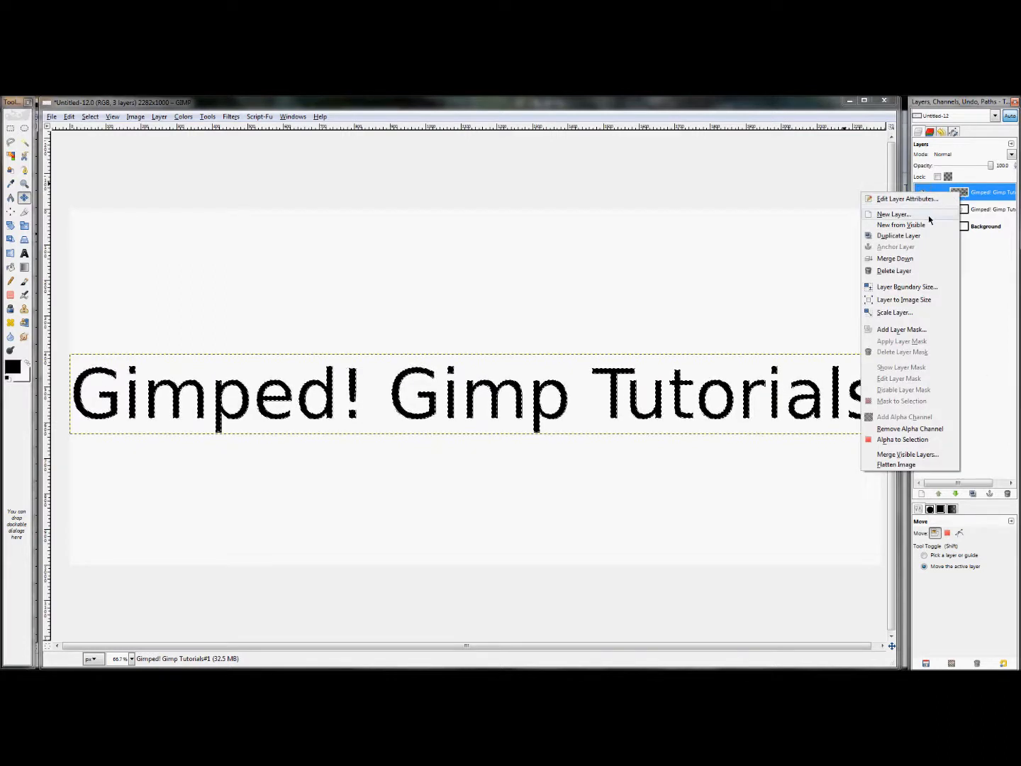
{"action": "left_click", "coordinate": [893, 214]}
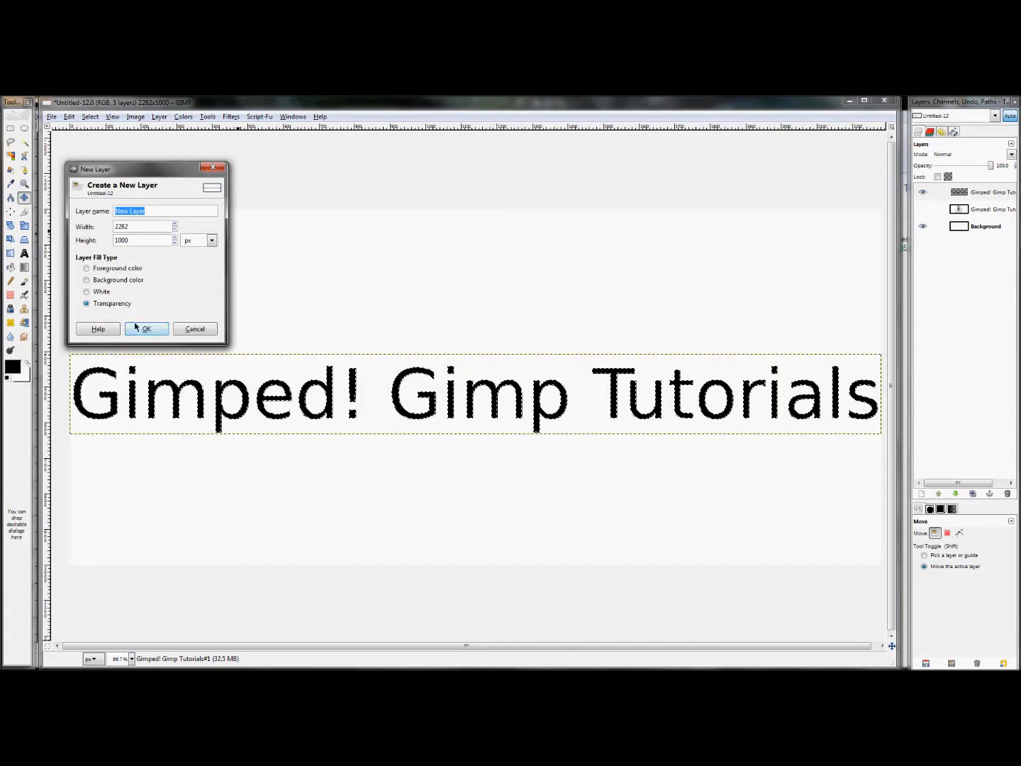
{"action": "left_click", "coordinate": [146, 329]}
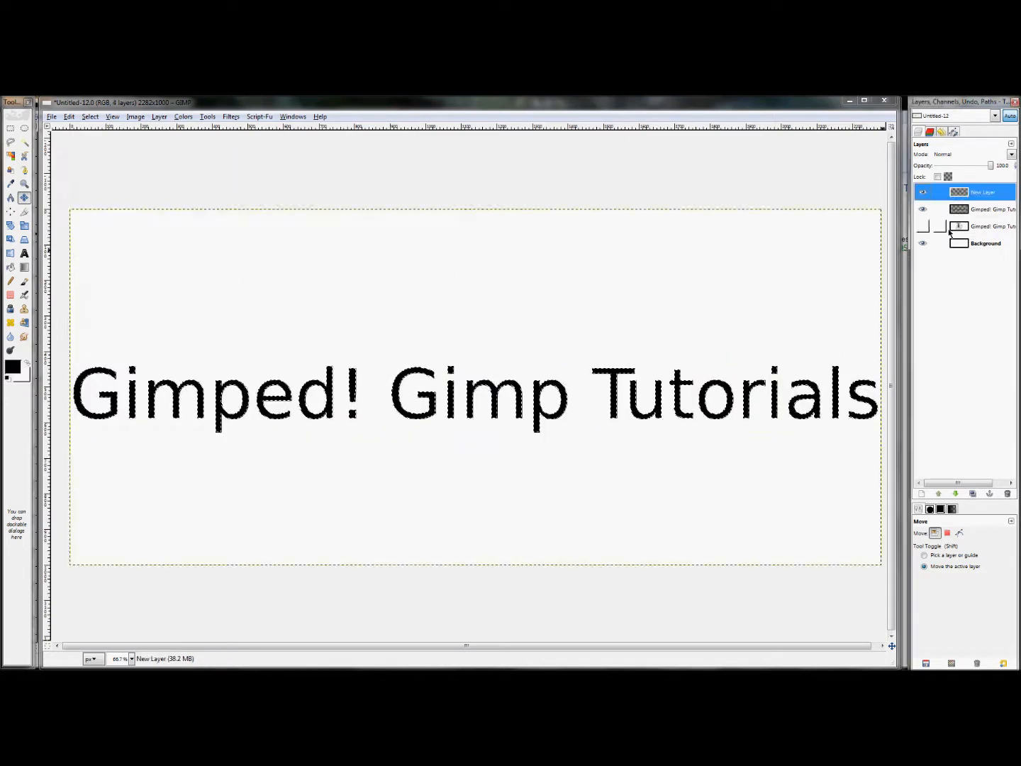
{"action": "right_click", "coordinate": [982, 192]}
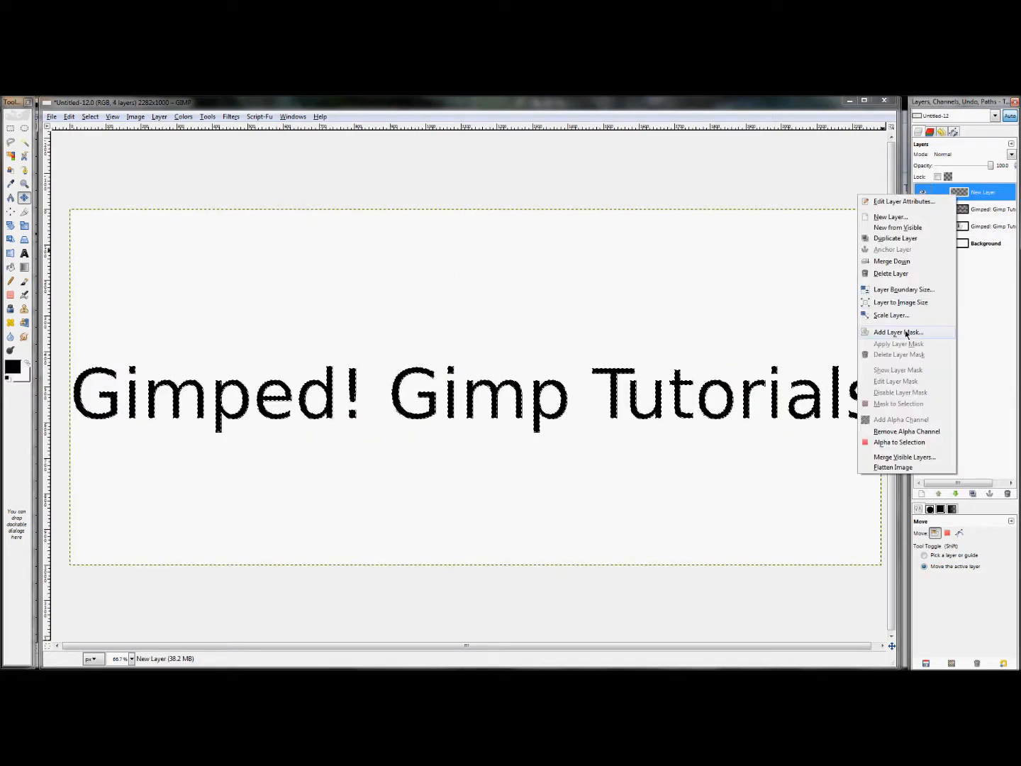
{"action": "left_click", "coordinate": [898, 332]}
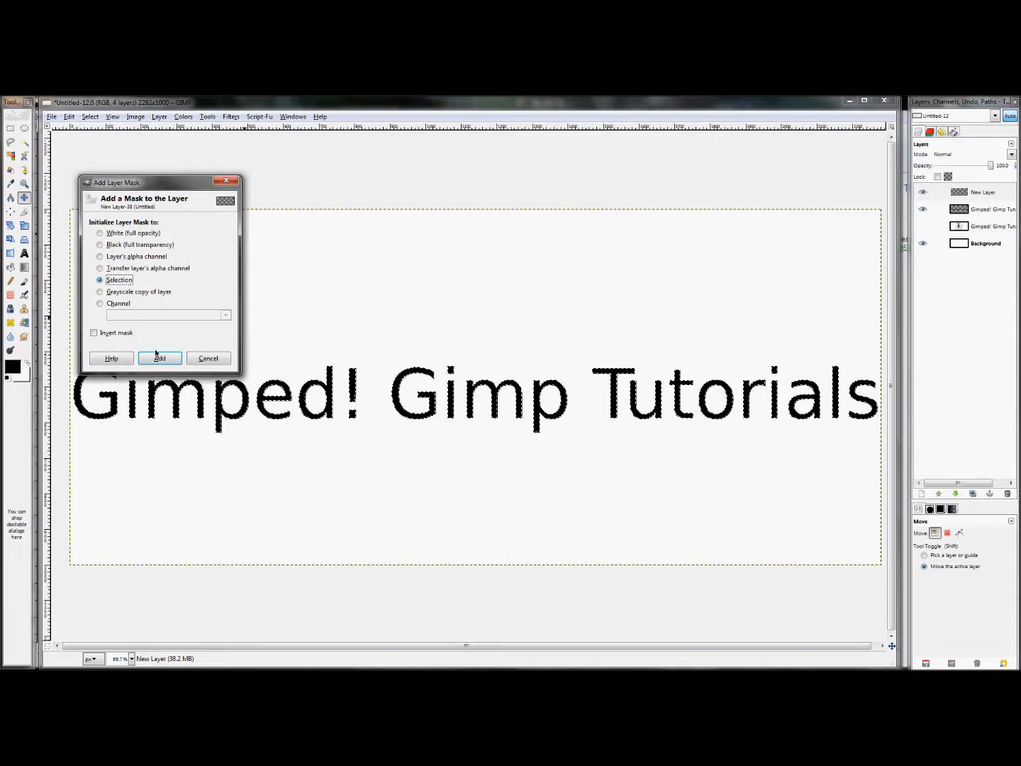
{"action": "left_click", "coordinate": [159, 358]}
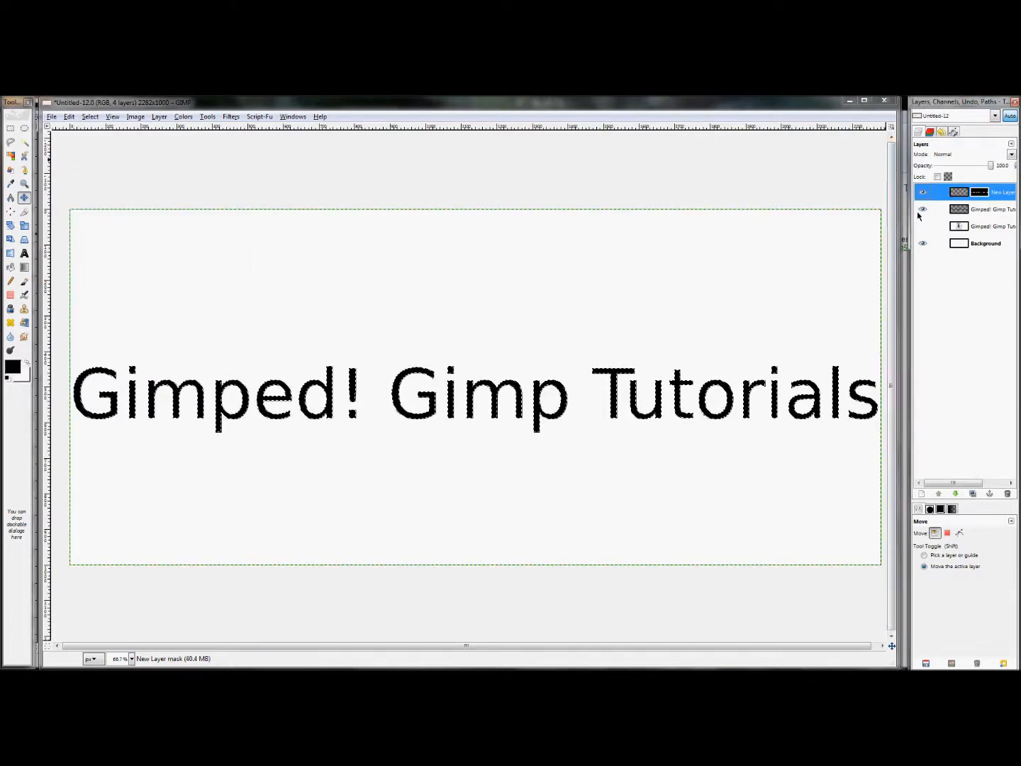
Hide the pixel copy of the text and invert the selection.
{"action": "left_click", "coordinate": [982, 208]}
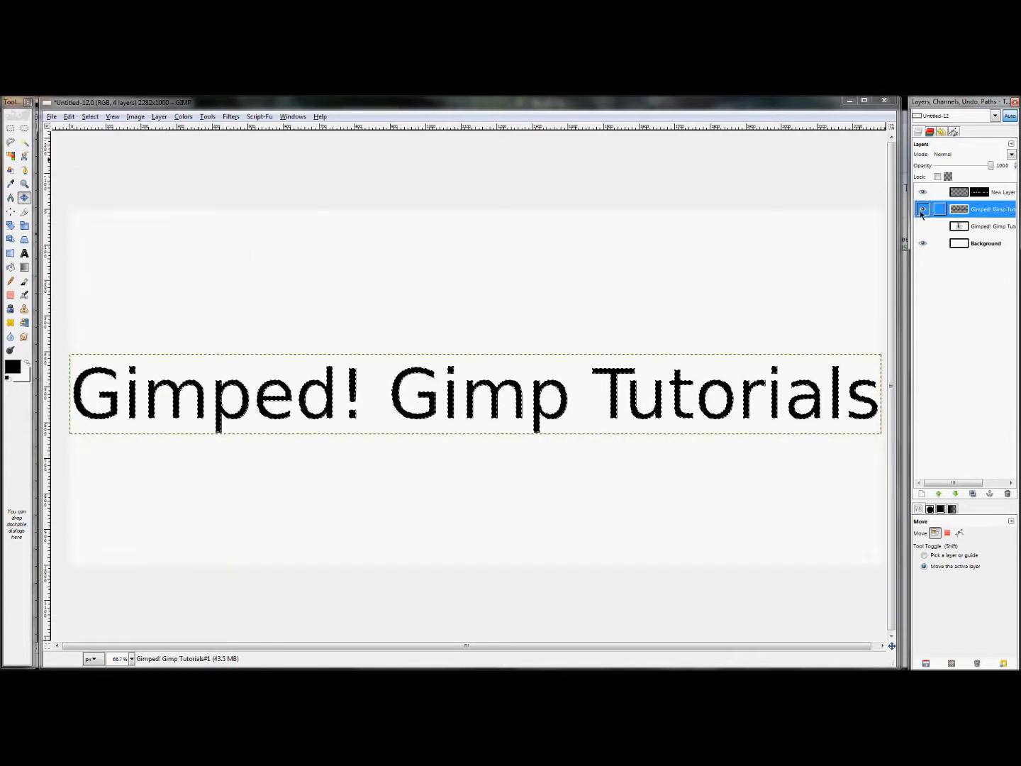
{"action": "left_click", "coordinate": [924, 209]}
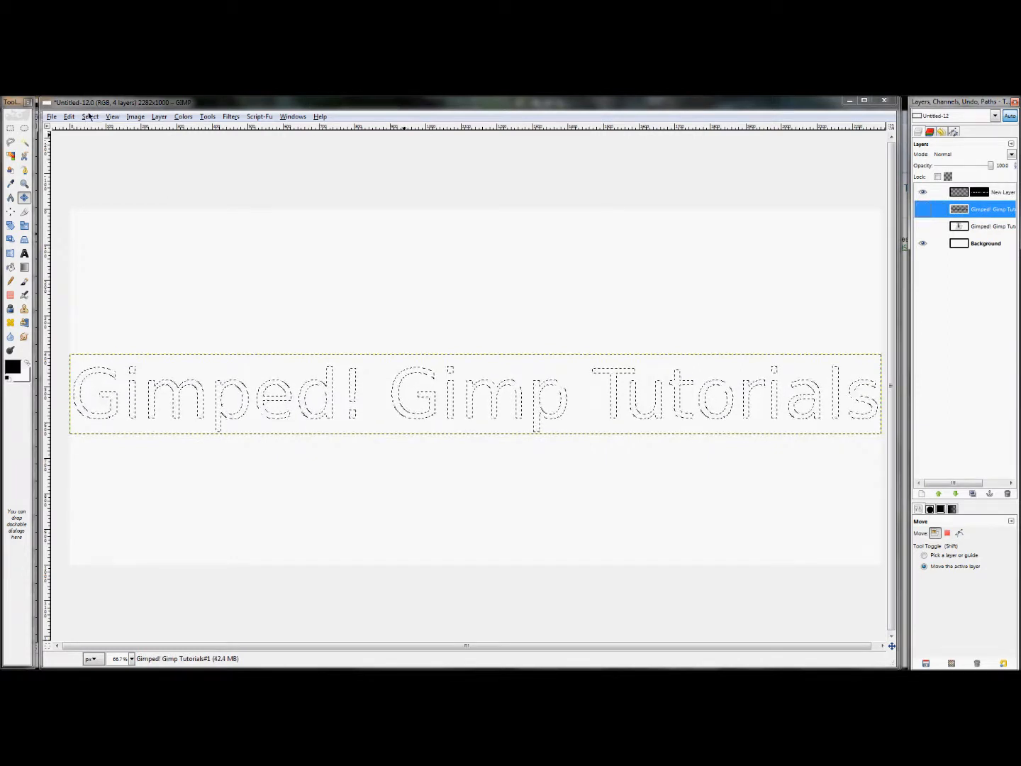
{"action": "left_click", "coordinate": [90, 116]}
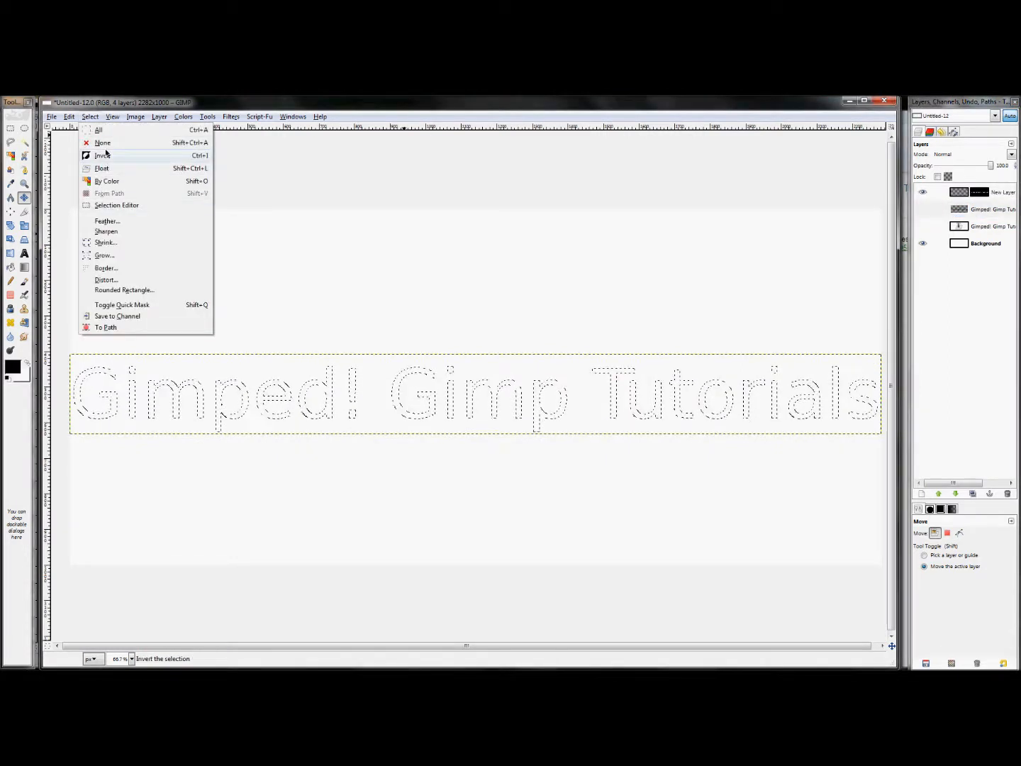
{"action": "left_click", "coordinate": [103, 142]}
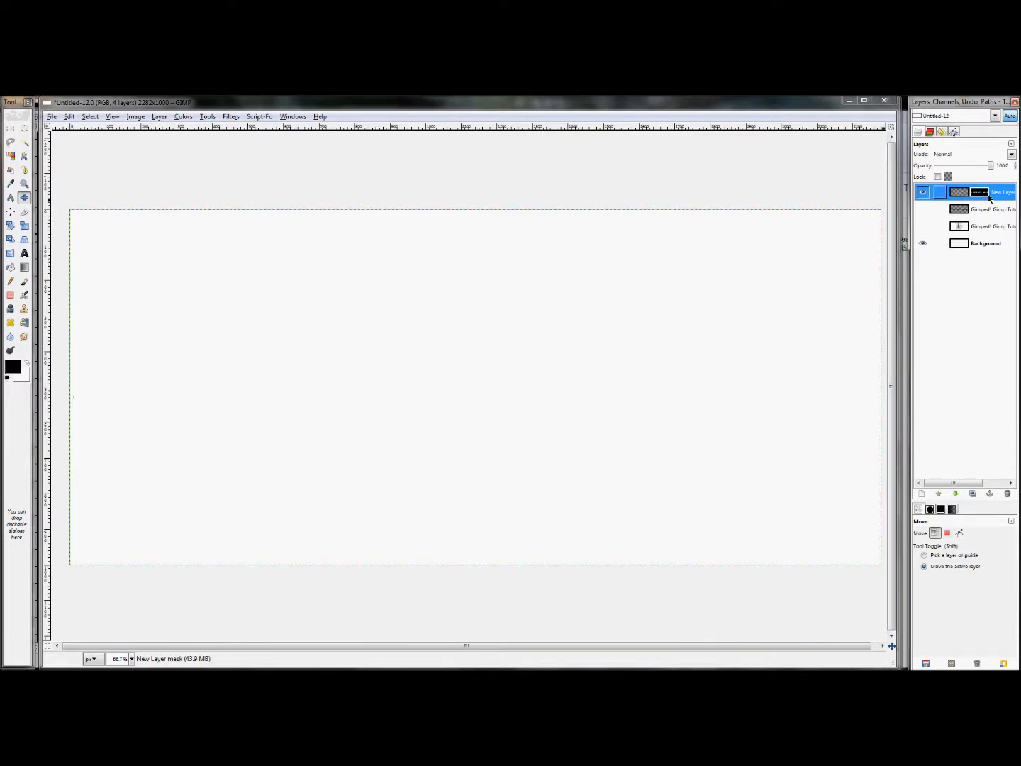
Make the masked New Layer active and choose the Bucket Fill tool.
{"action": "left_click", "coordinate": [923, 191]}
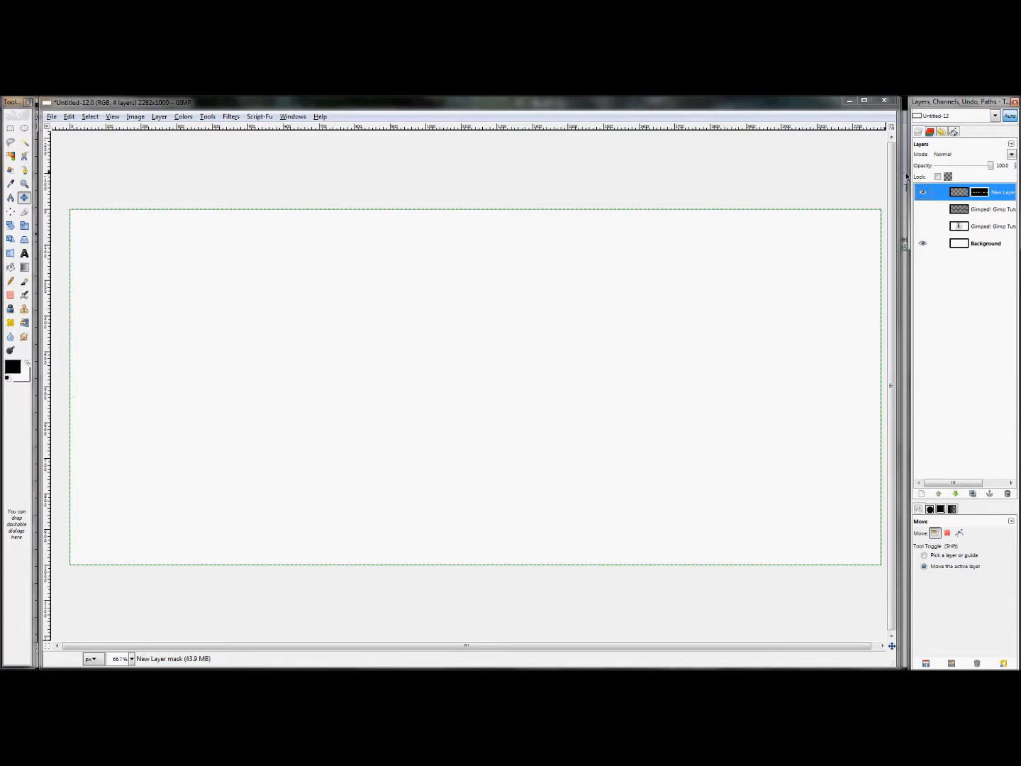
{"action": "mouse_move", "coordinate": [836, 180]}
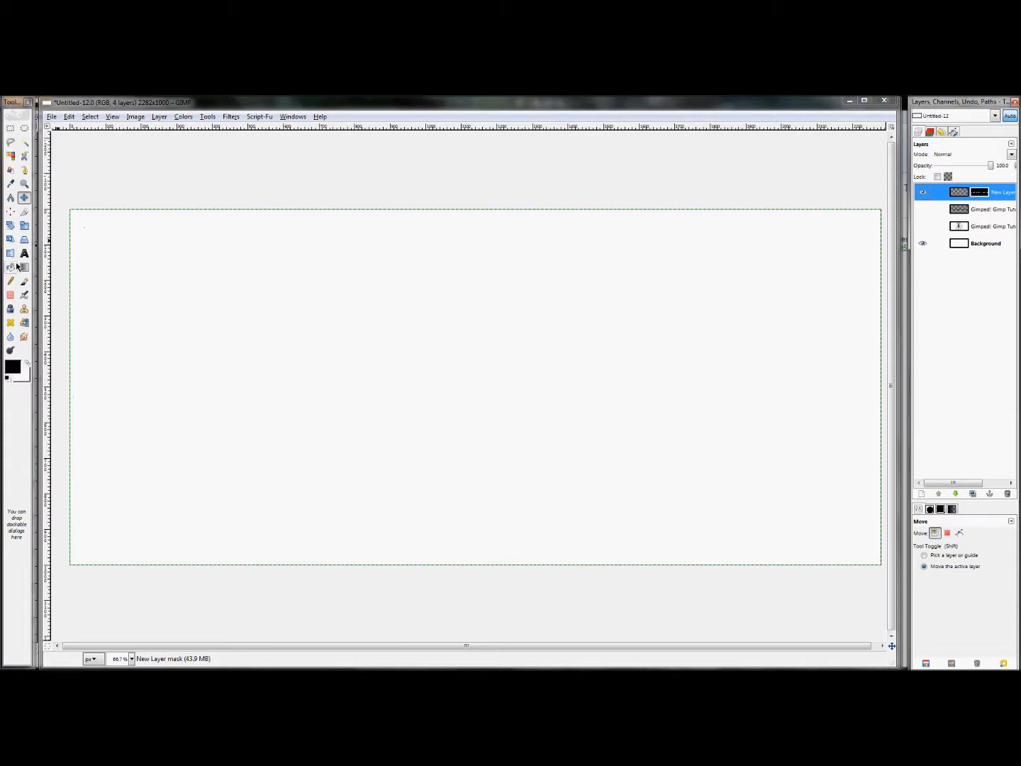
{"action": "left_click", "coordinate": [11, 266]}
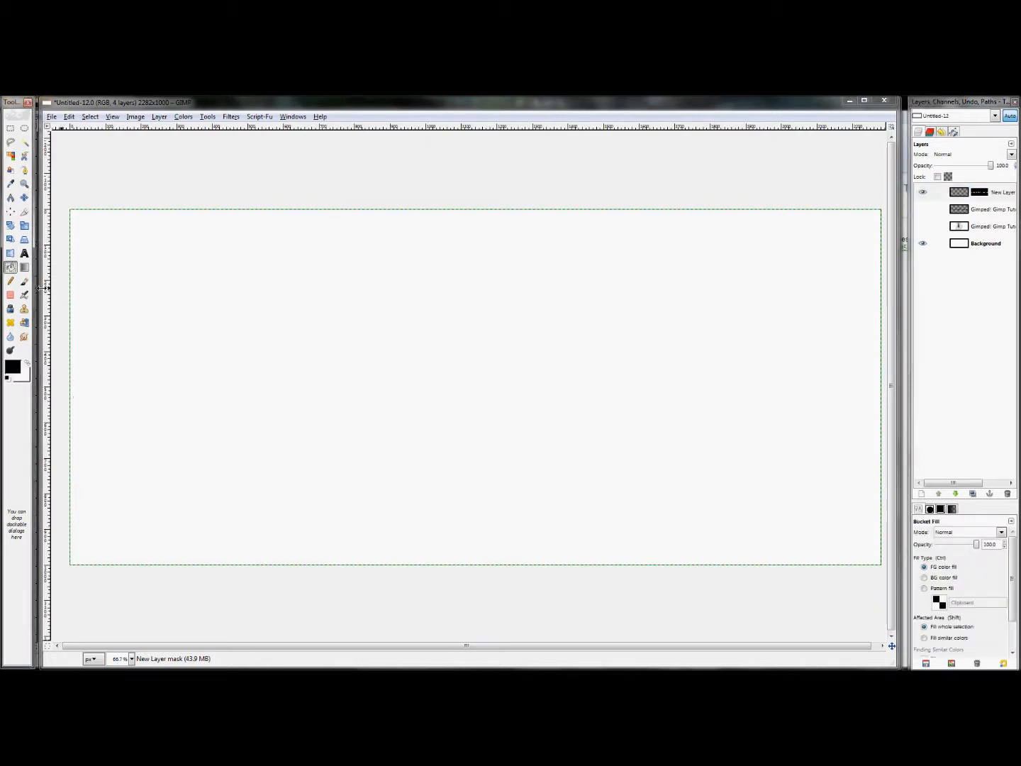
Target the New Layer itself and fill the text selection with the Clipboard checkerboard pattern.
{"action": "left_click", "coordinate": [996, 192]}
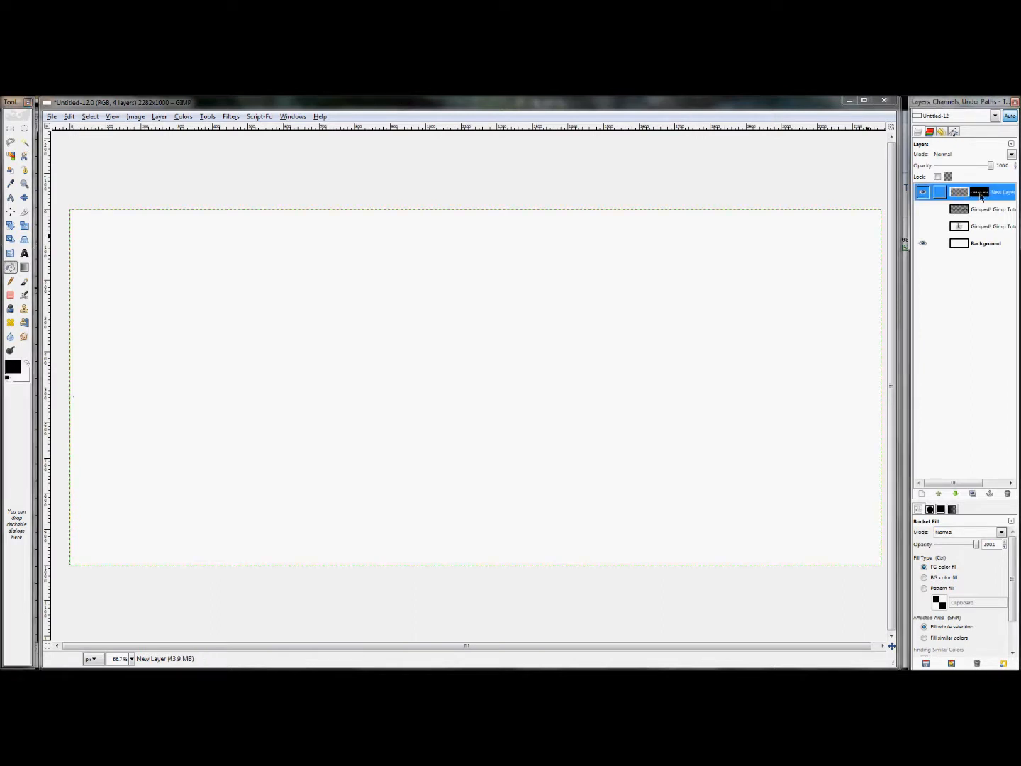
{"action": "left_click", "coordinate": [980, 192]}
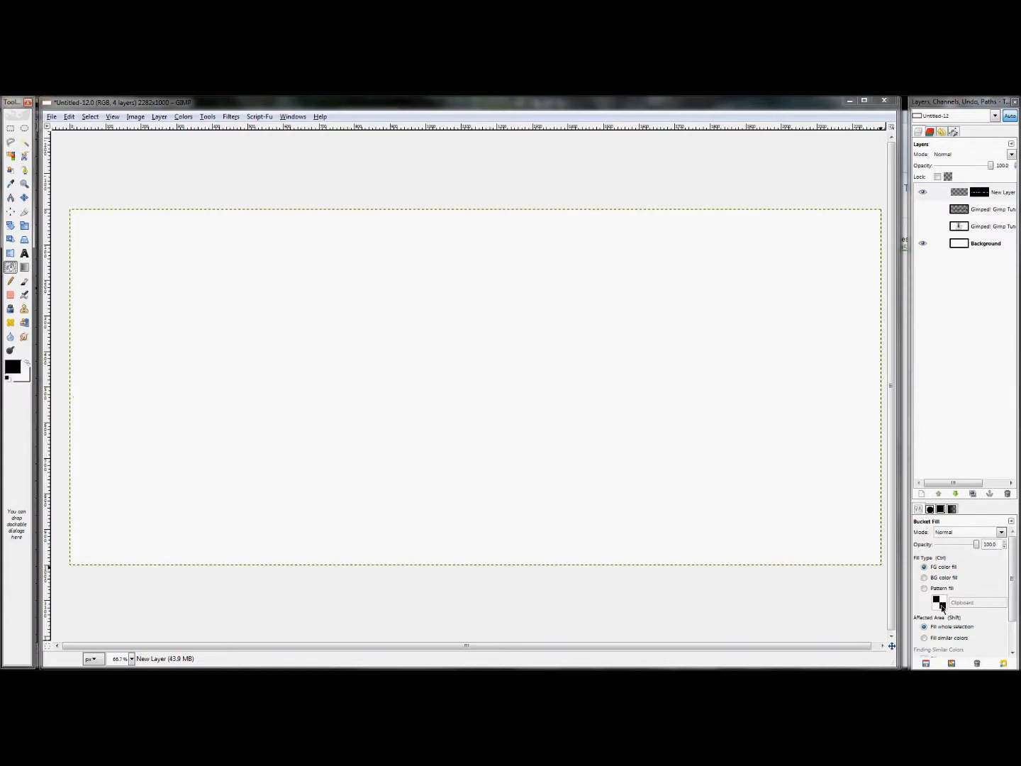
{"action": "left_click", "coordinate": [924, 587]}
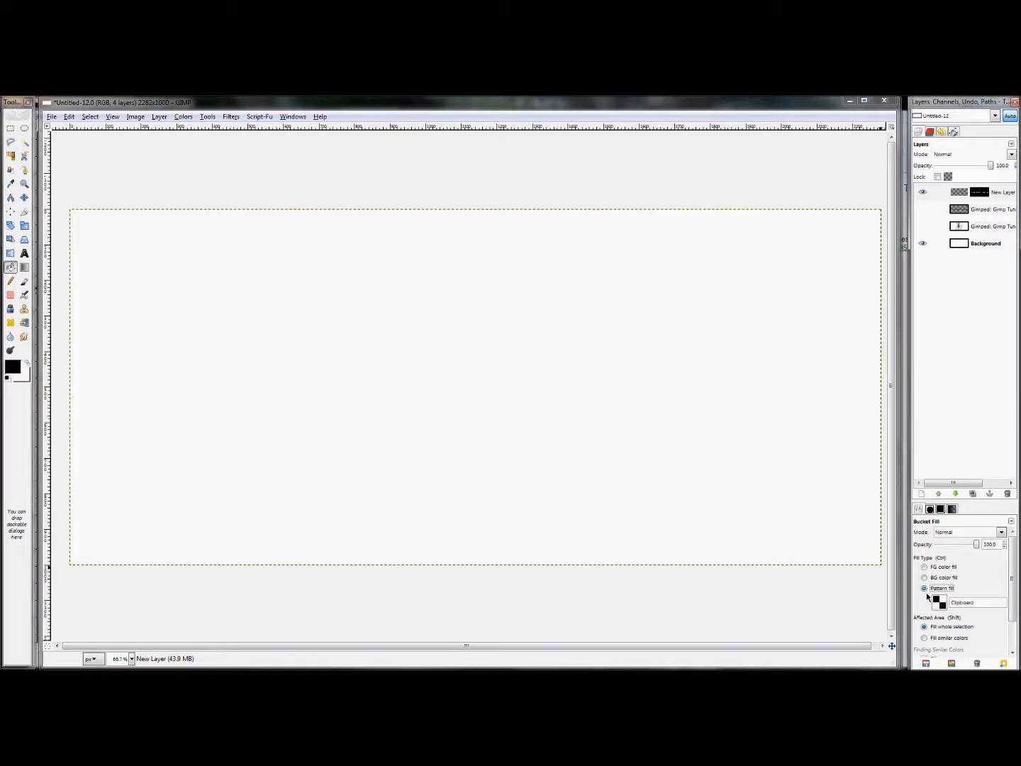
{"action": "left_click", "coordinate": [939, 602]}
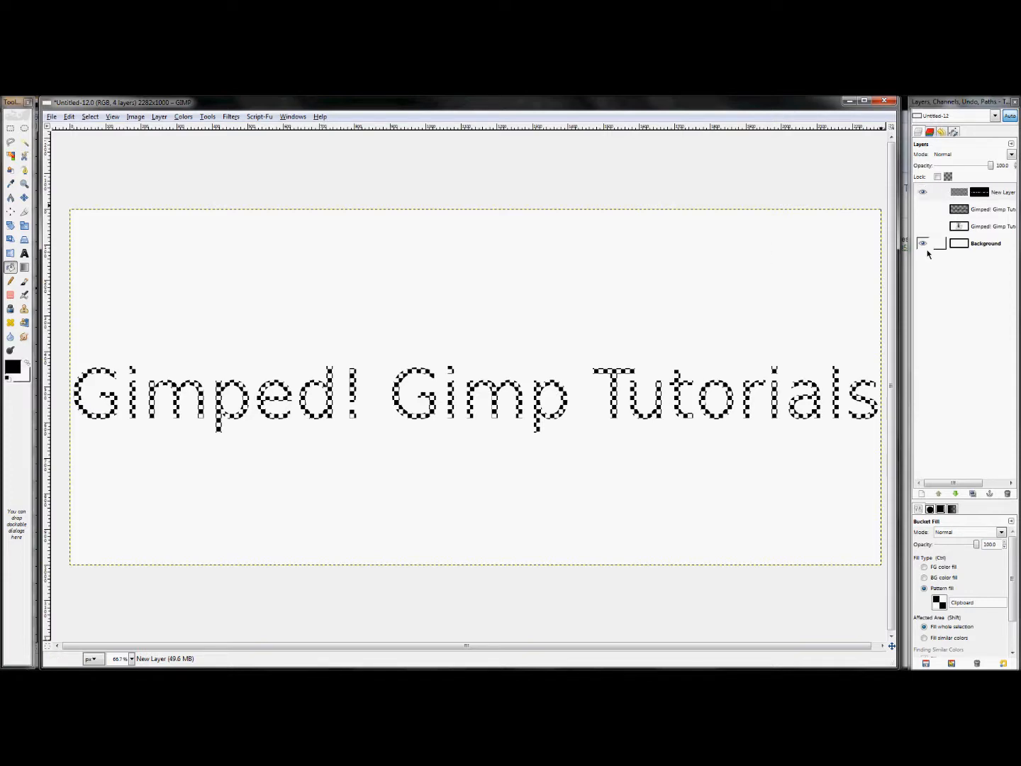
Hide the white Background layer so the checkerboard lettering sits on transparency.
{"action": "left_click", "coordinate": [993, 192]}
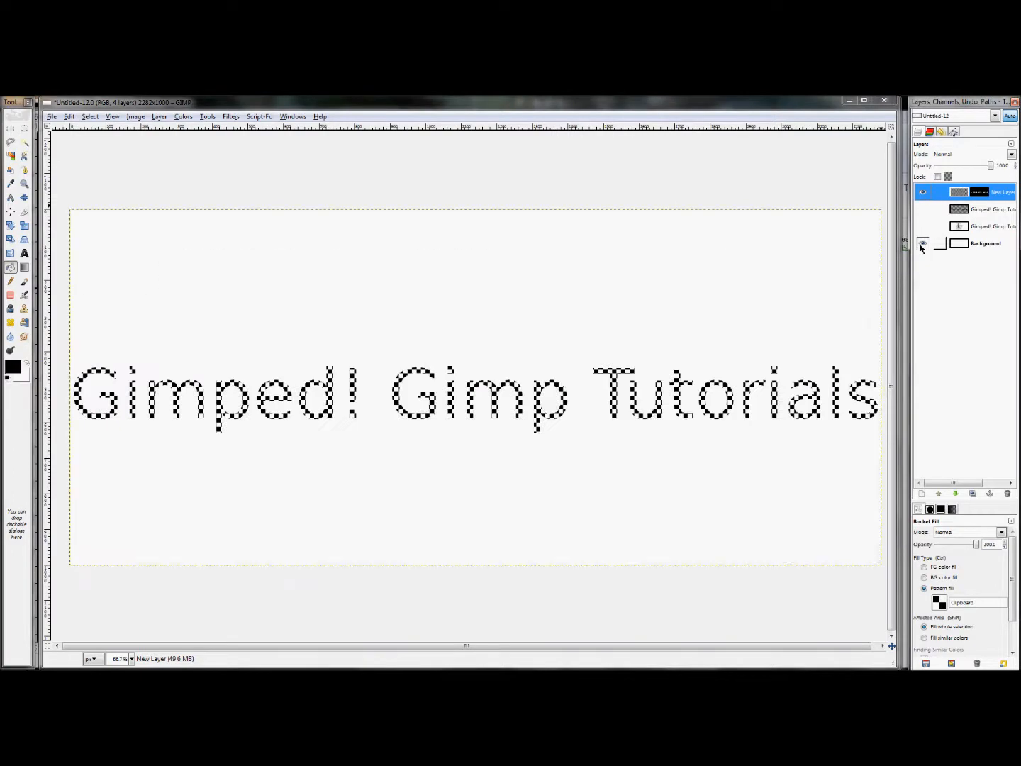
{"action": "left_click", "coordinate": [923, 243]}
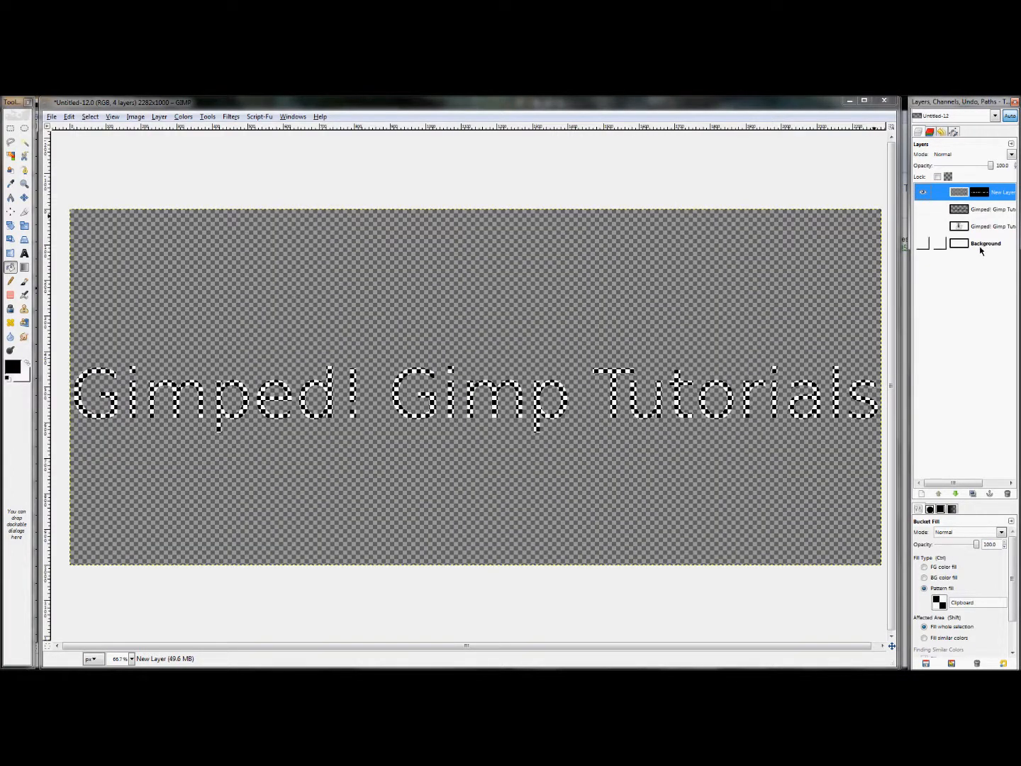
{"action": "mouse_move", "coordinate": [557, 417]}
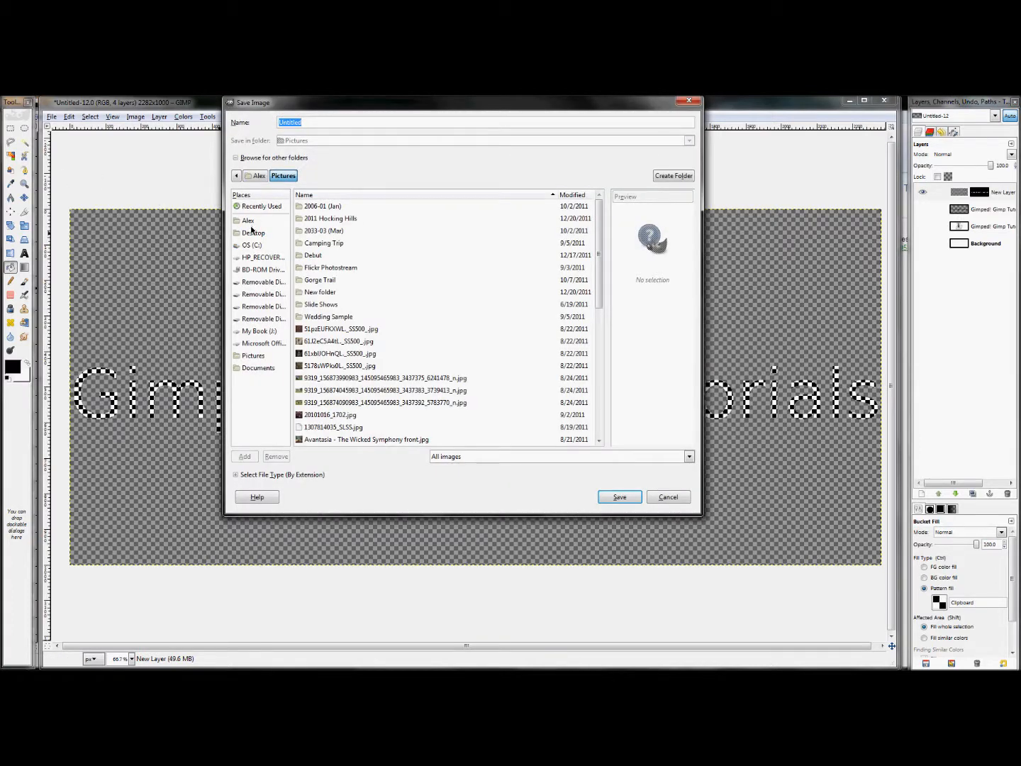
Export the image to the Desktop as CheckerboardText.png with visible layers merged.
{"action": "left_click", "coordinate": [254, 232]}
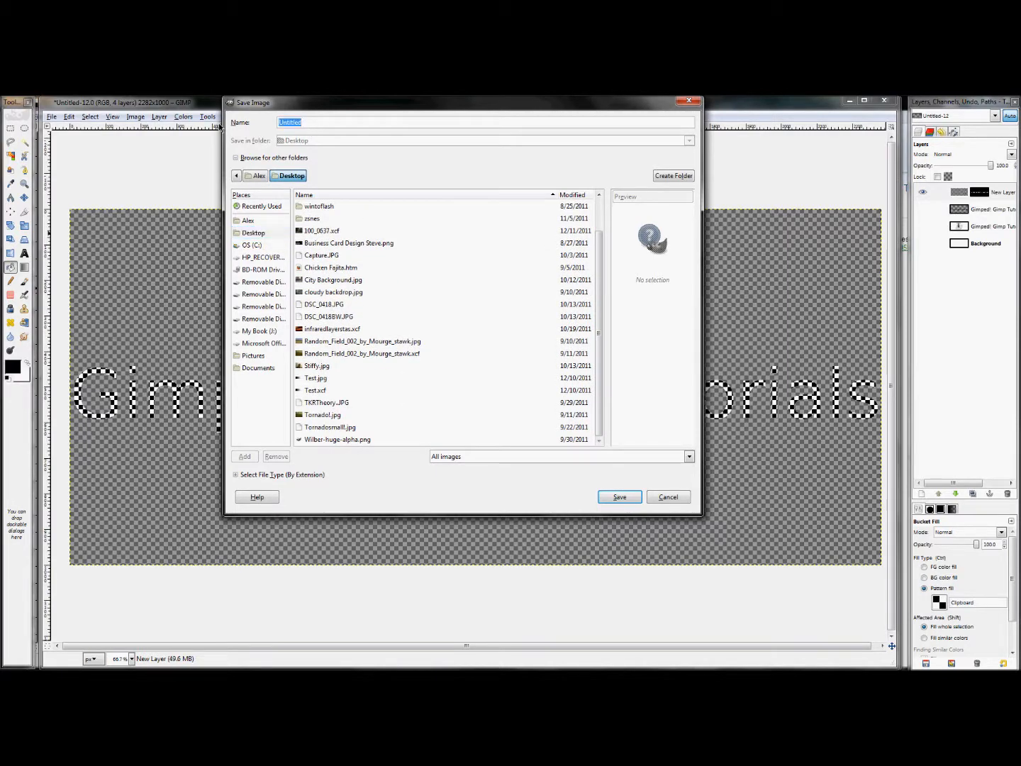
{"action": "type", "text": "Gimped!"}
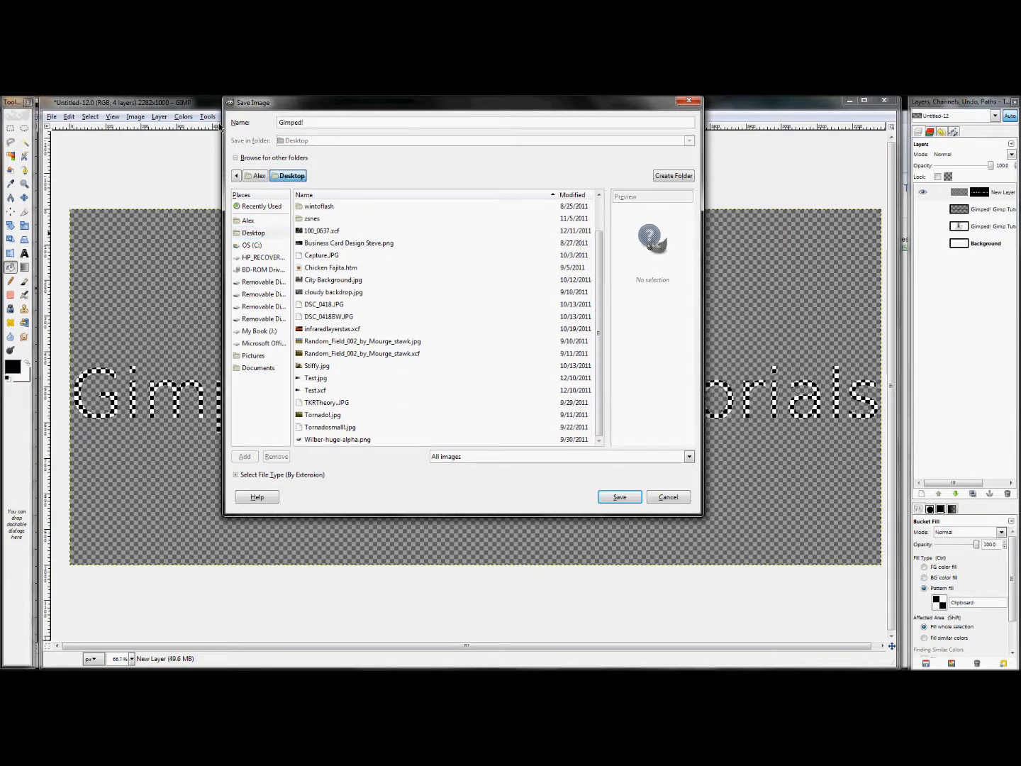
{"action": "type", "text": "CheckerboardText."}
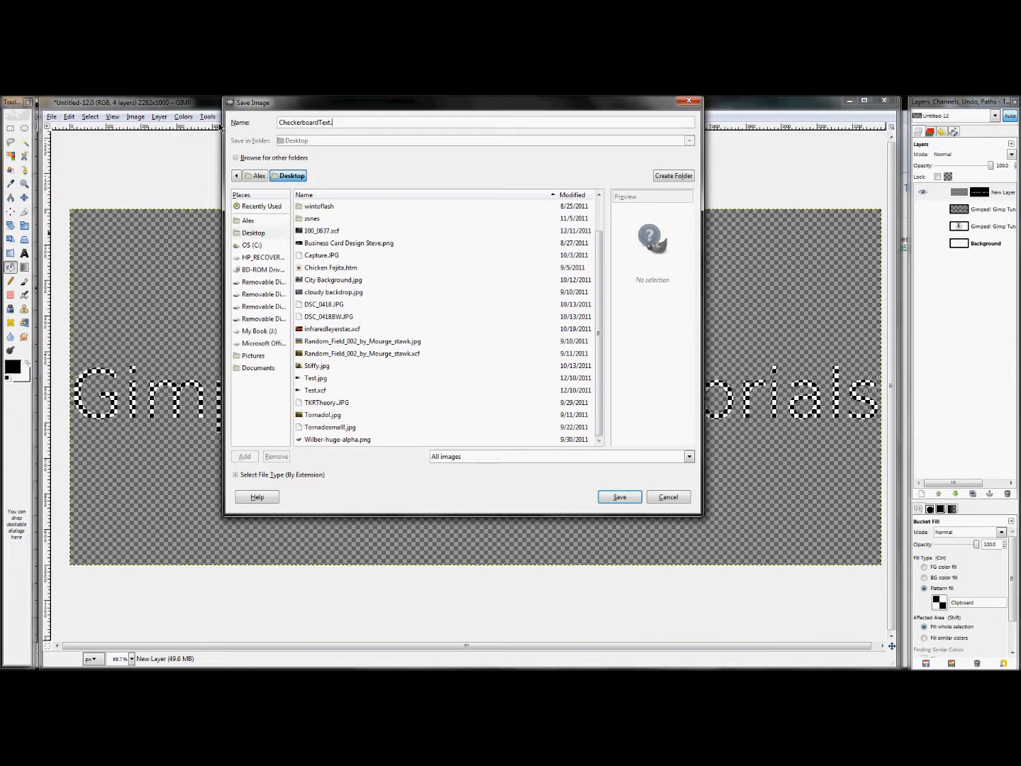
{"action": "type", "text": "png"}
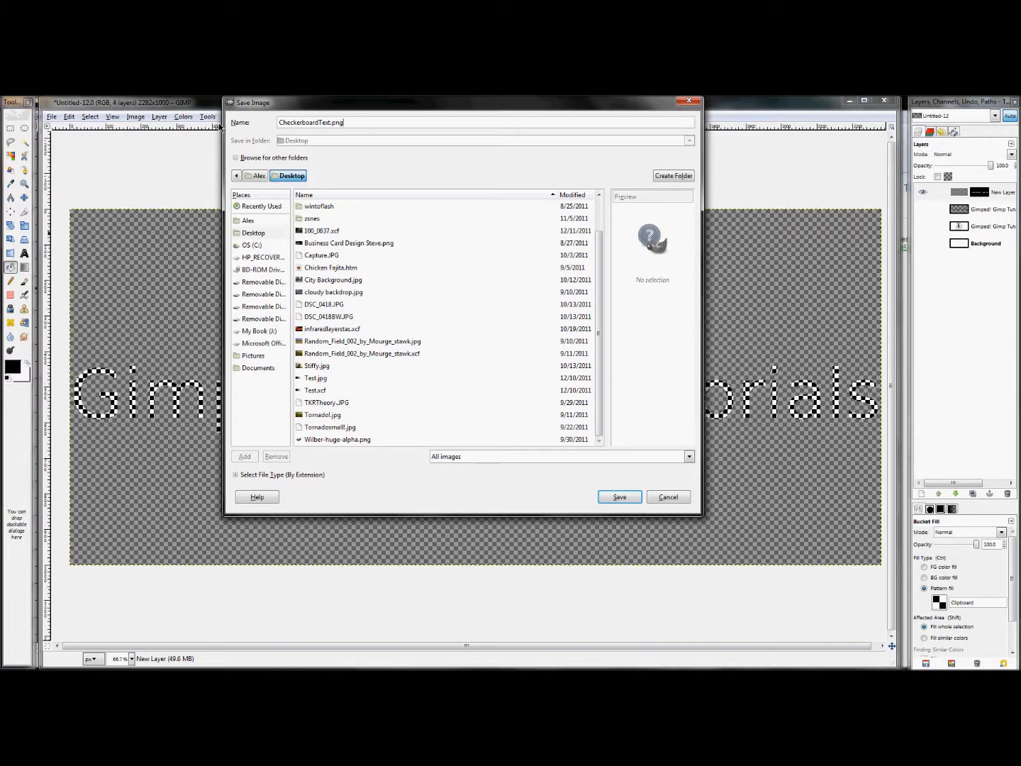
{"action": "left_click", "coordinate": [619, 496]}
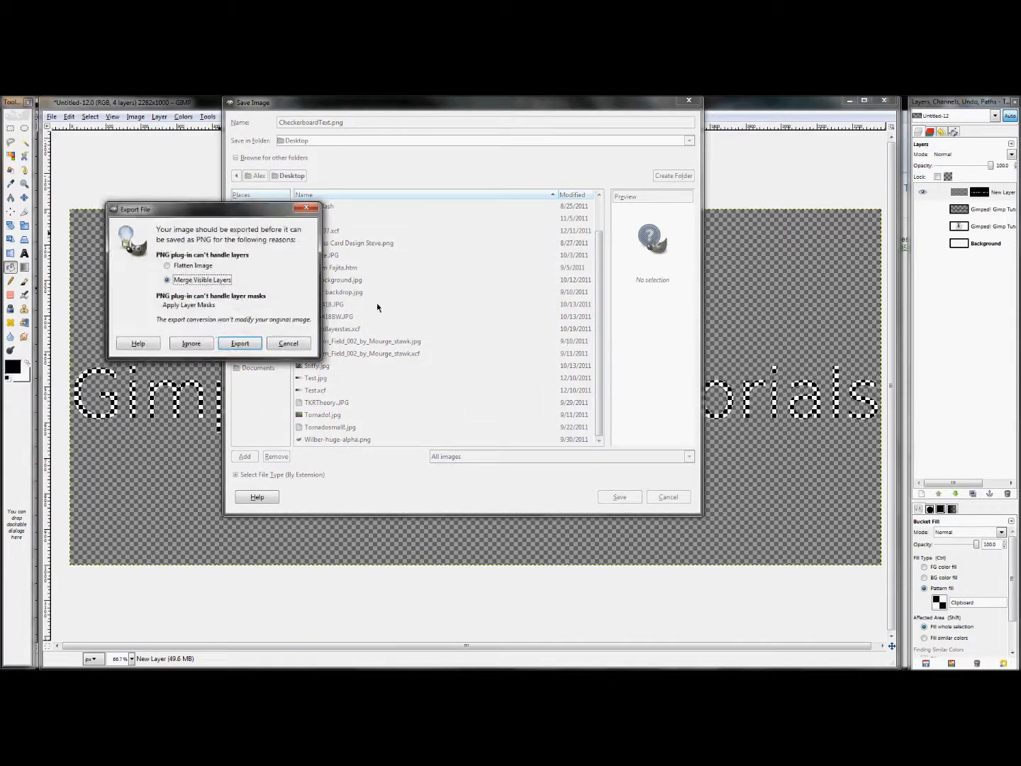
{"action": "mouse_move", "coordinate": [214, 327]}
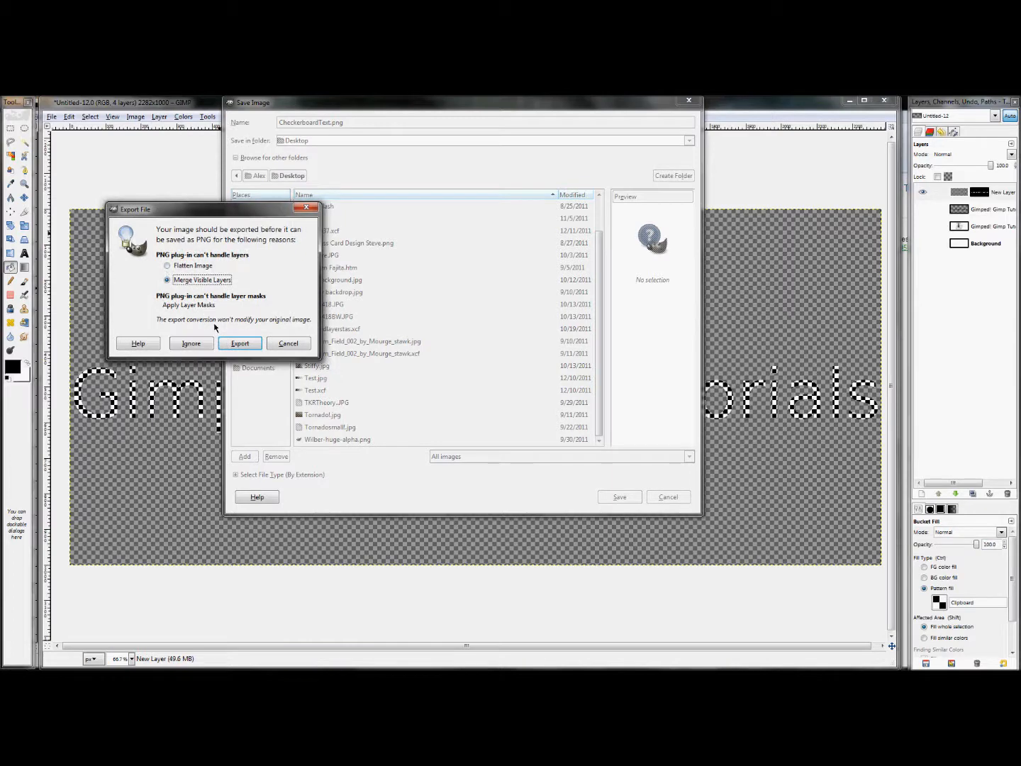
{"action": "left_click", "coordinate": [239, 342]}
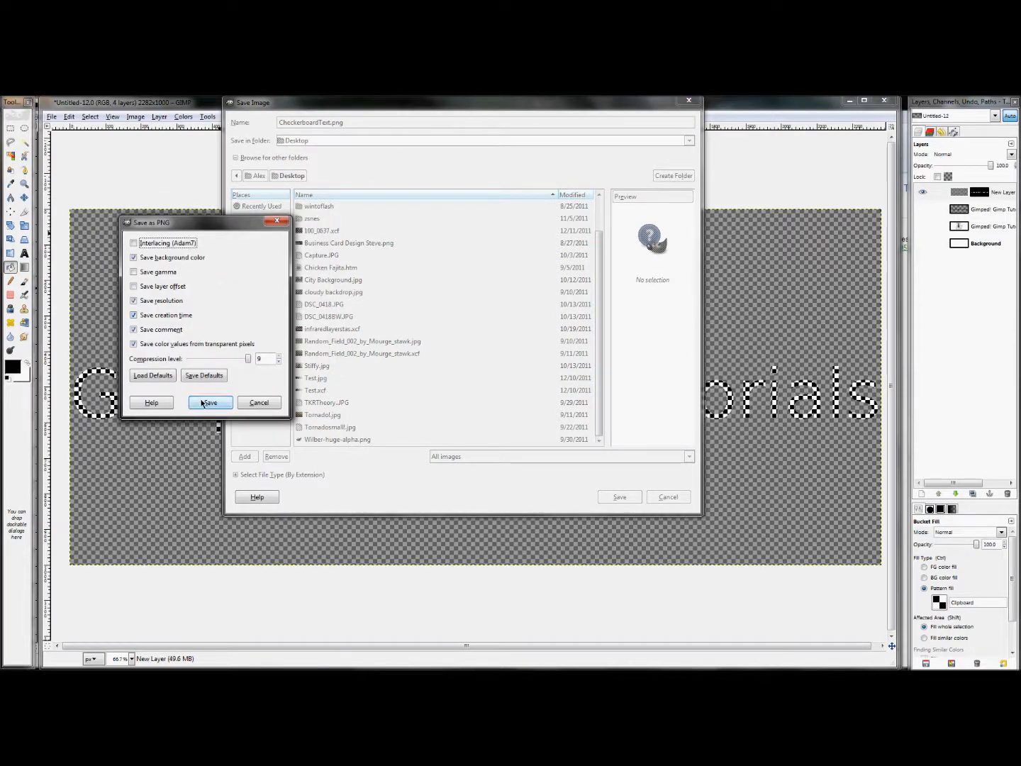
{"action": "left_click", "coordinate": [210, 402]}
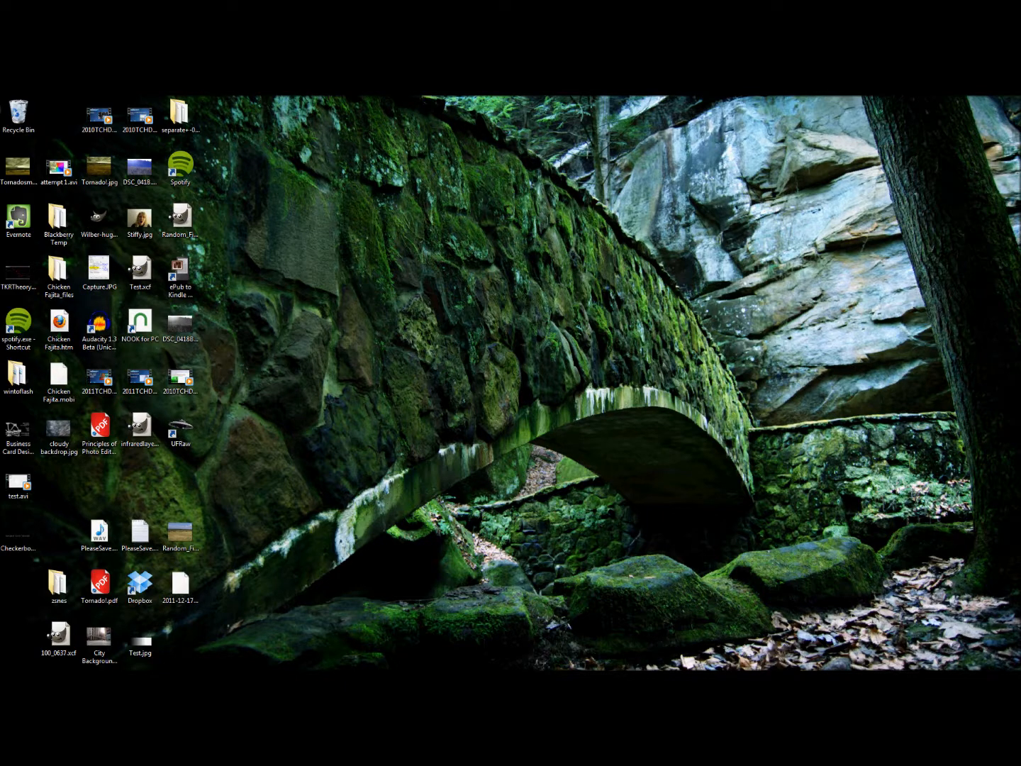
Open CheckerboardText.png from the desktop in Windows Photo Viewer via Open with.
{"action": "right_click", "coordinate": [18, 536]}
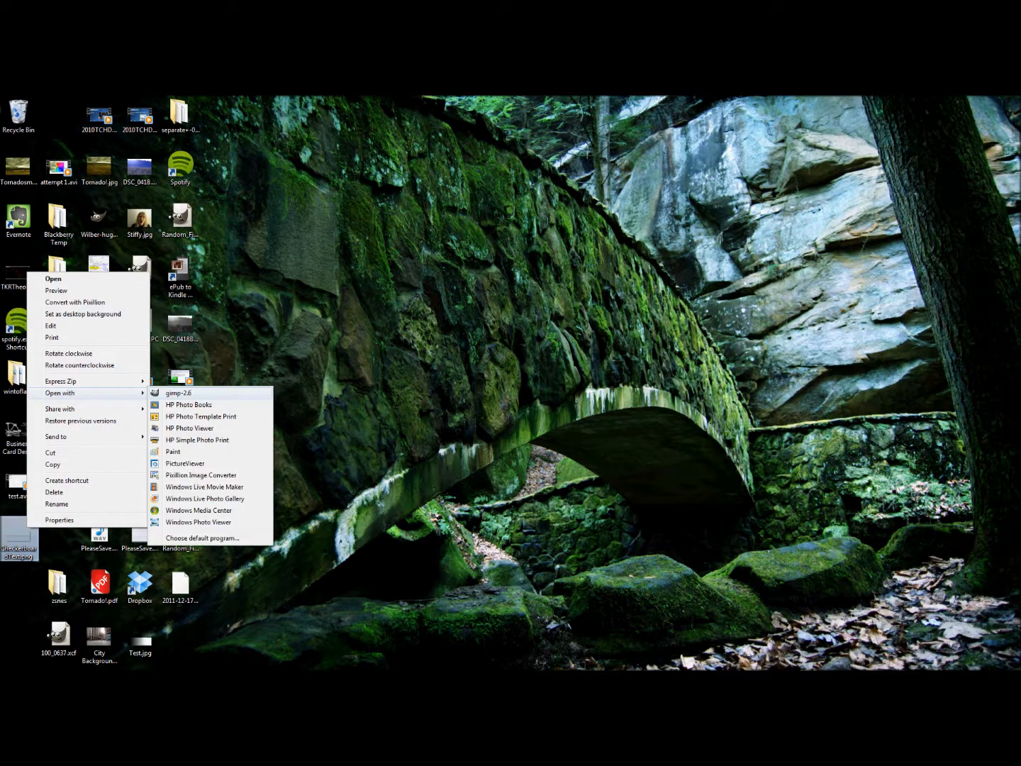
{"action": "mouse_move", "coordinate": [197, 439]}
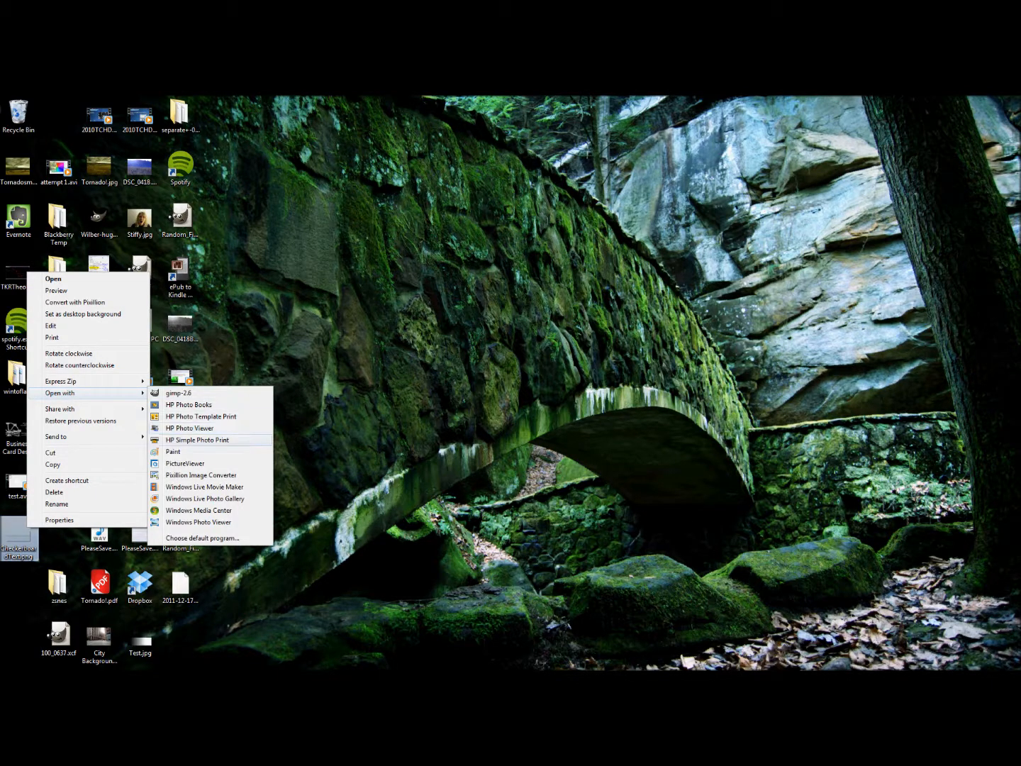
{"action": "mouse_move", "coordinate": [205, 498]}
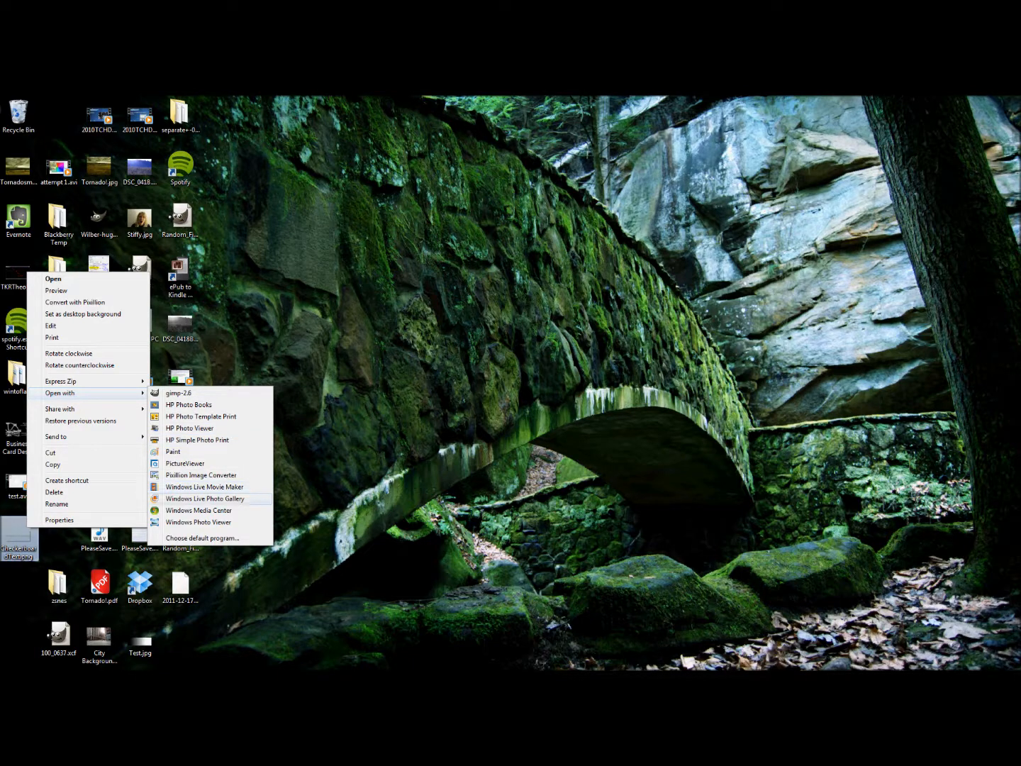
{"action": "left_click", "coordinate": [199, 522]}
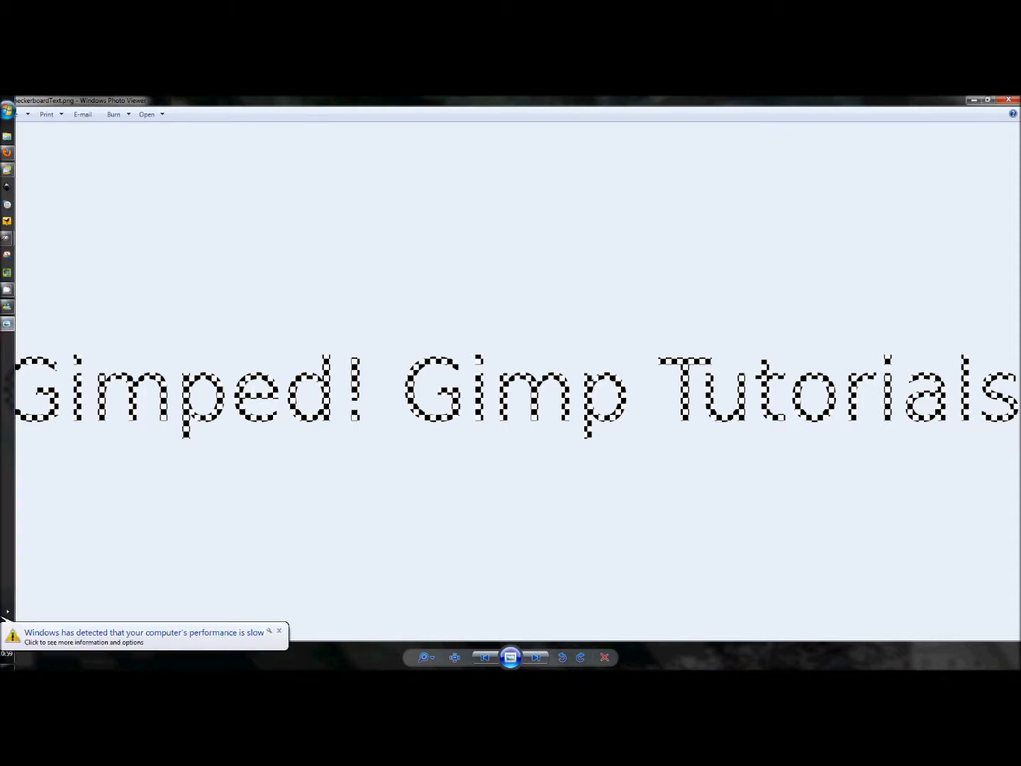
Dismiss the slow-performance notification balloon while viewing CheckerboardText.png.
{"action": "left_click", "coordinate": [280, 631]}
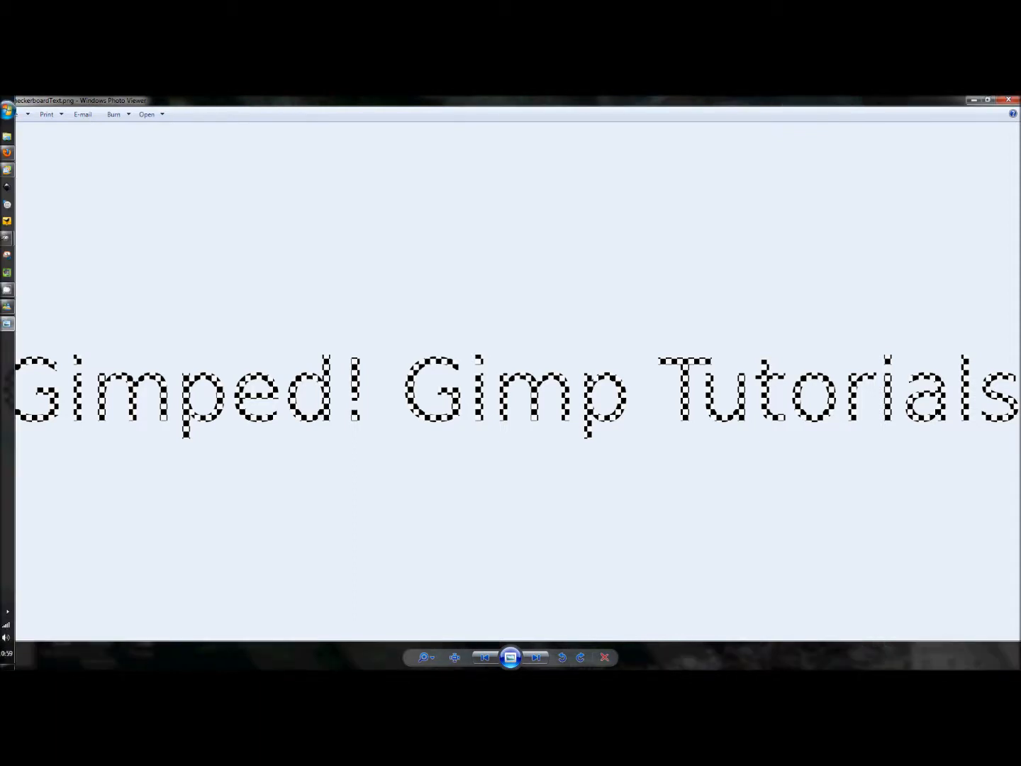